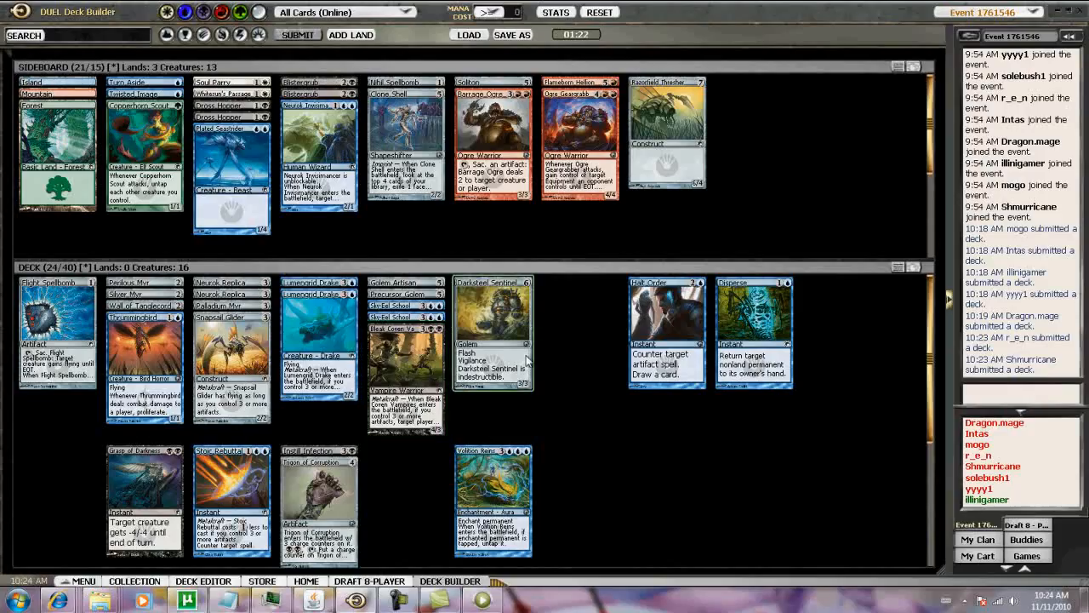
pyautogui.moveTo(667, 340)
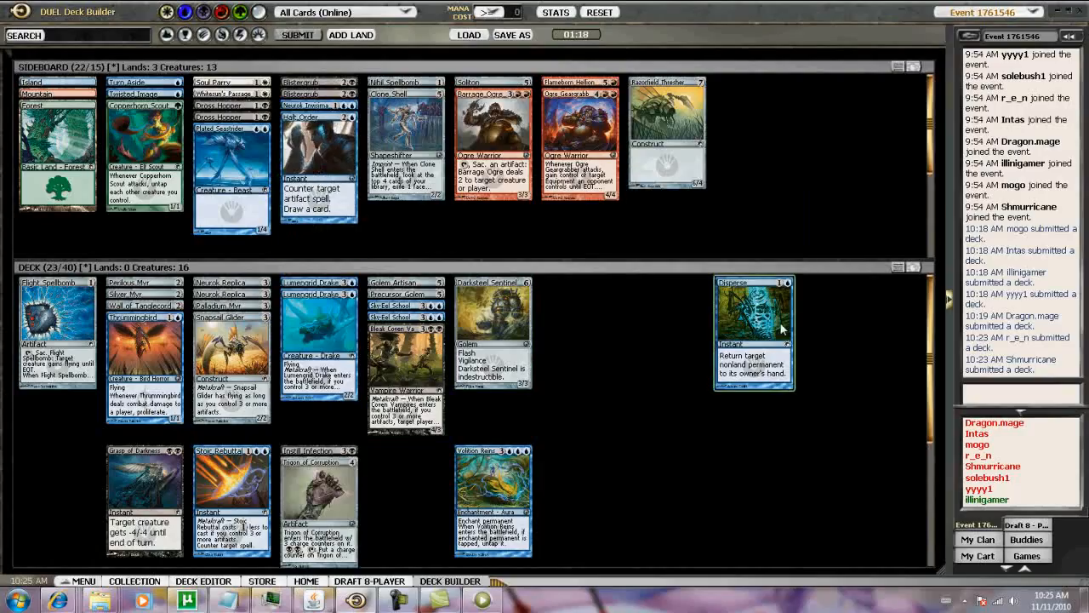
# - Move Dispense into the instants column under Grasp of Darkness
pyautogui.moveTo(753, 332); pyautogui.dragTo(145, 502)
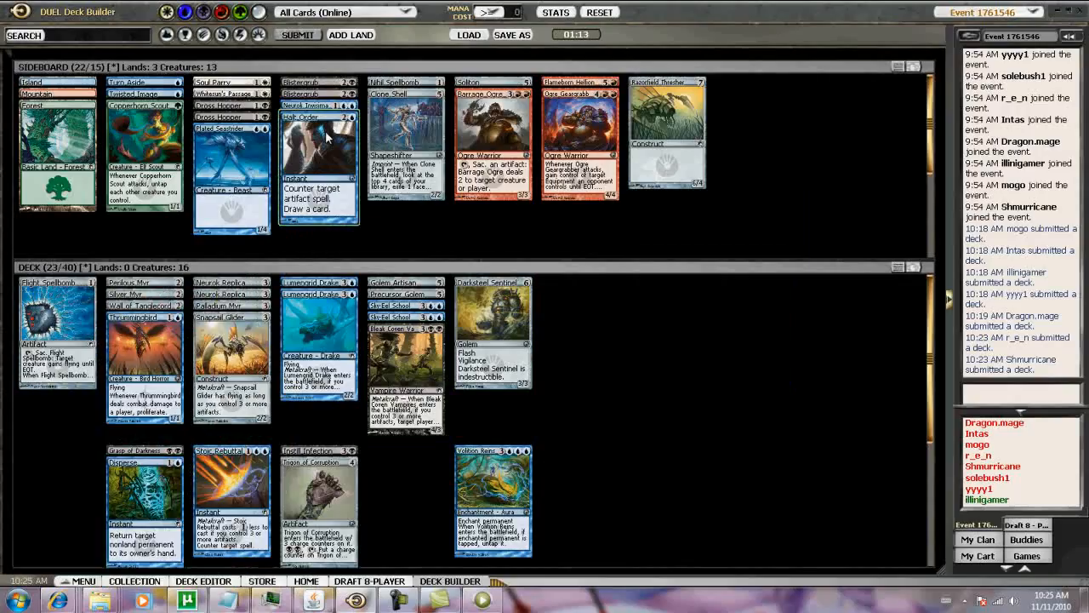
pyautogui.moveTo(340, 142)
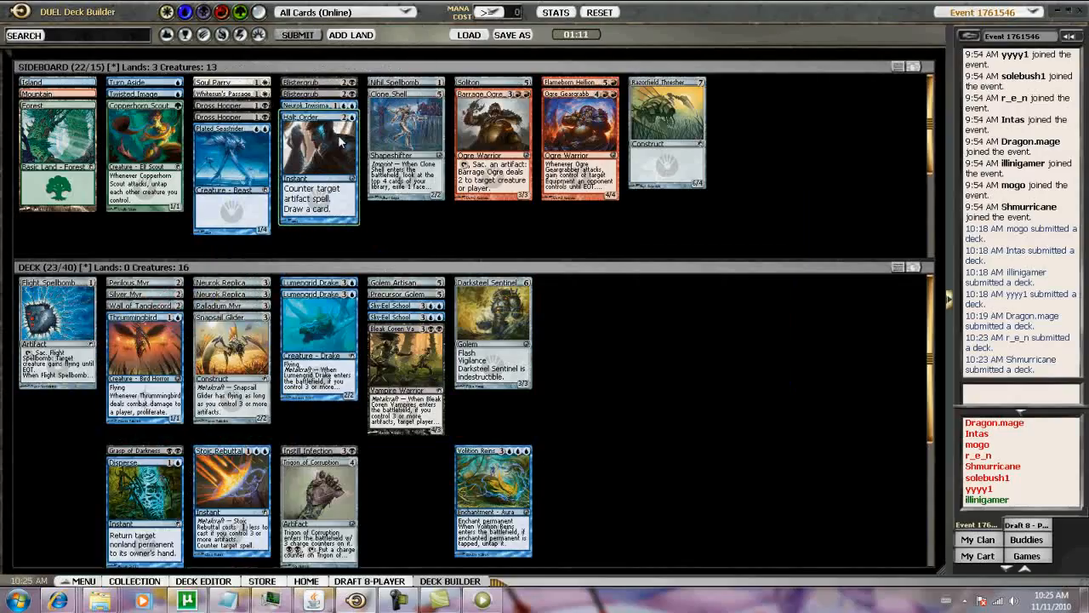
pyautogui.moveTo(545, 311)
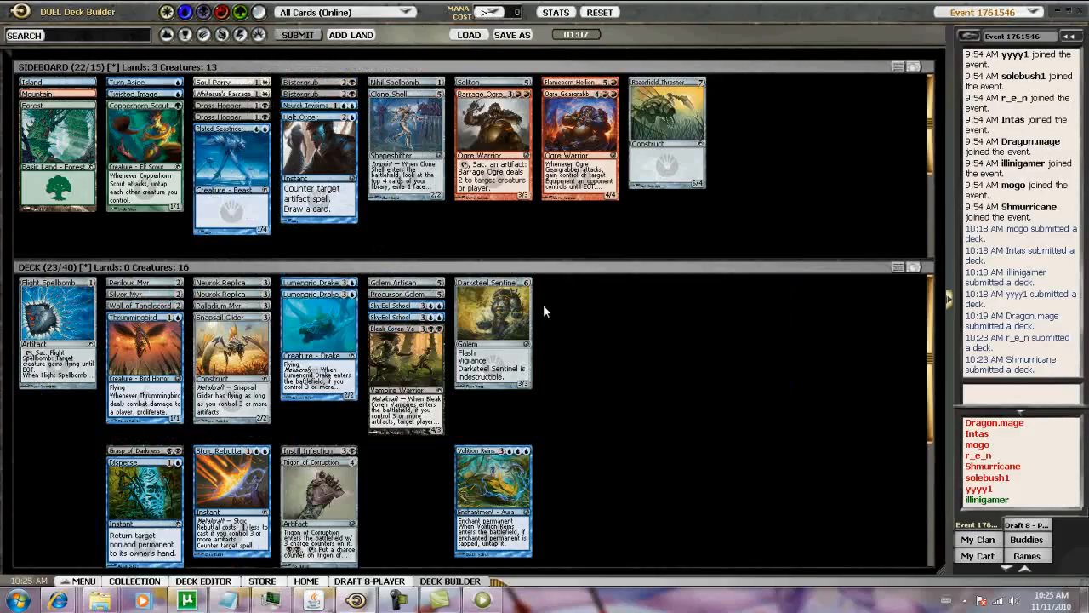
pyautogui.moveTo(489, 246)
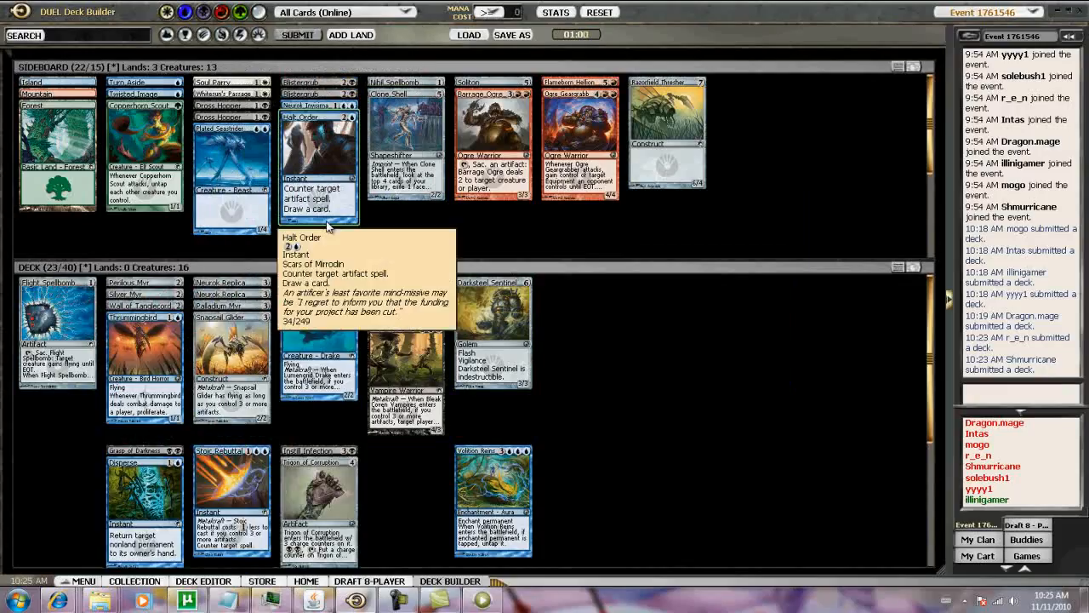
pyautogui.moveTo(425, 141)
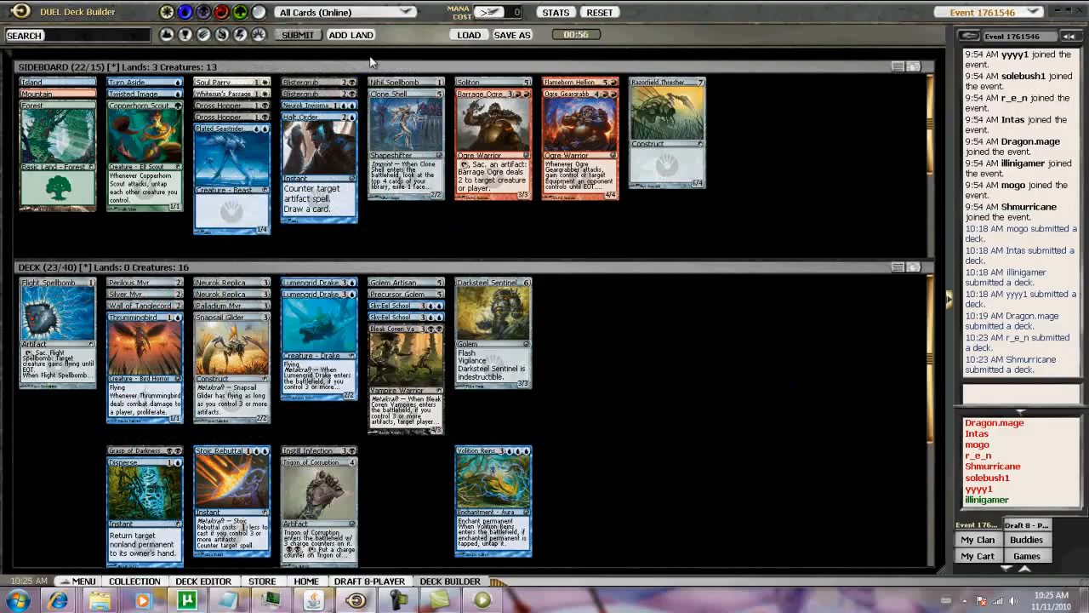
# - Add the suggested 10 Islands and 7 Swamps to the deck
pyautogui.click(349, 35)
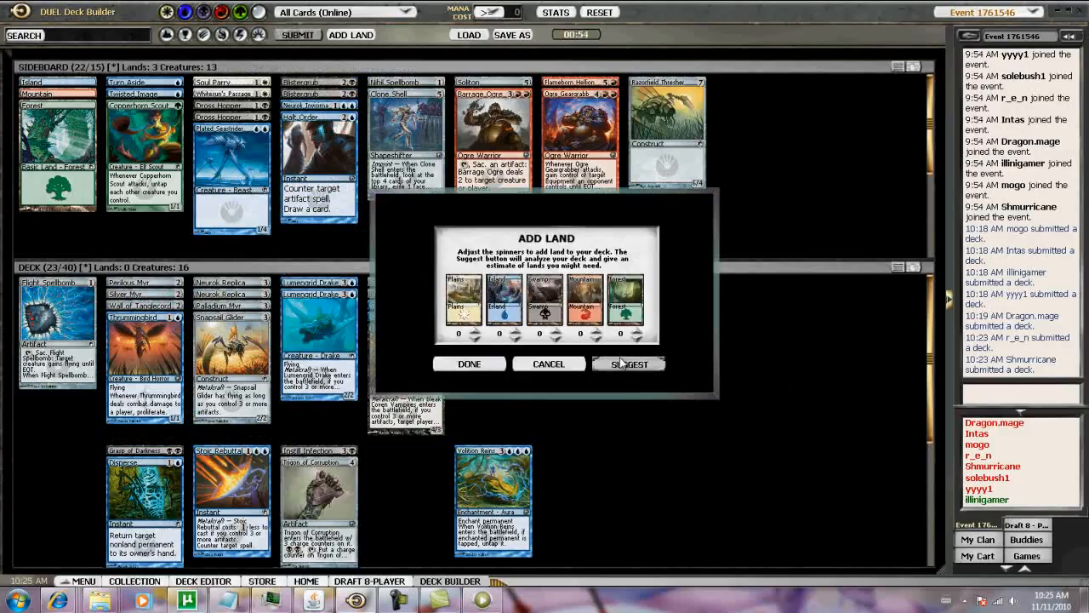
pyautogui.click(628, 363)
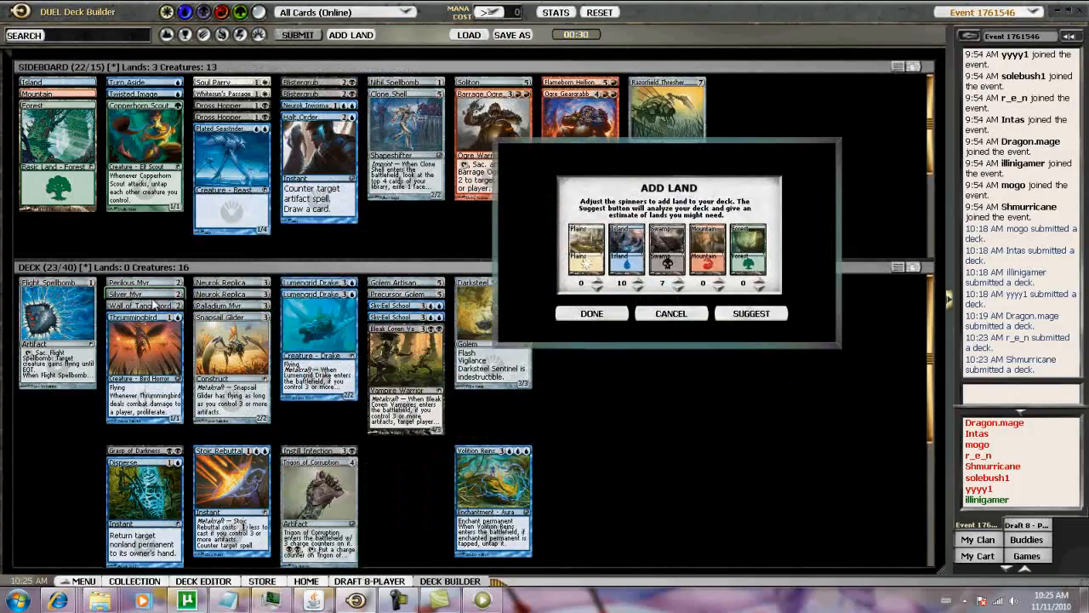
pyautogui.moveTo(617, 342)
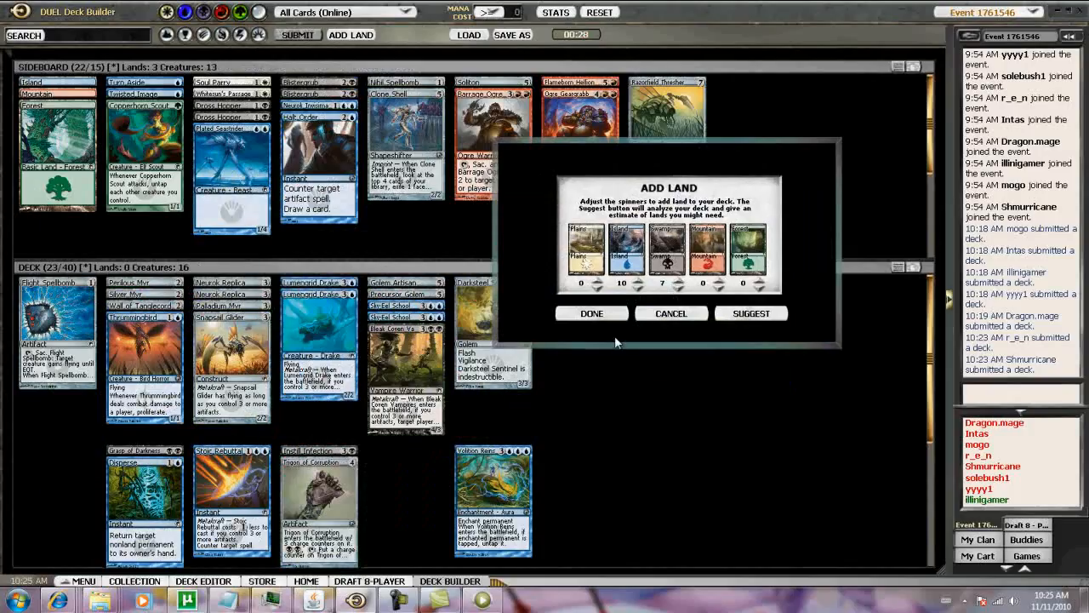
pyautogui.click(591, 313)
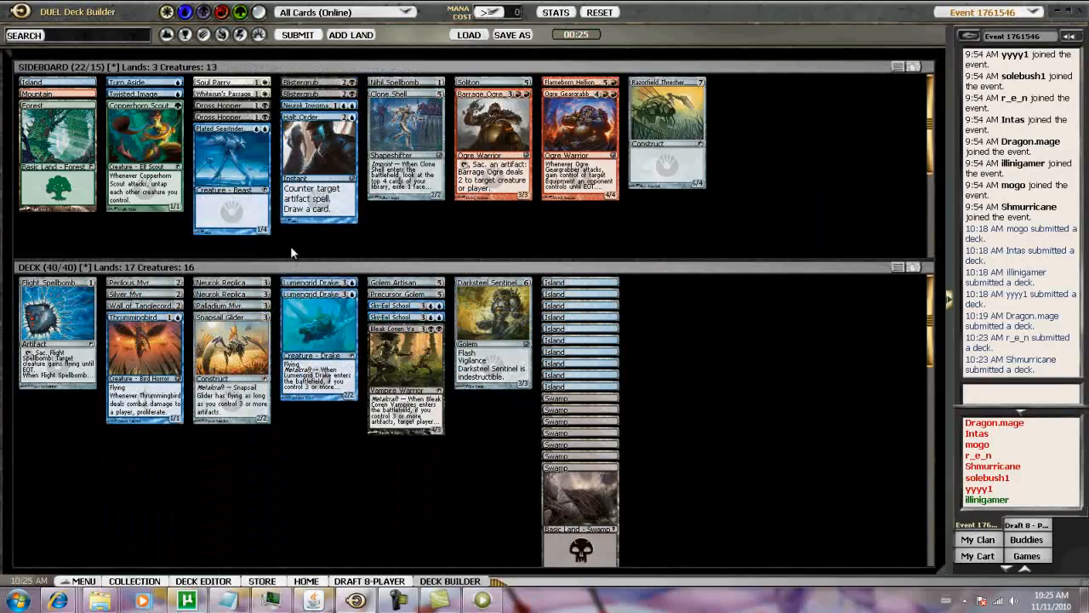
pyautogui.moveTo(304, 48)
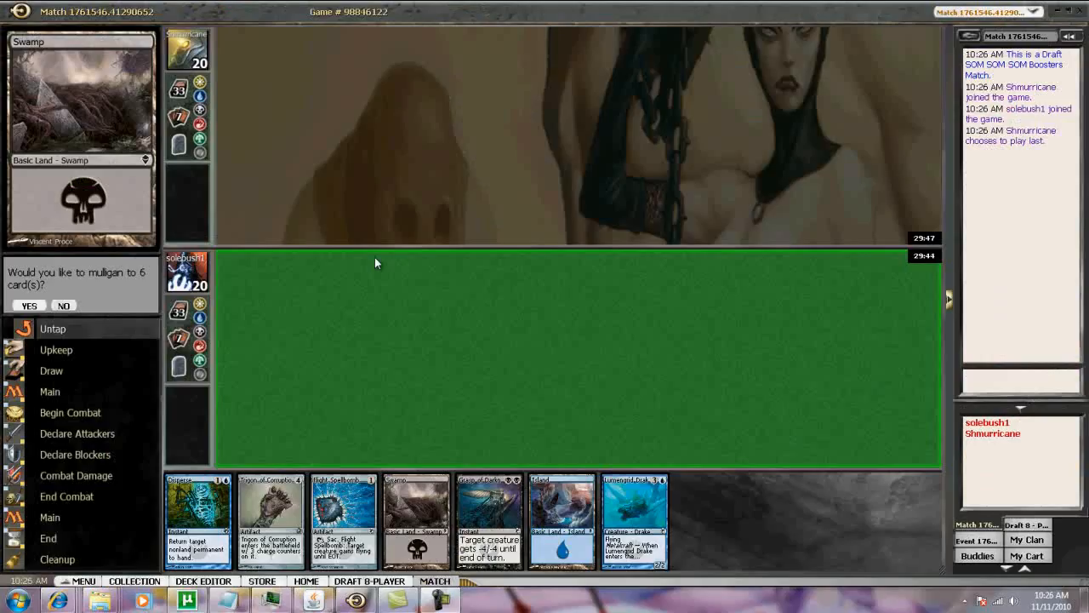
pyautogui.moveTo(288, 140)
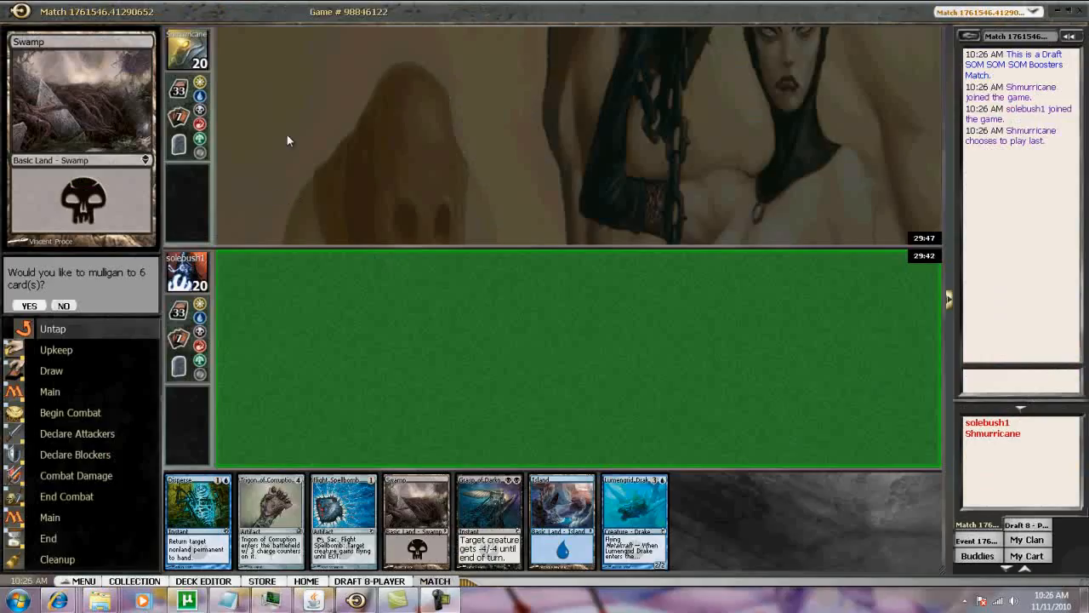
pyautogui.moveTo(246, 218)
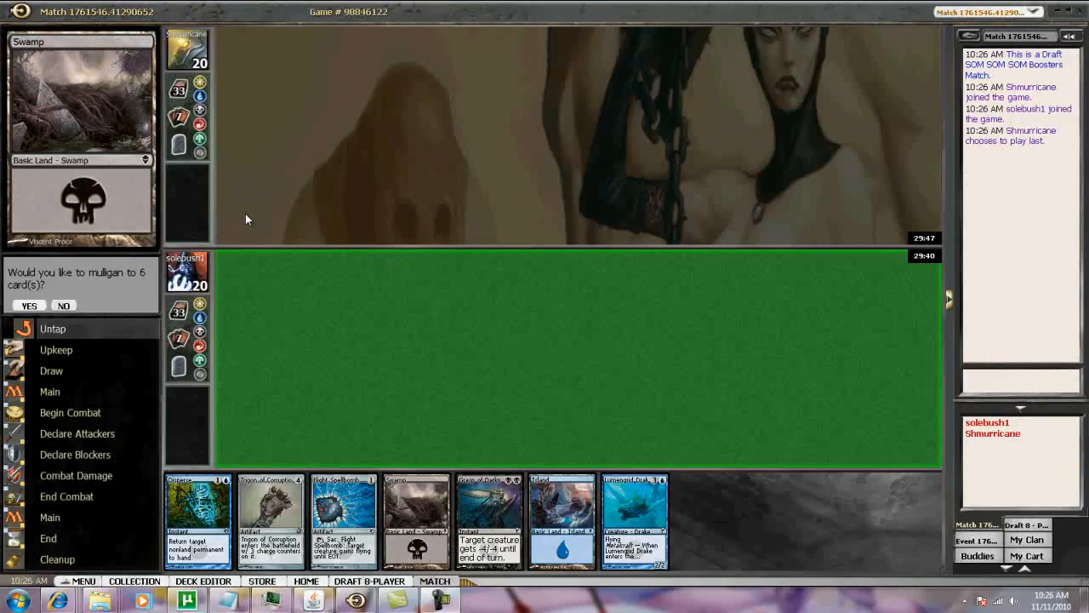
pyautogui.moveTo(406, 405)
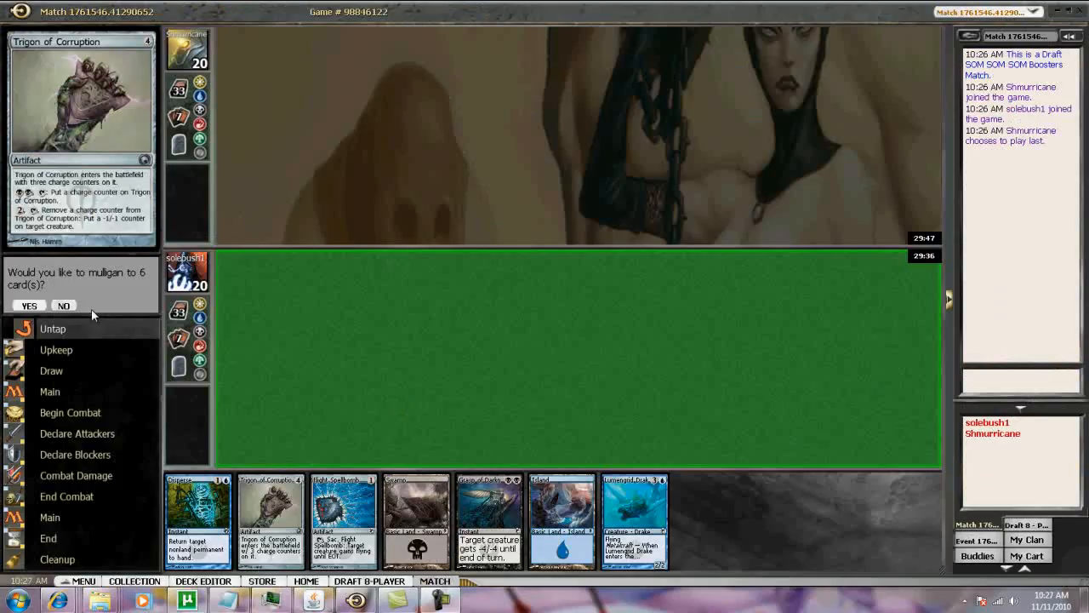
# - Keep the seven-card opening hand instead of mulliganing
pyautogui.click(63, 304)
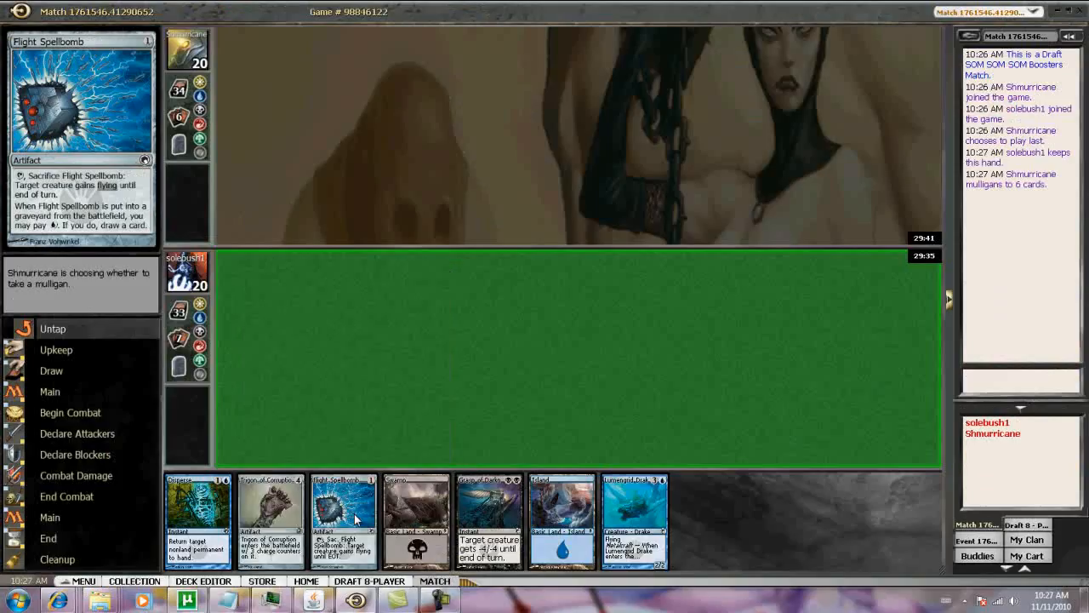
pyautogui.moveTo(377, 511)
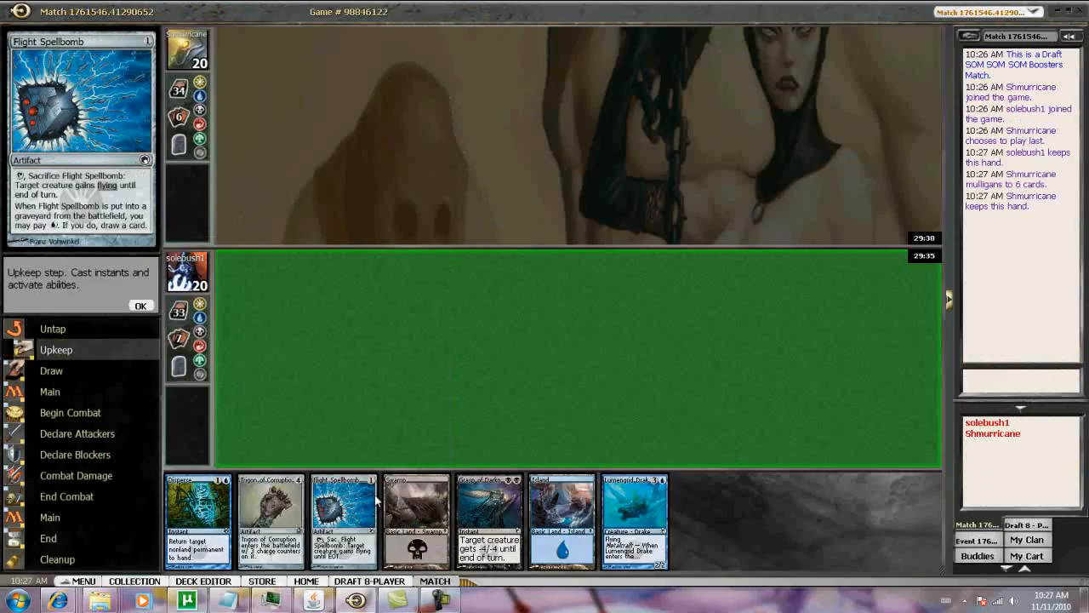
pyautogui.moveTo(145, 316)
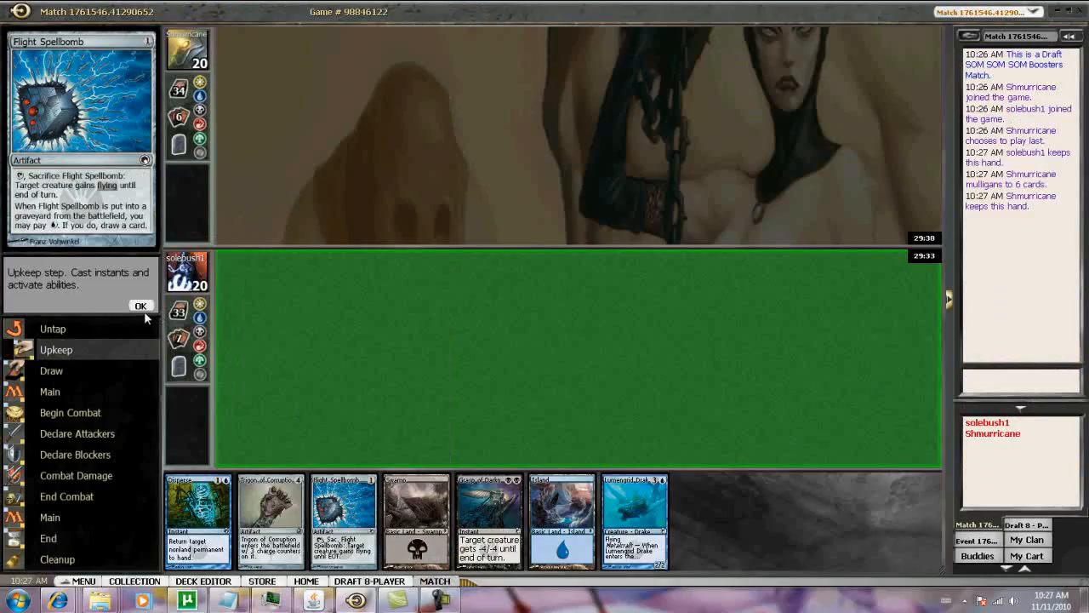
# - Play an Island, tap it to cast Flight Spellbomb, and pass the turn
pyautogui.click(141, 306)
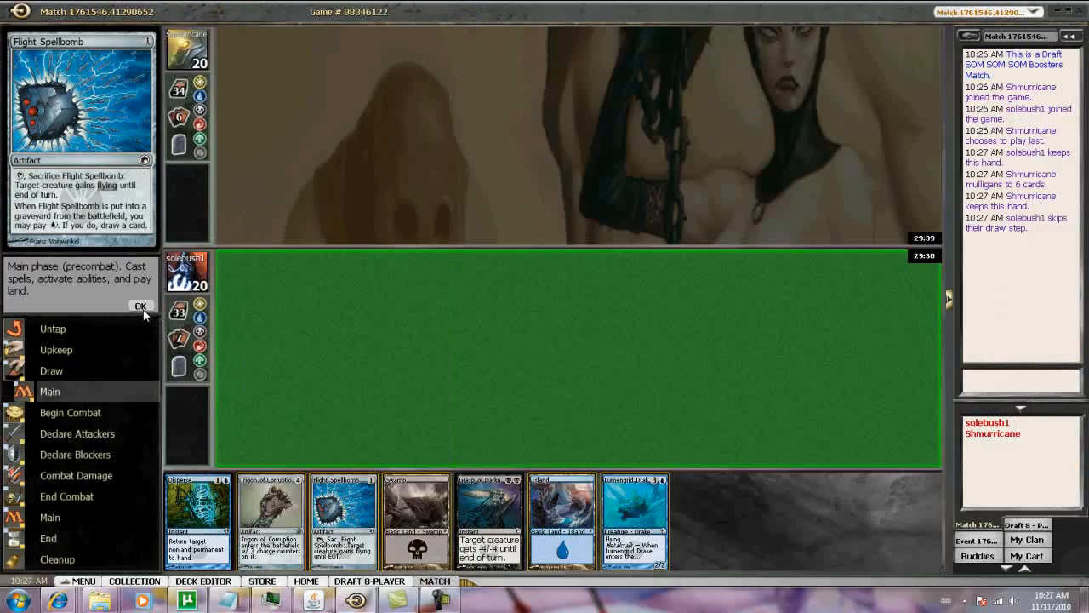
pyautogui.moveTo(513, 487)
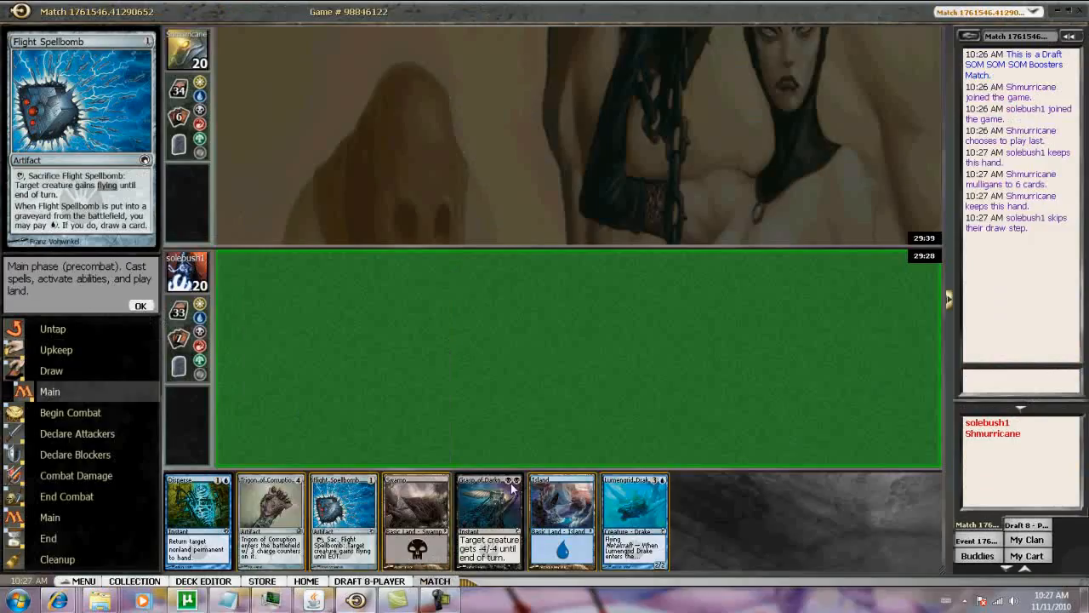
pyautogui.moveTo(561, 519)
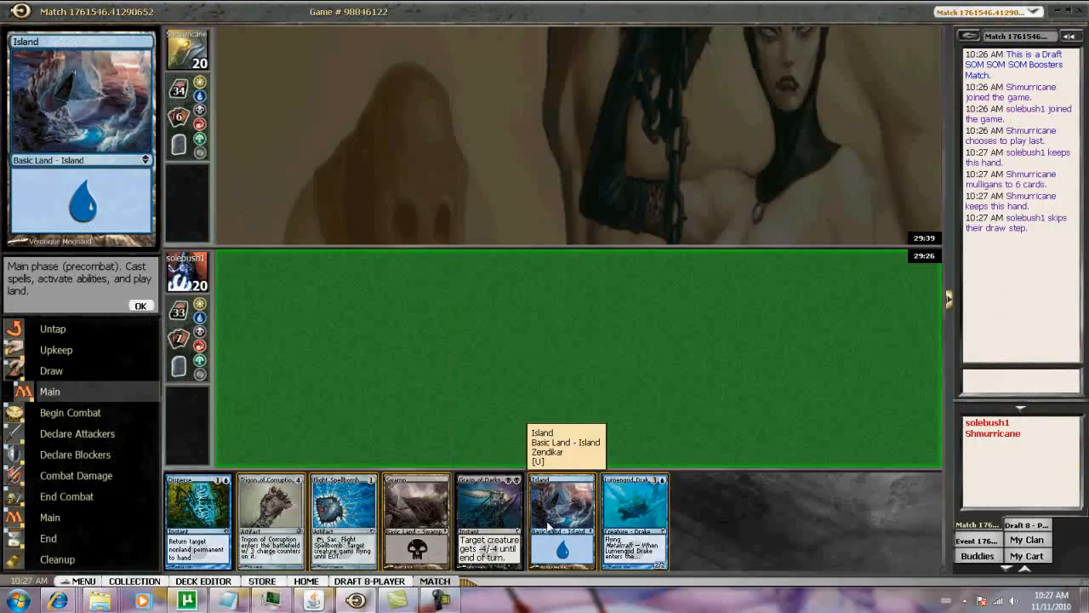
pyautogui.moveTo(548, 517)
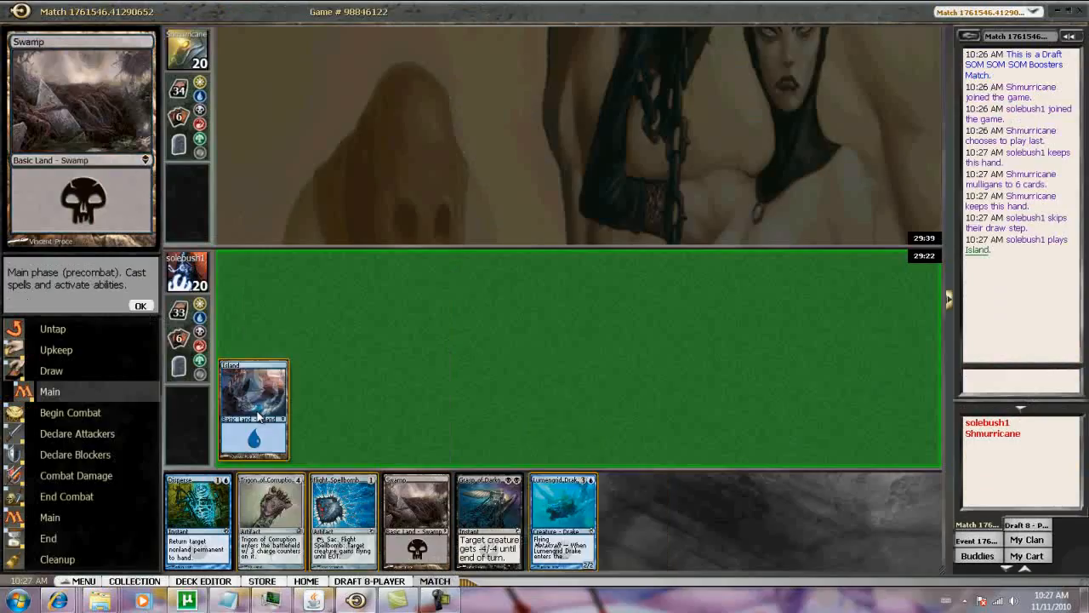
pyautogui.click(342, 519)
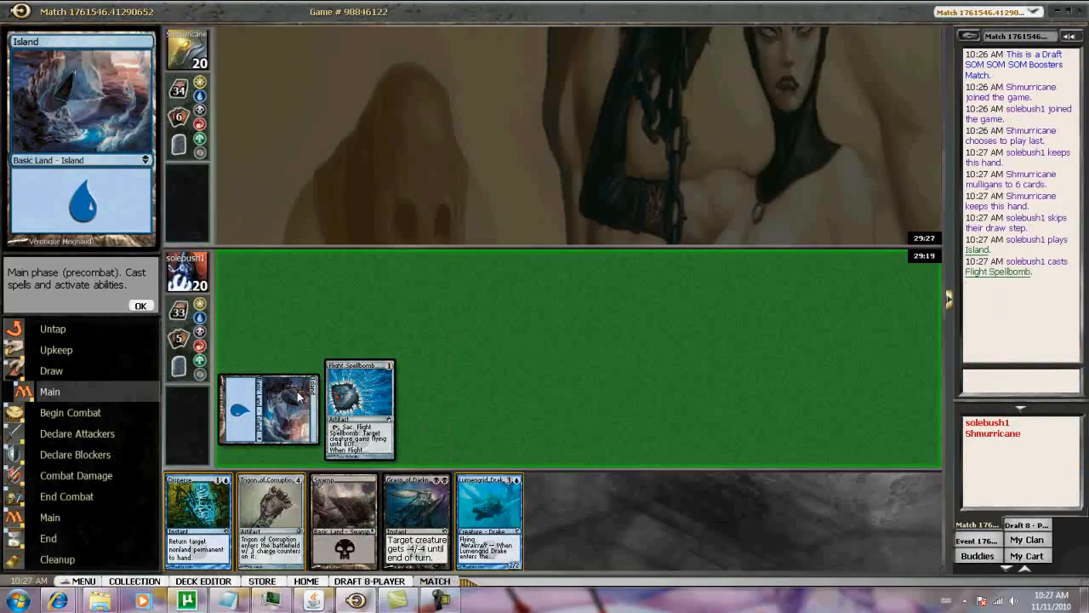
pyautogui.click(141, 305)
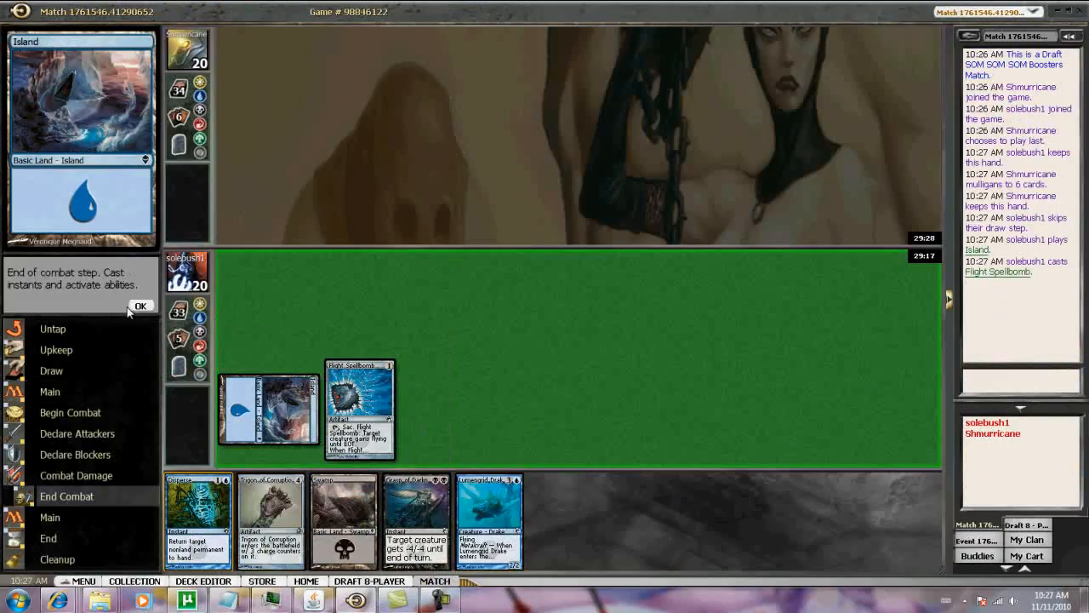
pyautogui.click(140, 306)
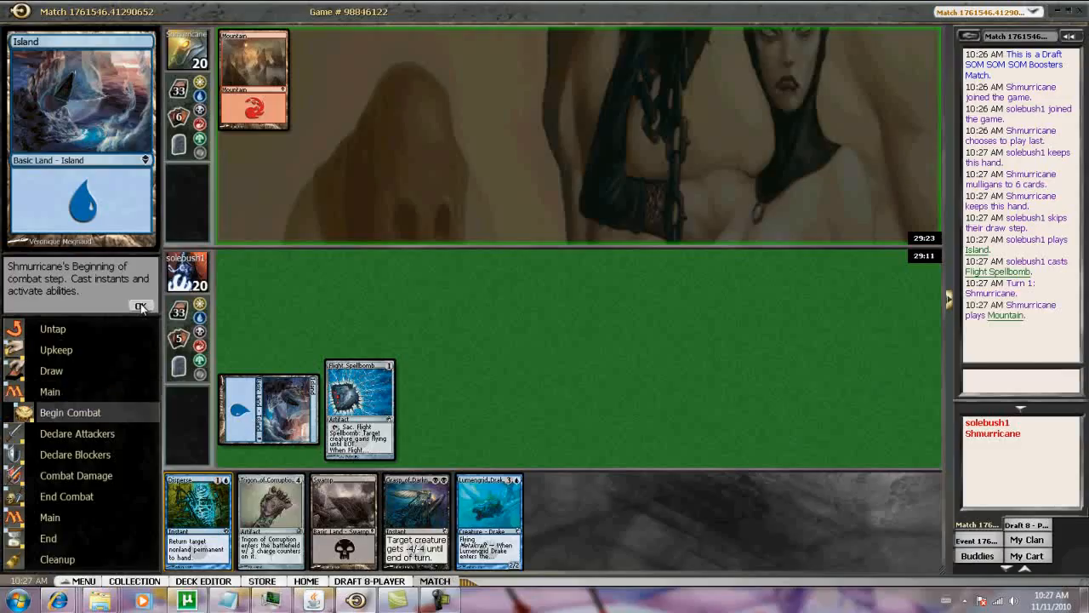
# - Pass priority through both turns without attacking, into the opponent's draw step
pyautogui.click(141, 306)
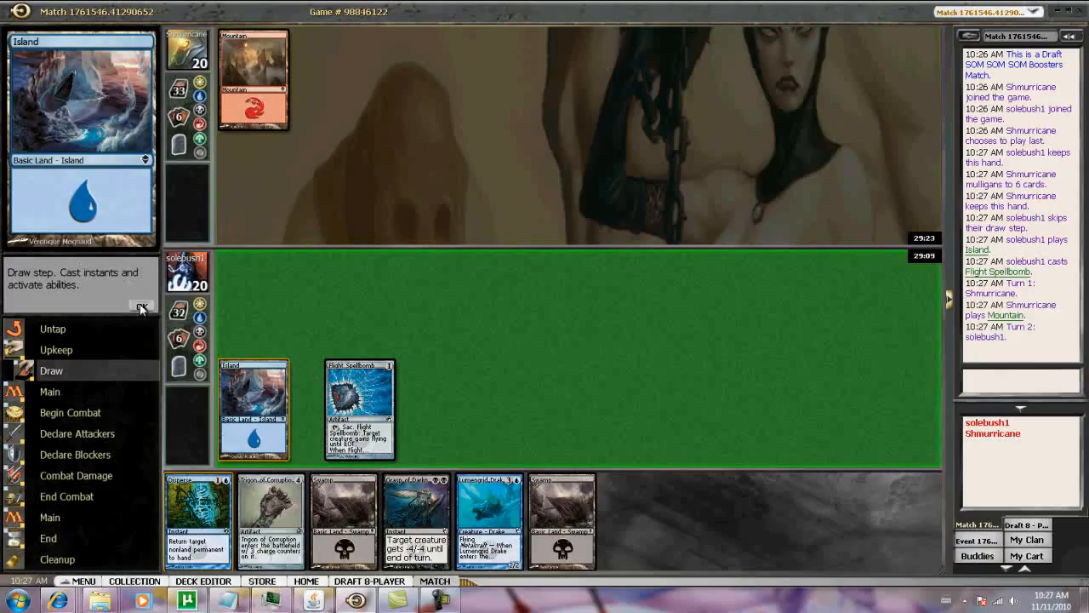
pyautogui.click(141, 305)
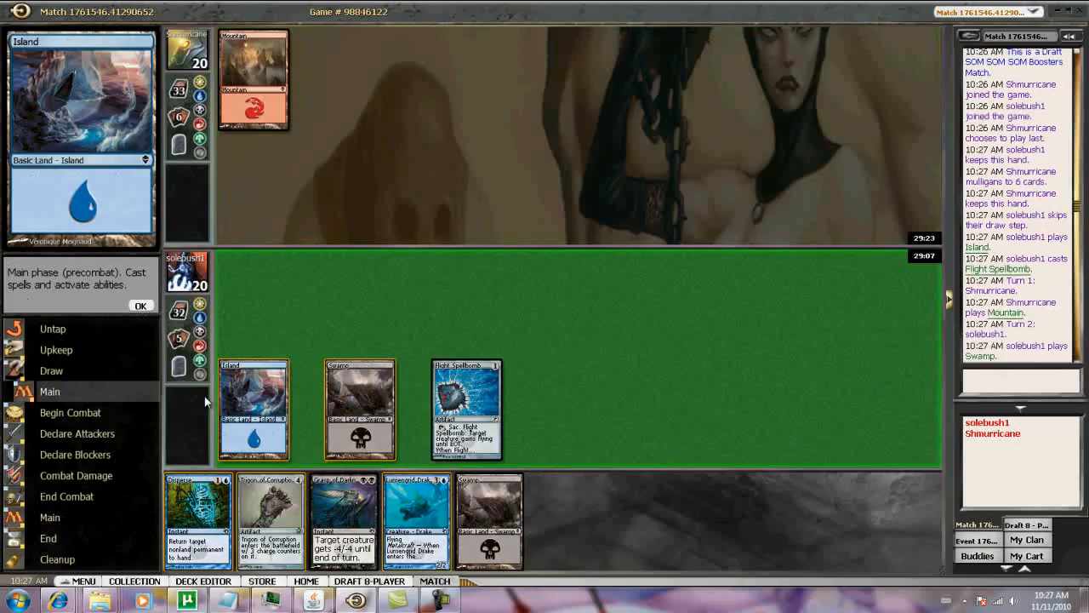
pyautogui.click(142, 306)
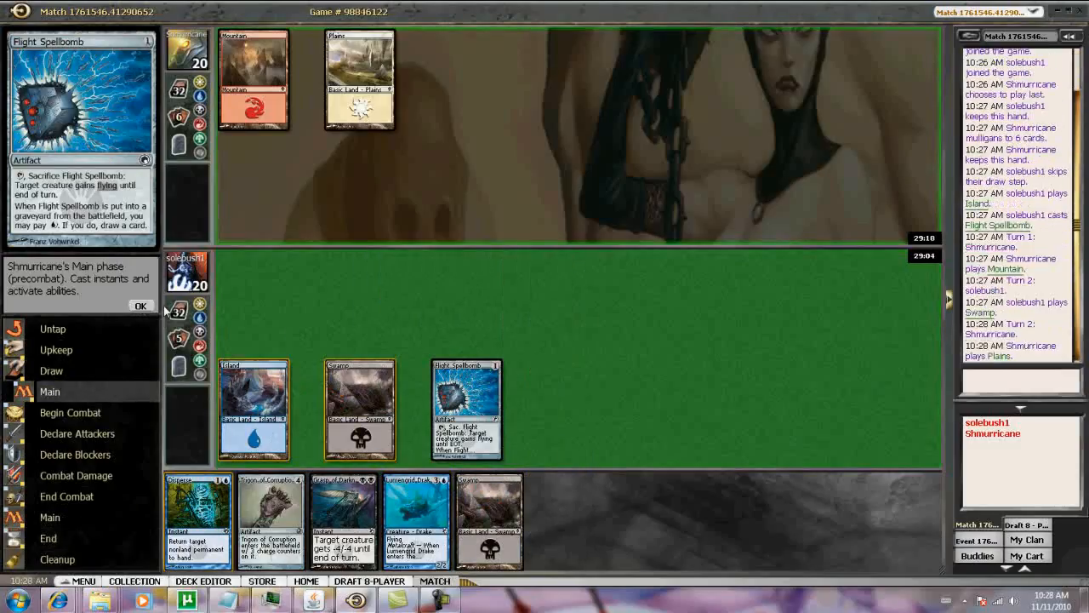
pyautogui.click(142, 305)
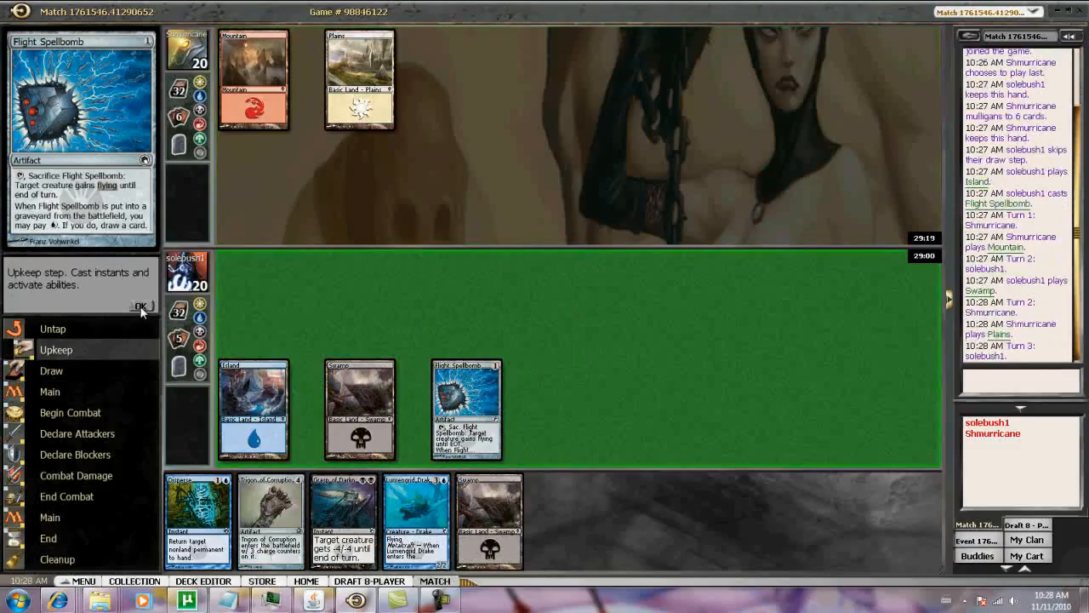
pyautogui.click(141, 306)
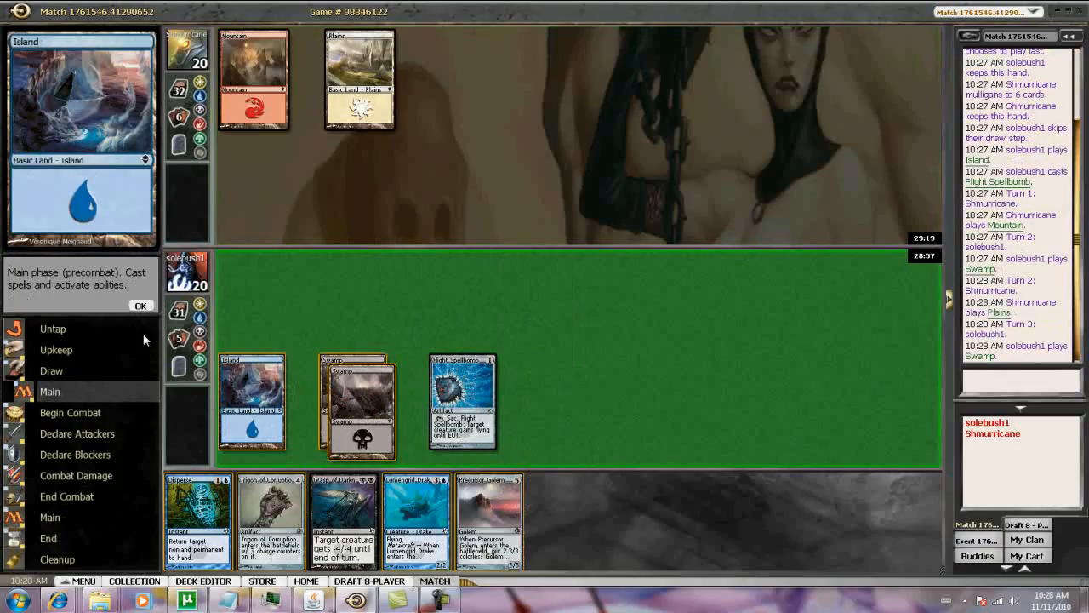
pyautogui.click(141, 306)
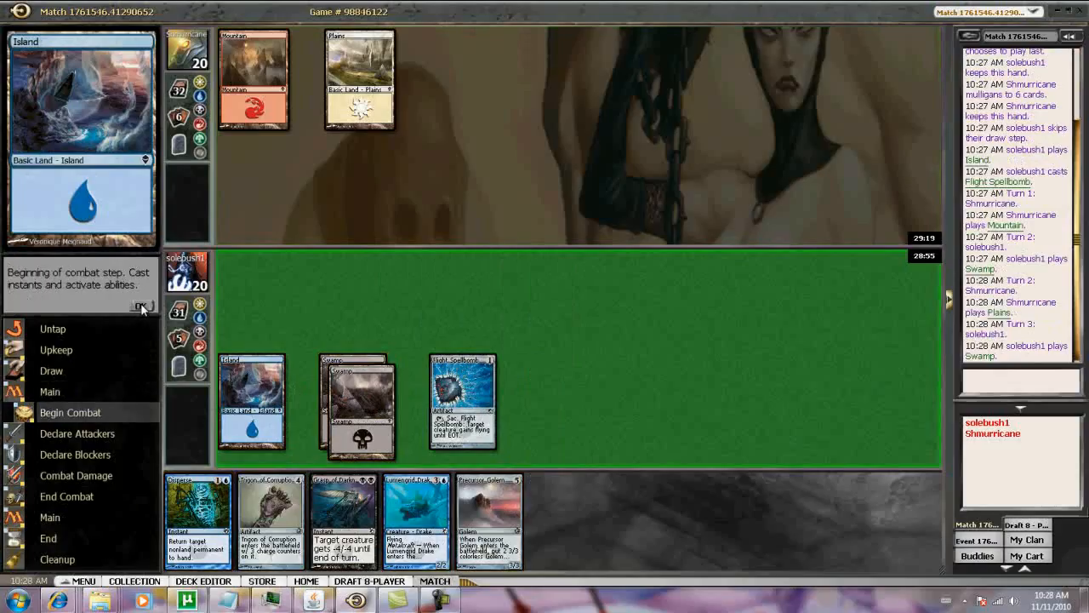
pyautogui.click(139, 306)
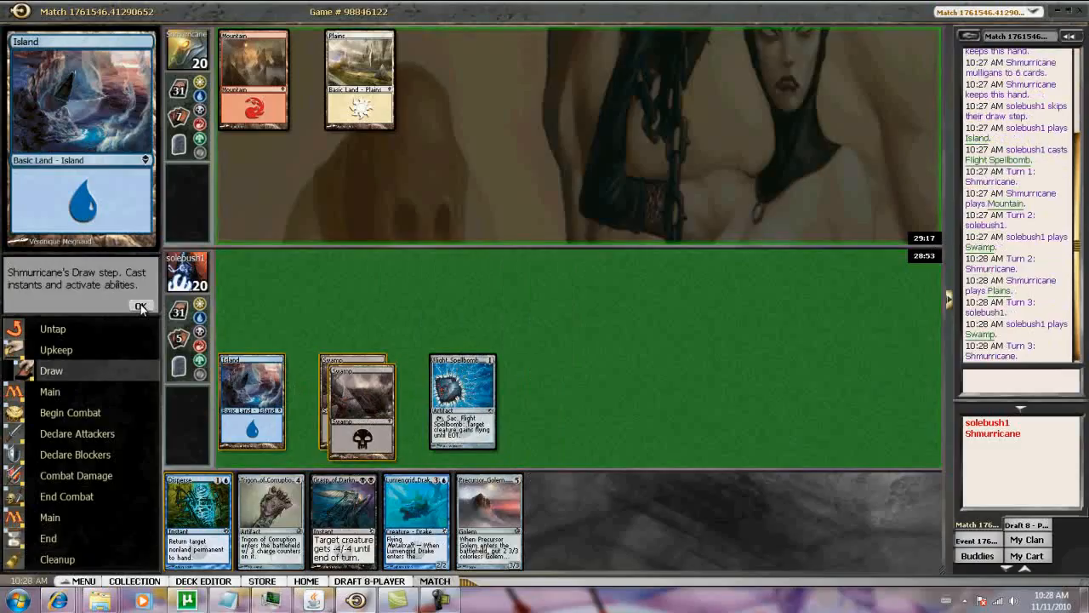
pyautogui.click(141, 307)
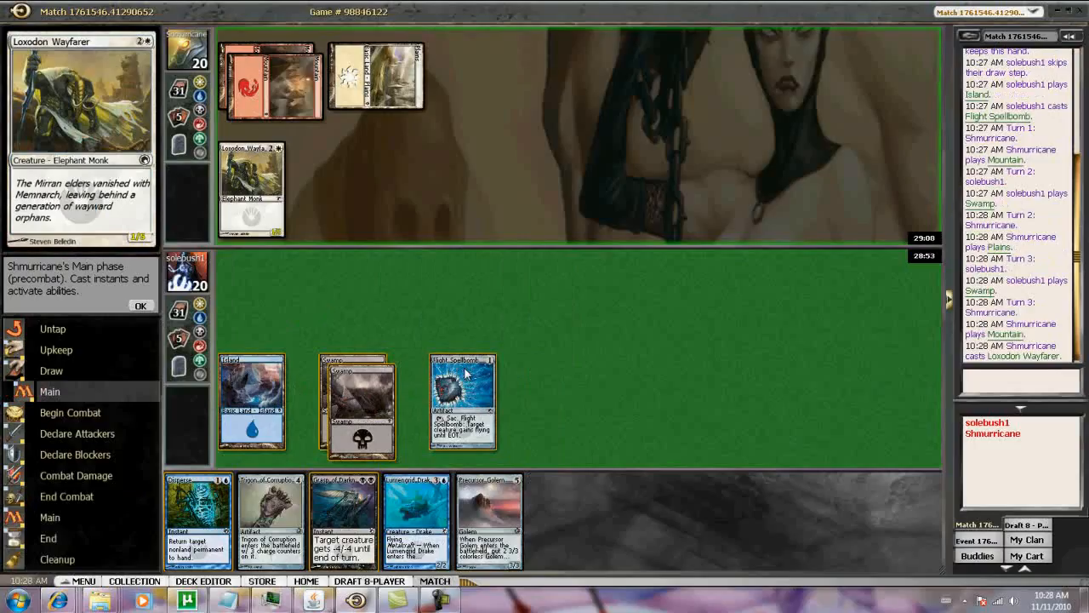
# - Sacrifice Flight Spellbomb targeting Loxodon Wayfarer and pay to draw a card
pyautogui.click(462, 400)
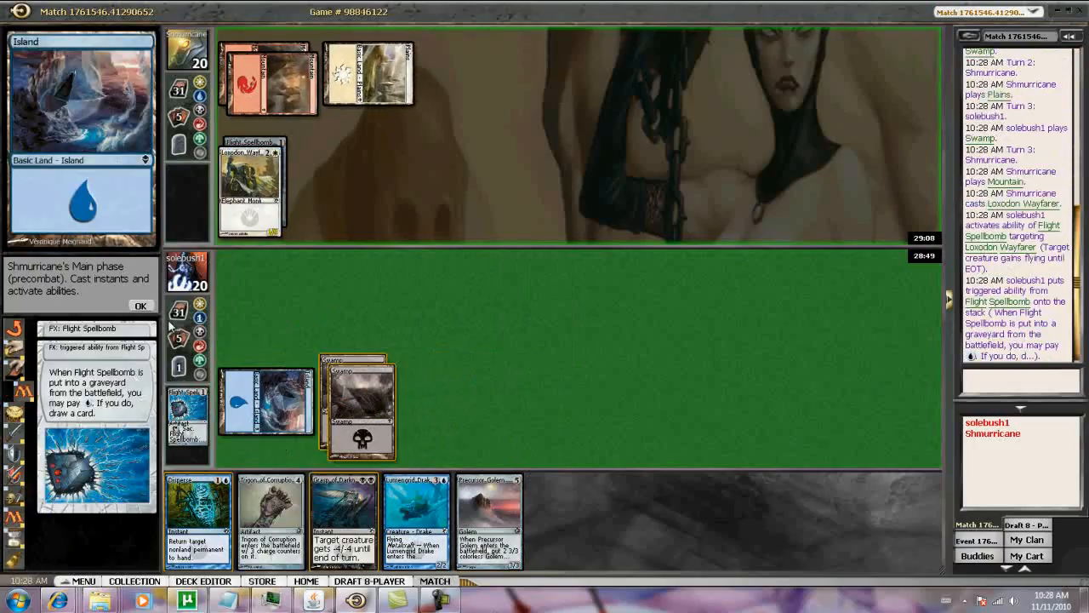
pyautogui.click(141, 306)
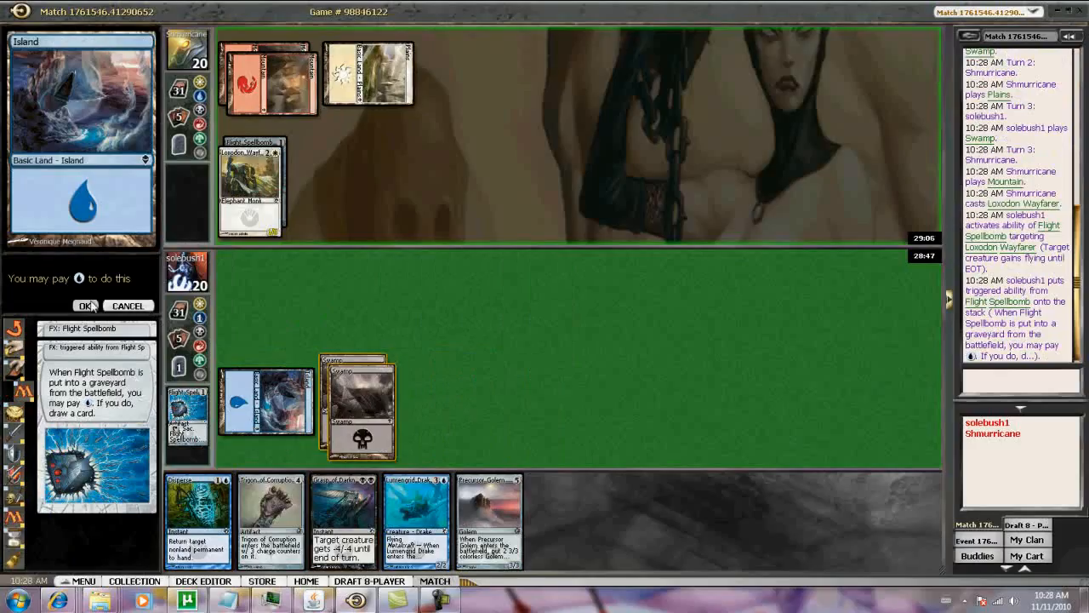
pyautogui.click(84, 305)
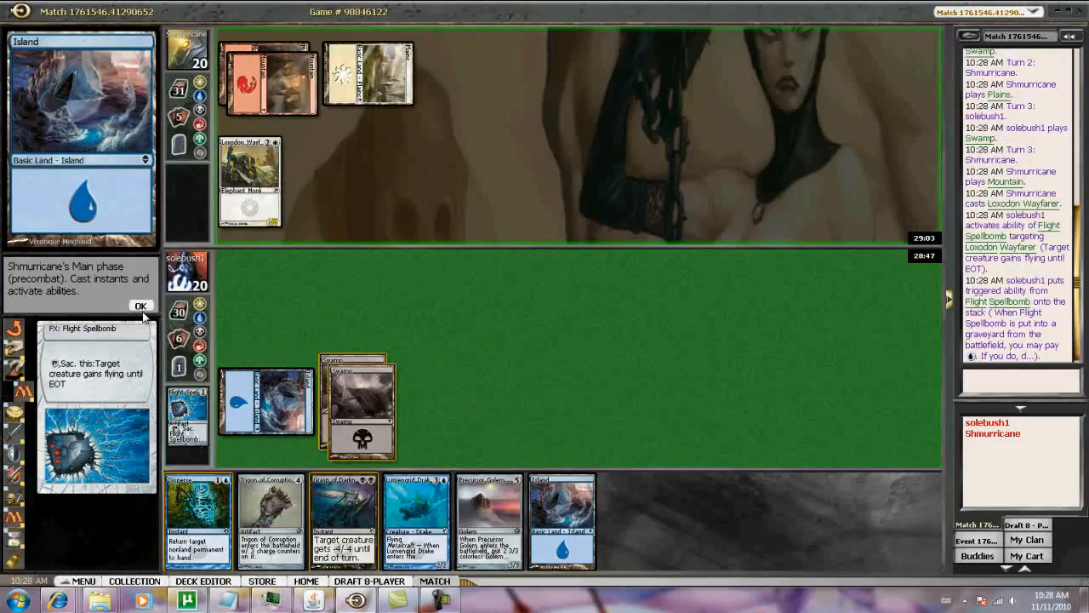
# - Pass the opponent's turn, play an Island, and cast Trigon of Corruption
pyautogui.click(141, 306)
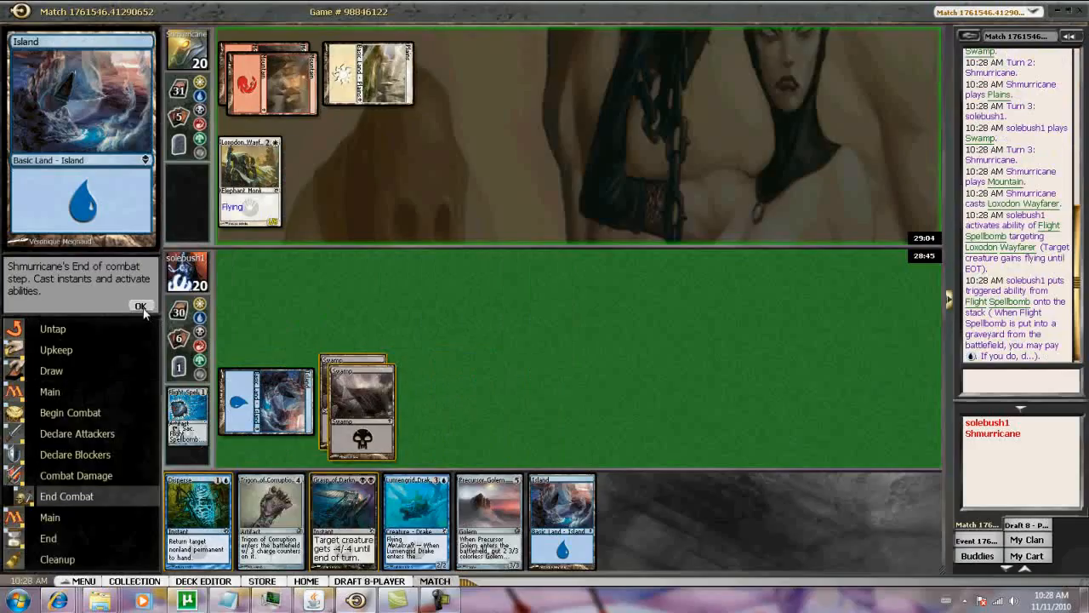
pyautogui.click(141, 305)
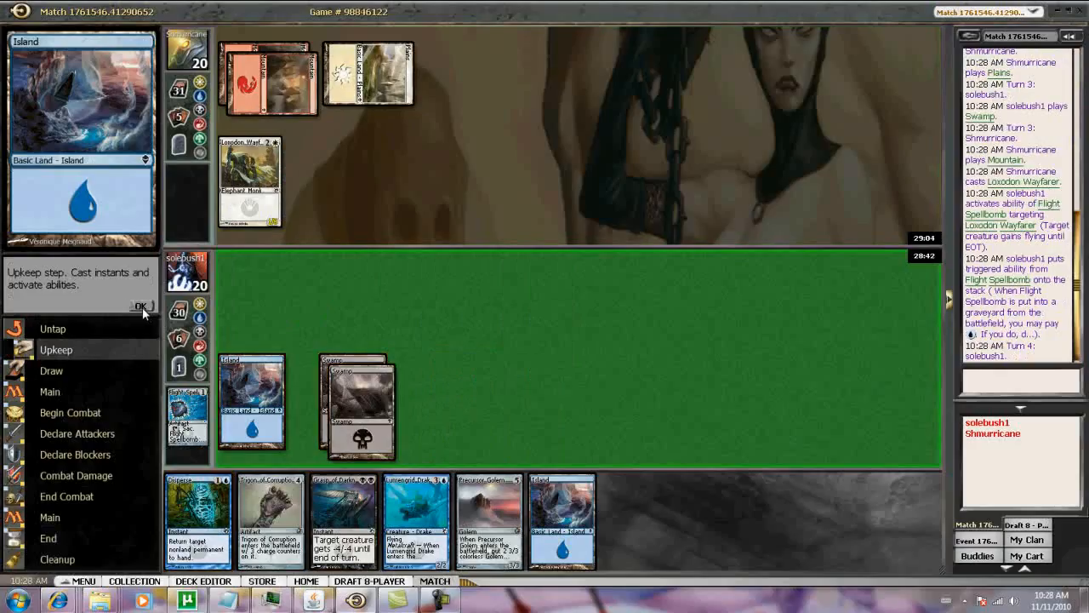
pyautogui.click(141, 305)
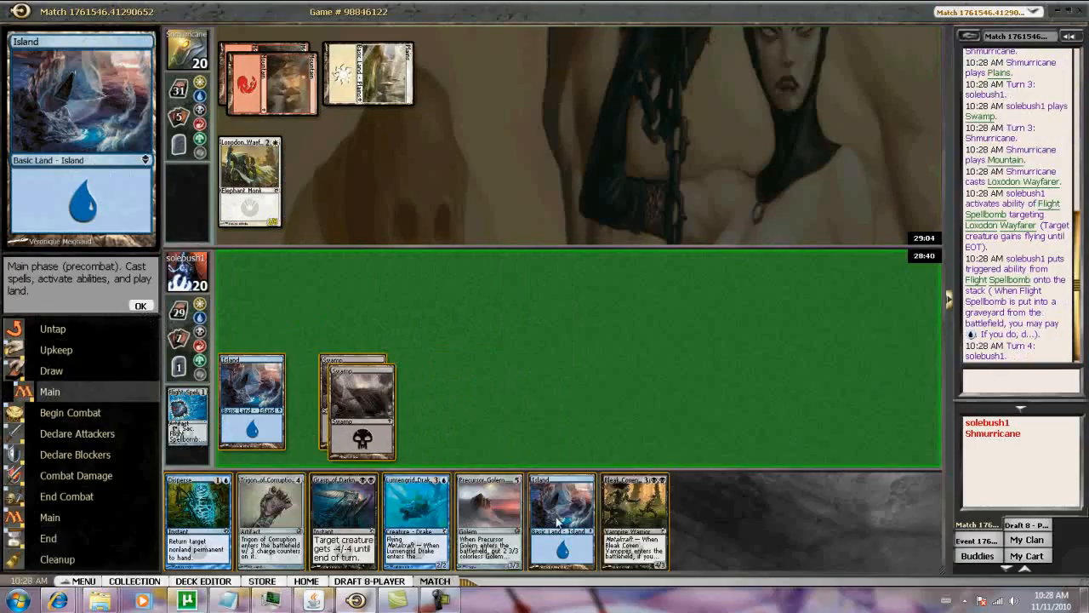
pyautogui.click(561, 517)
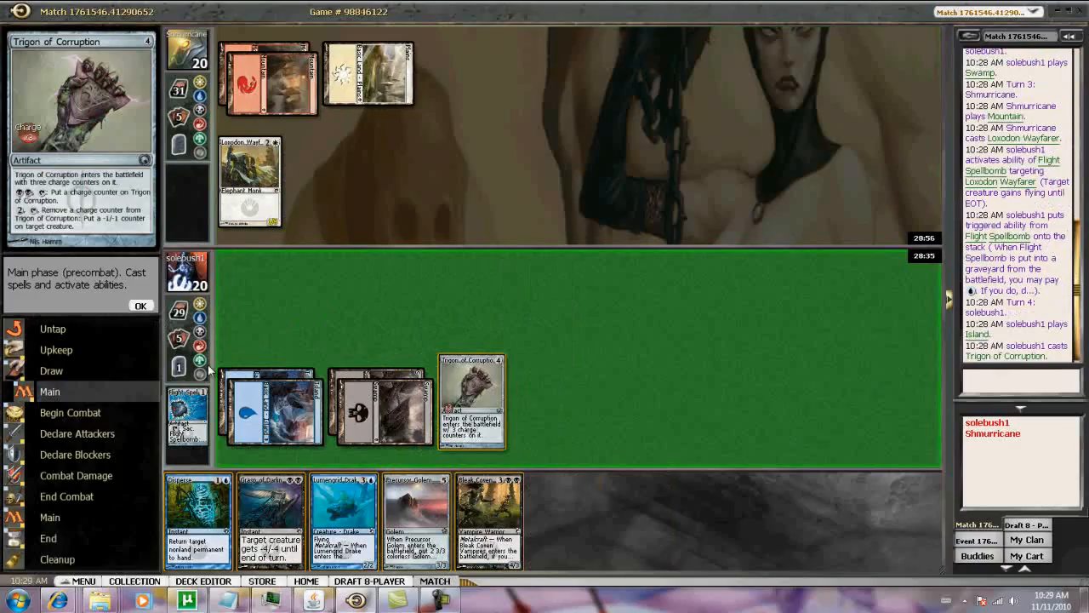
pyautogui.click(141, 306)
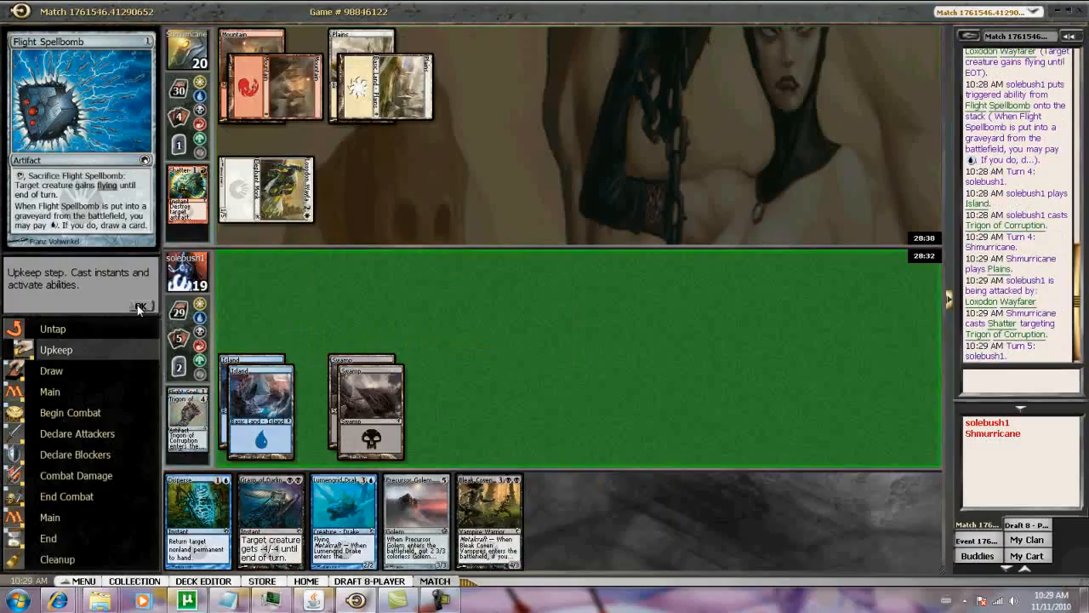
pyautogui.click(141, 306)
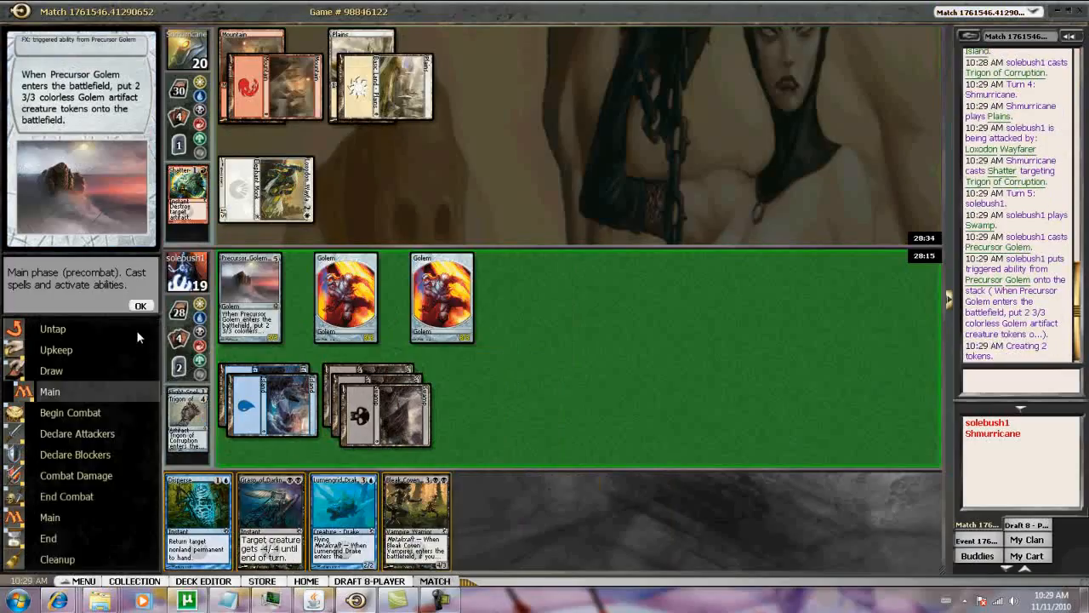
# - End the turn after the Golem tokens and reach turn six's main phase
pyautogui.click(141, 306)
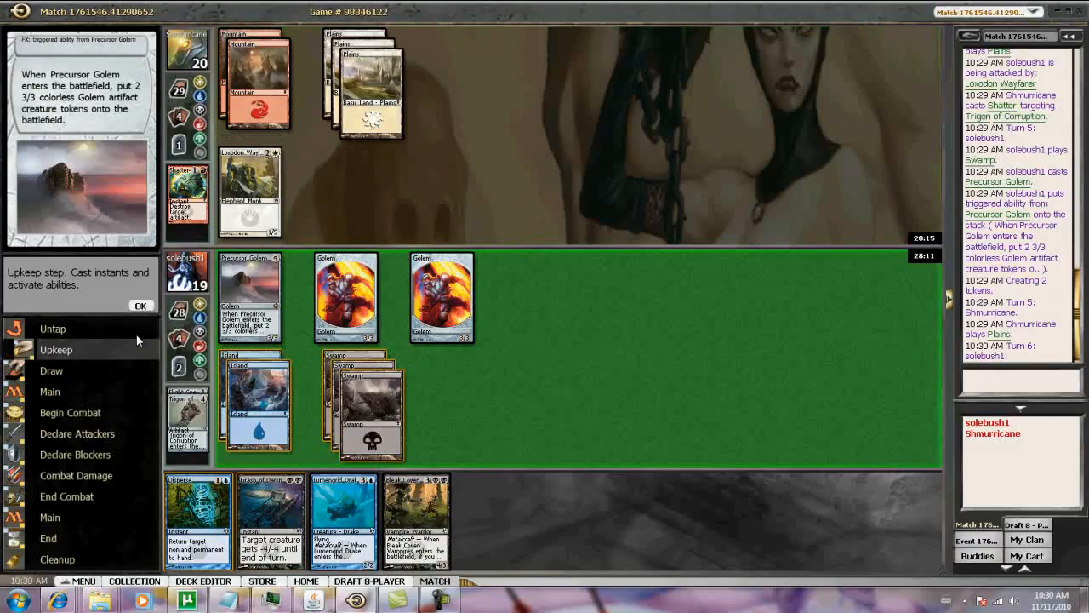
pyautogui.click(141, 305)
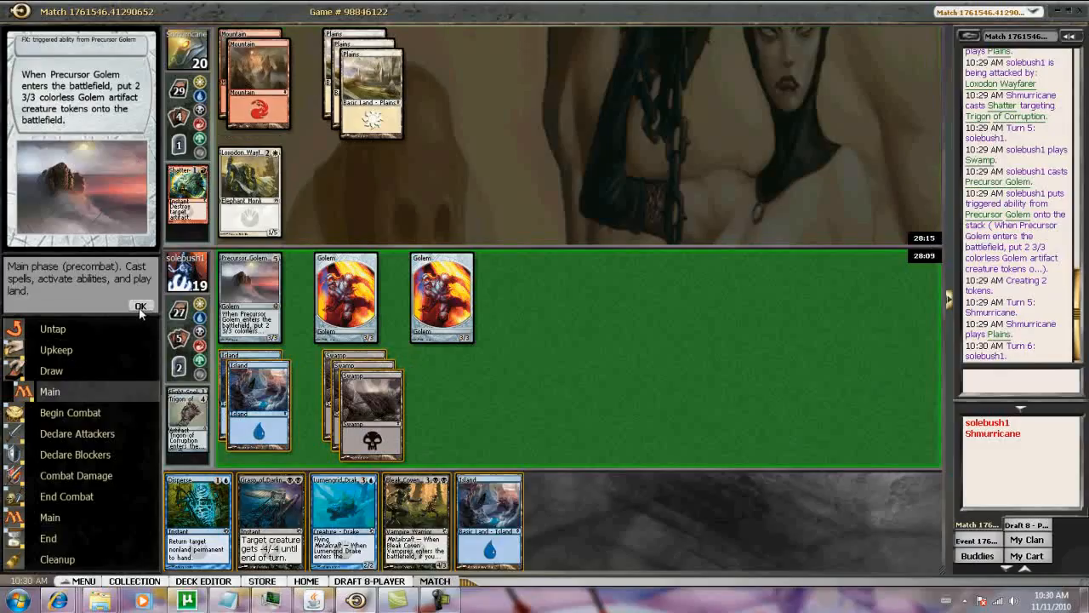
pyautogui.moveTo(488, 519)
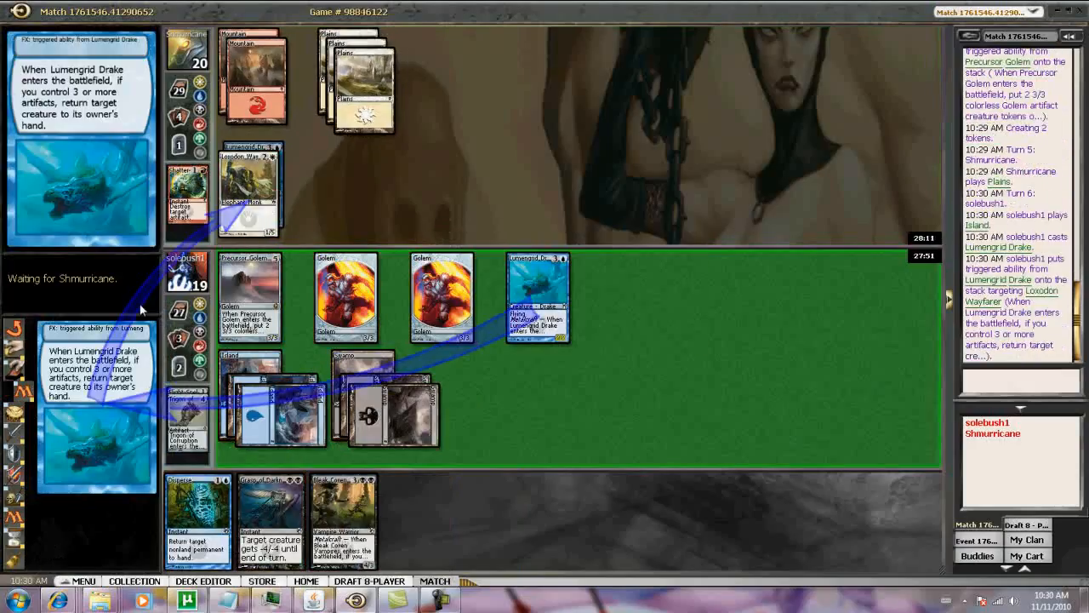
# - Resolve Lumengrid Drake's bounce of Loxodon Wayfarer and move toward combat
pyautogui.click(142, 306)
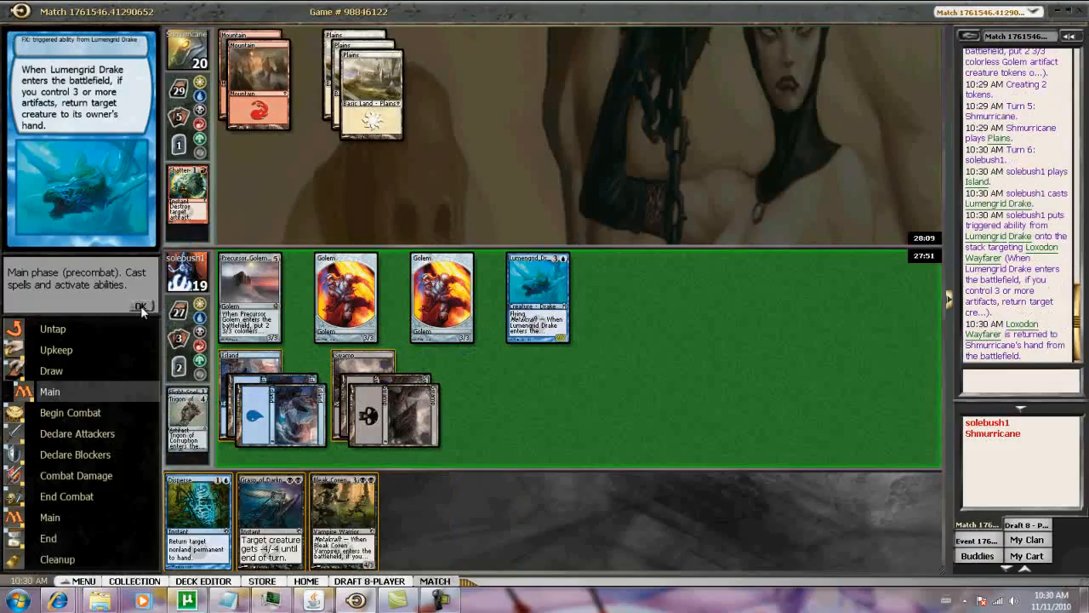
pyautogui.click(141, 305)
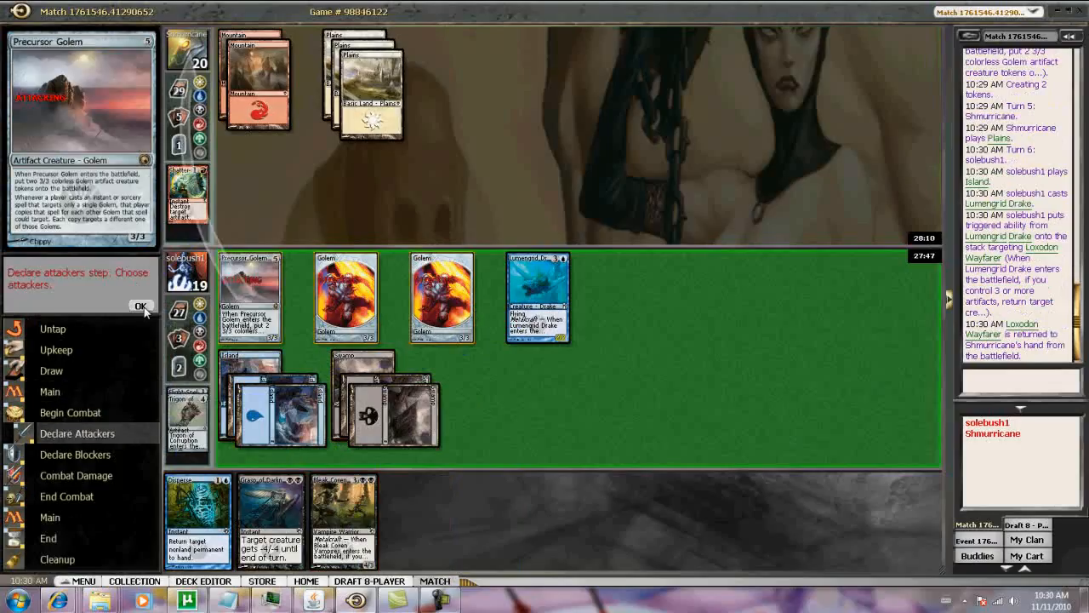
# - Attack with Precursor Golem and both tokens, passing blockers and end of combat
pyautogui.click(141, 305)
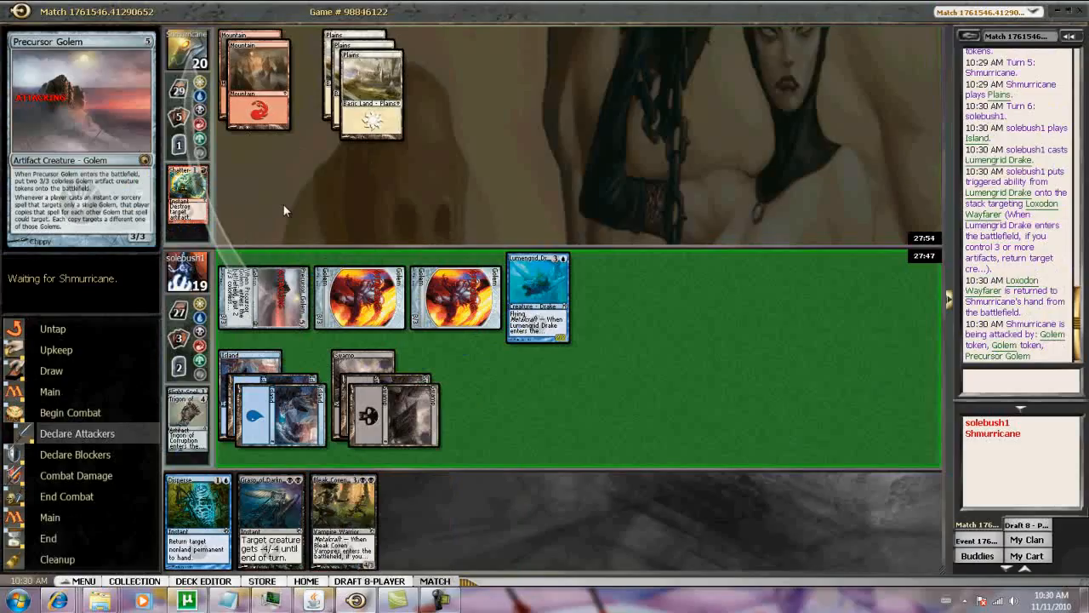
pyautogui.moveTo(263, 102)
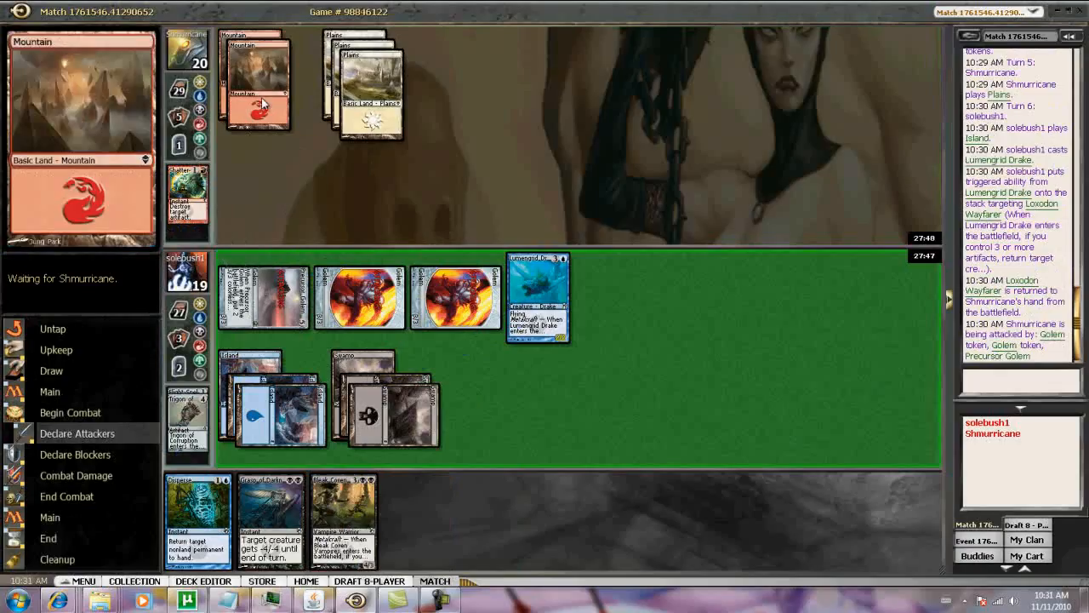
pyautogui.moveTo(264, 102)
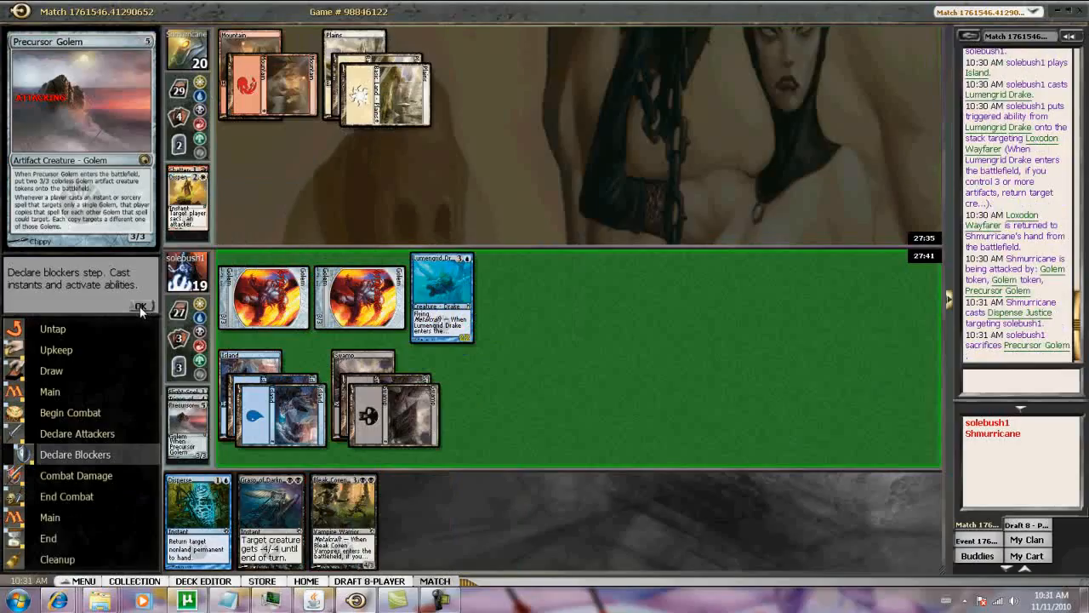
pyautogui.click(142, 305)
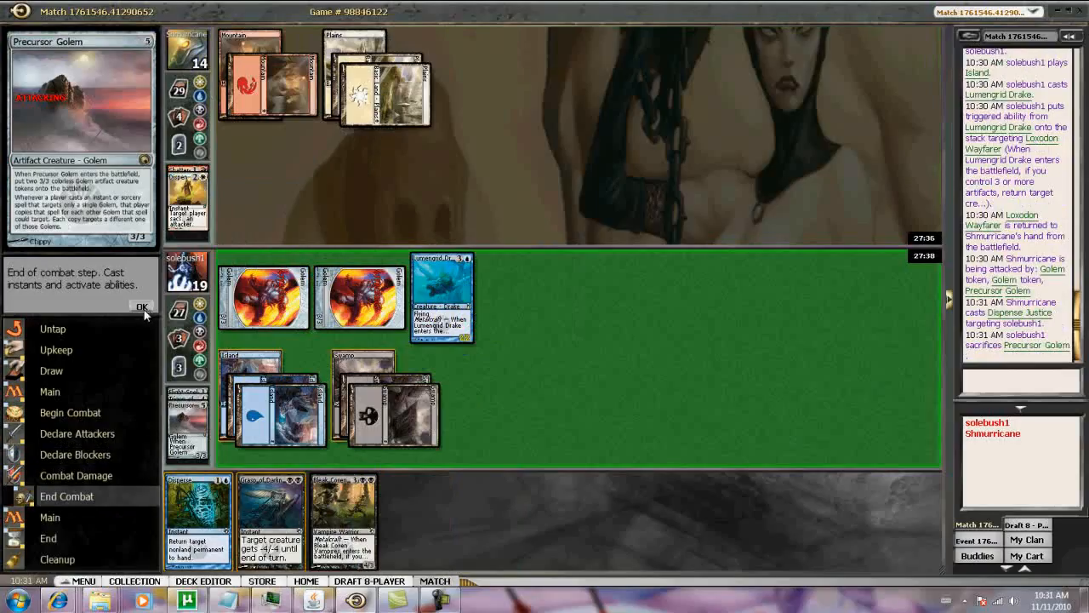
pyautogui.click(143, 306)
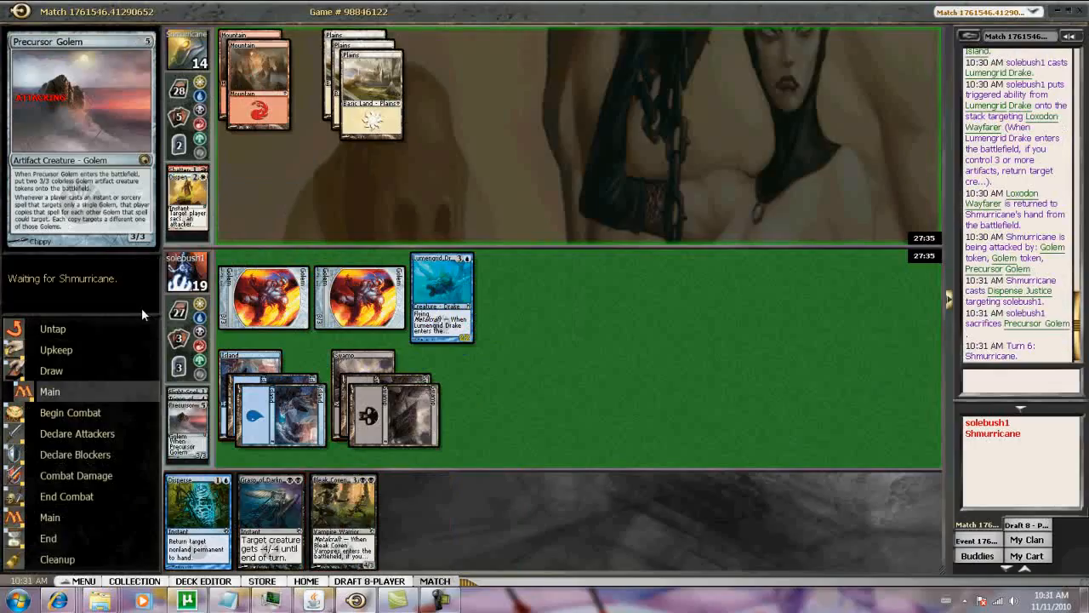
pyautogui.moveTo(142, 393)
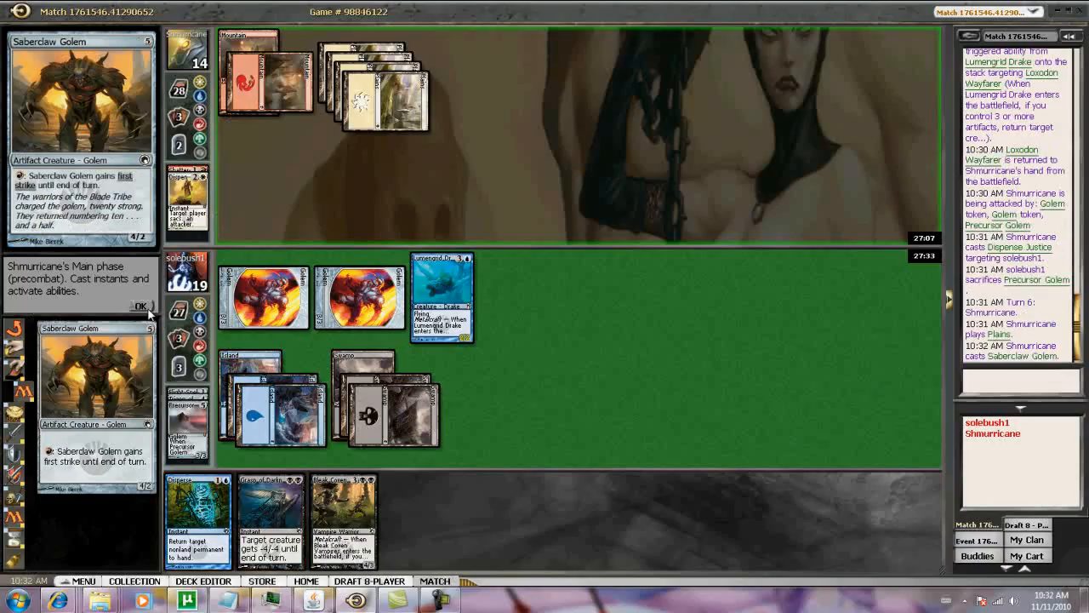
# - Pass priority through the opponent's turn, letting Saberclaw Golem resolve, to the end step
pyautogui.click(140, 307)
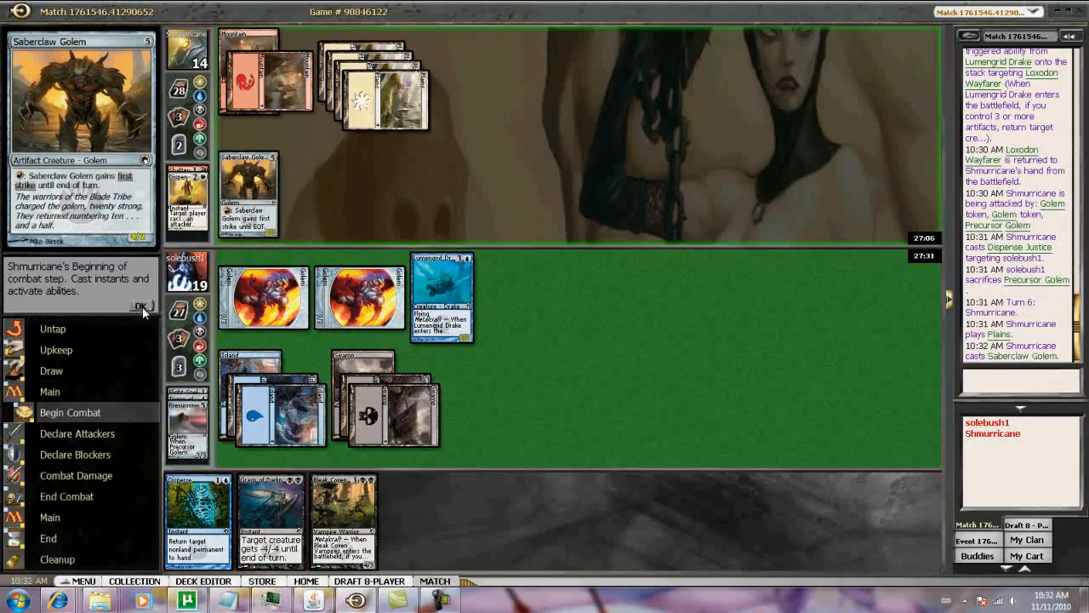
pyautogui.click(141, 306)
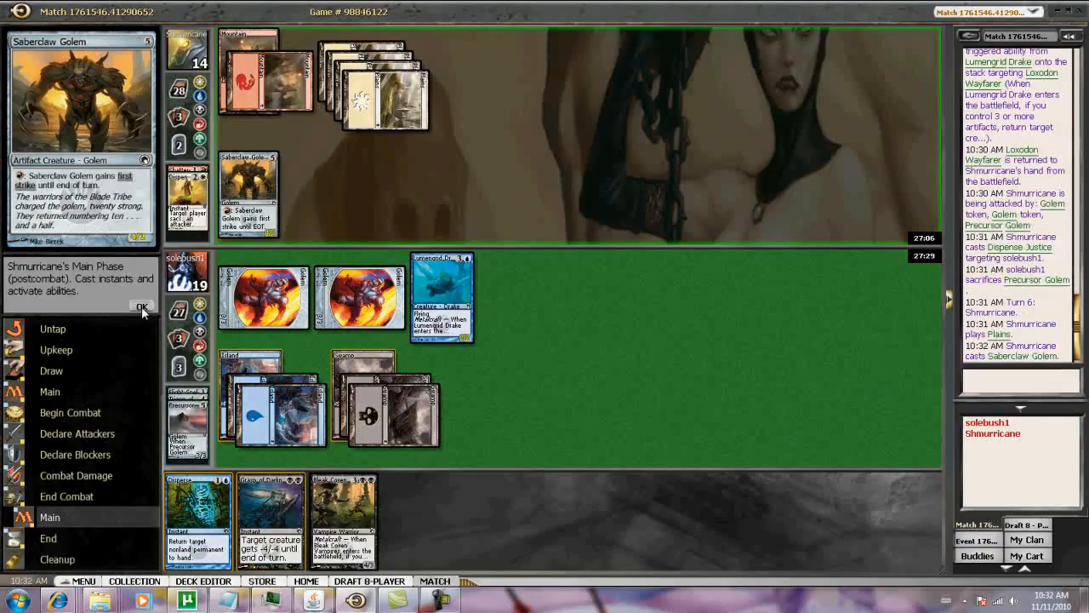
pyautogui.click(141, 305)
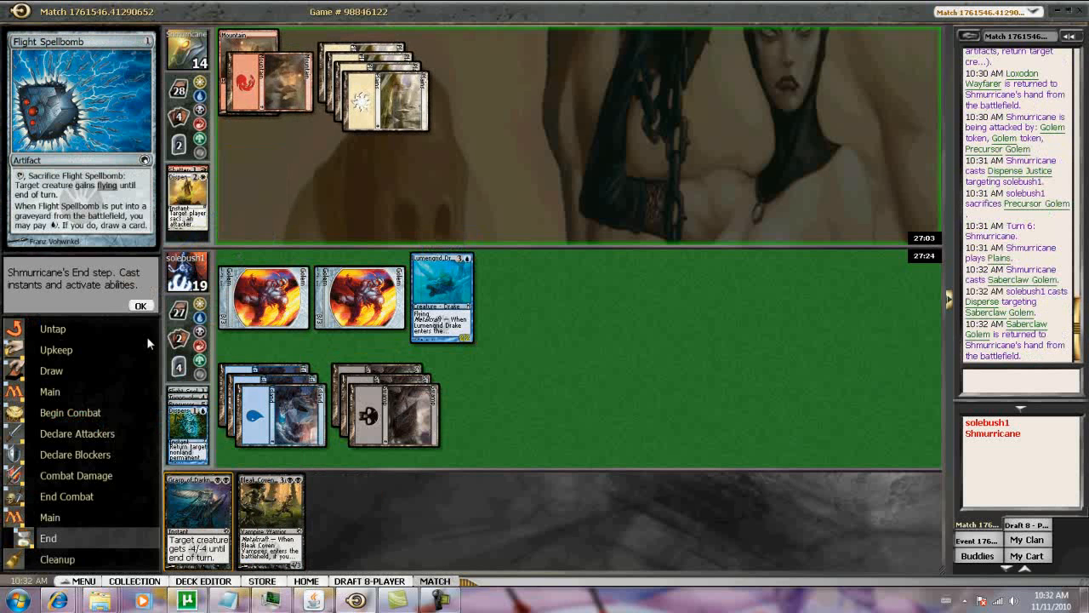
pyautogui.click(141, 304)
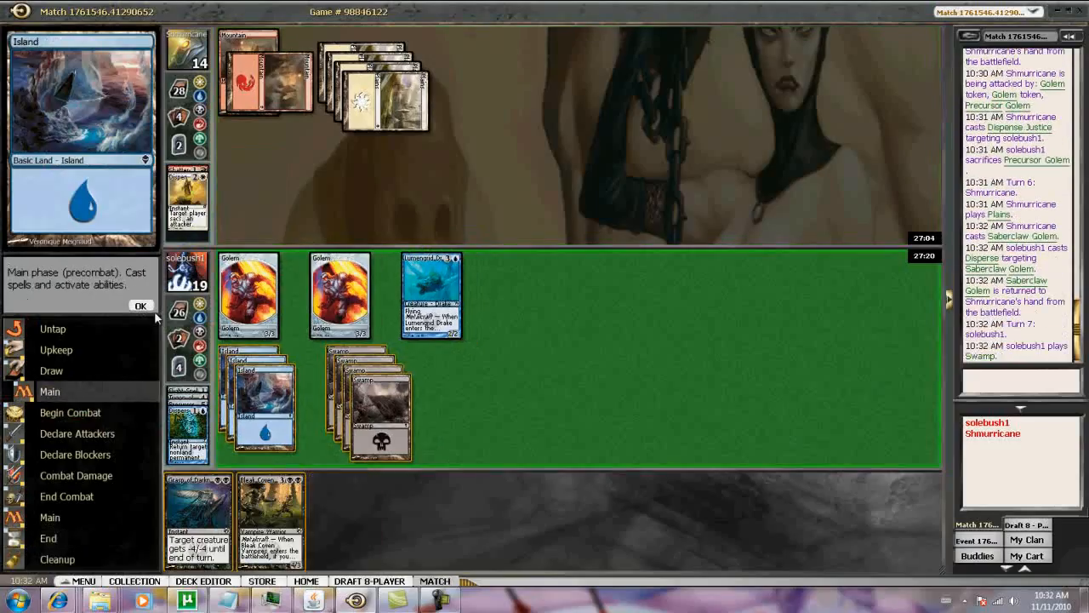
# - Attack with the Drake and Golems to drop Shmurricane to 6, cast Bleak Coven Vampires, pass
pyautogui.click(141, 305)
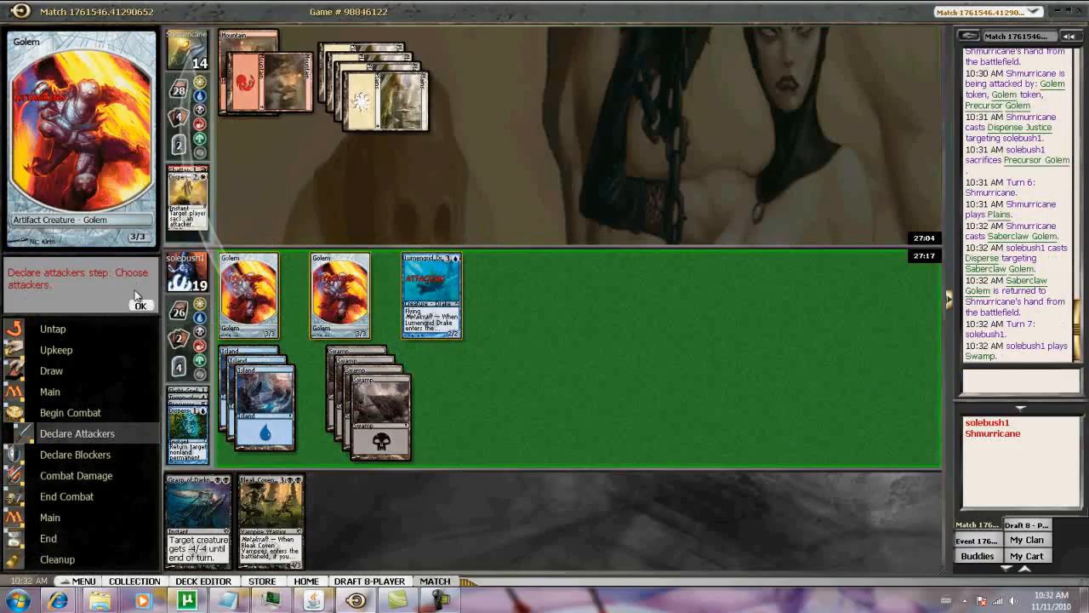
pyautogui.click(140, 306)
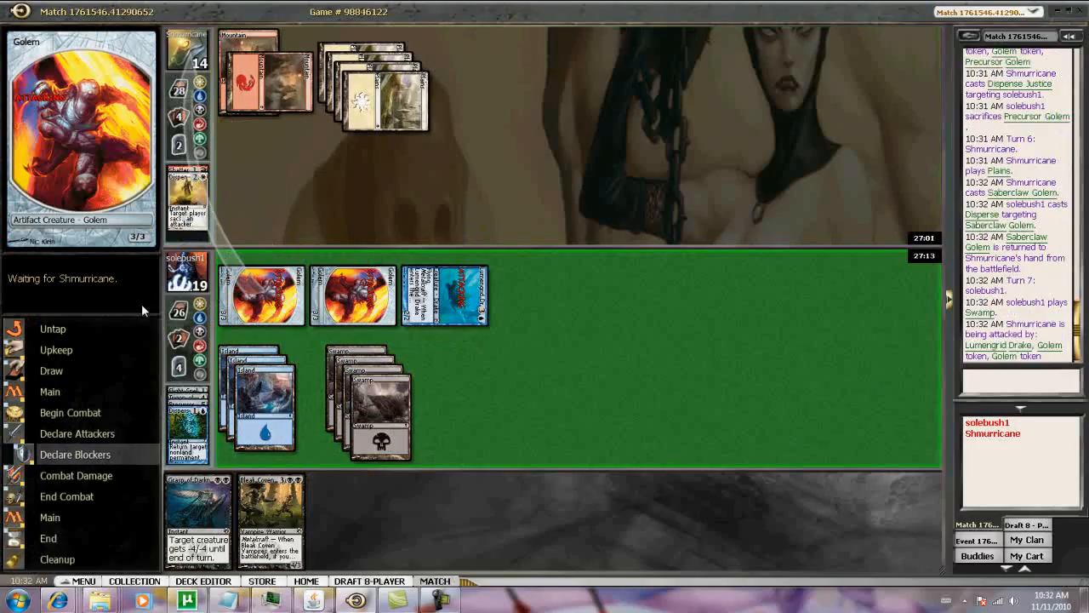
pyautogui.click(370, 400)
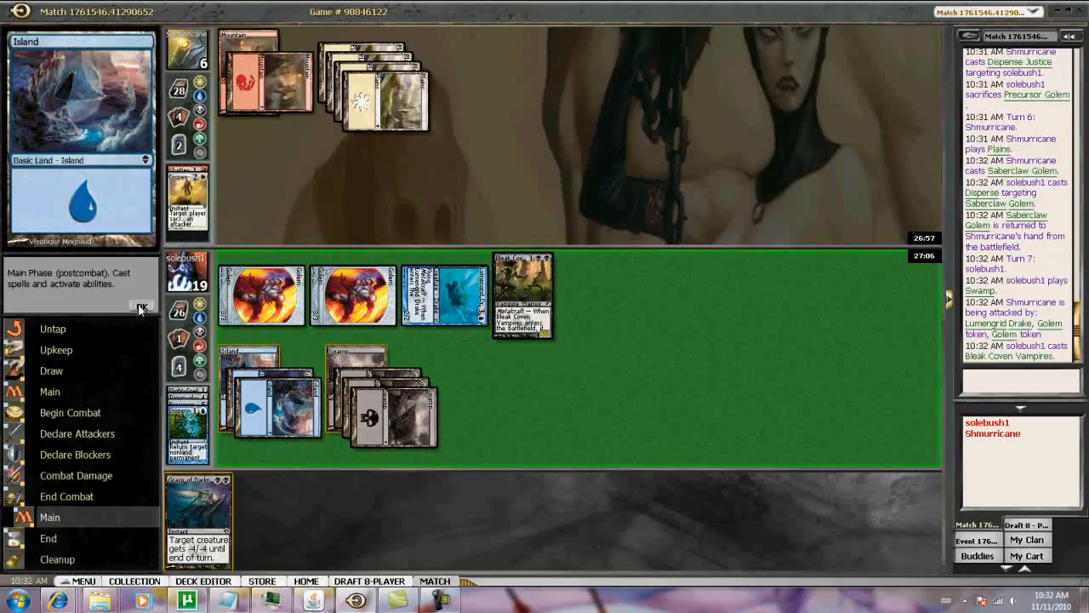
pyautogui.click(141, 307)
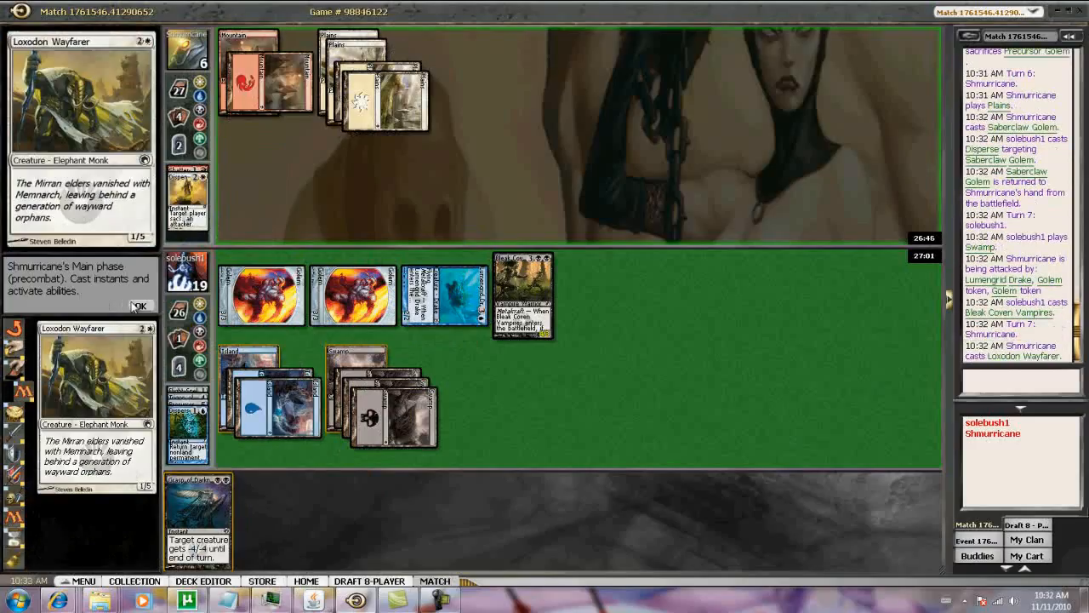
# - Pass through Shmurricane's turn as Revoke Existence exiles a Golem token, reaching turn 8
pyautogui.click(140, 306)
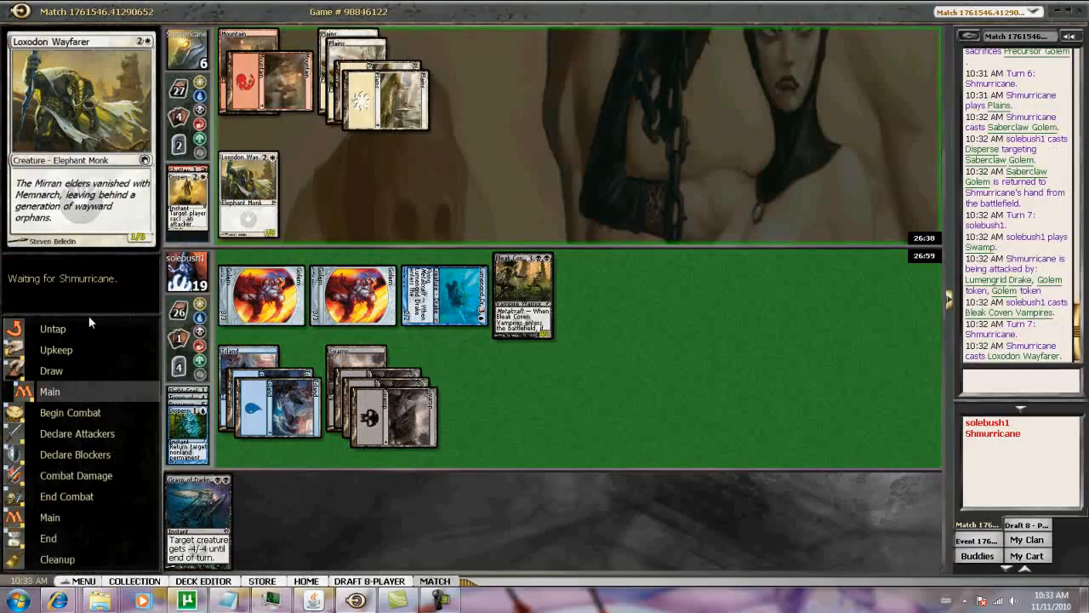
pyautogui.rightClick(187, 600)
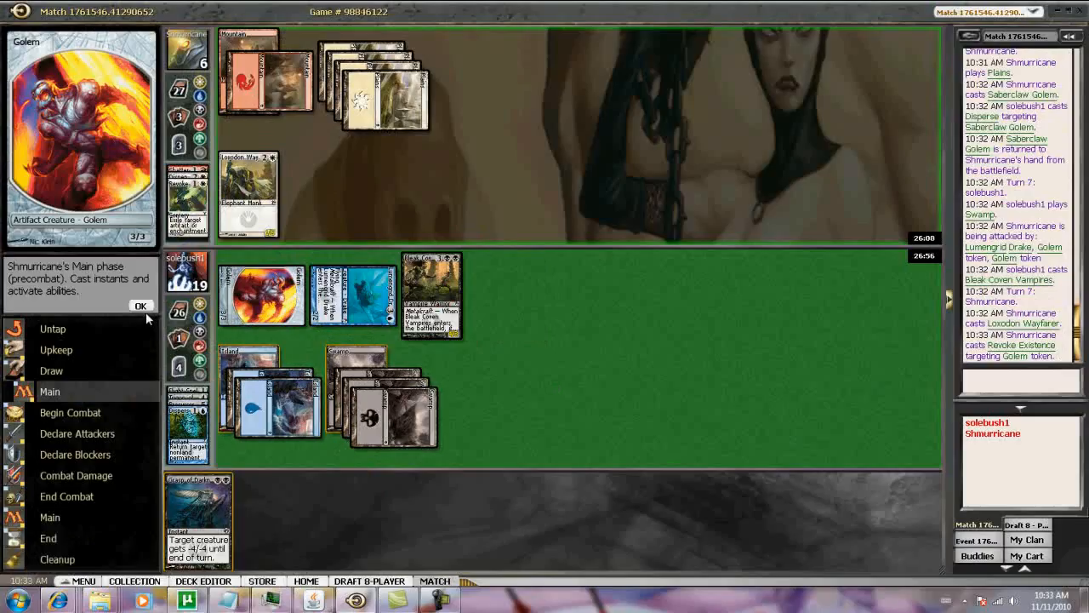
pyautogui.click(142, 306)
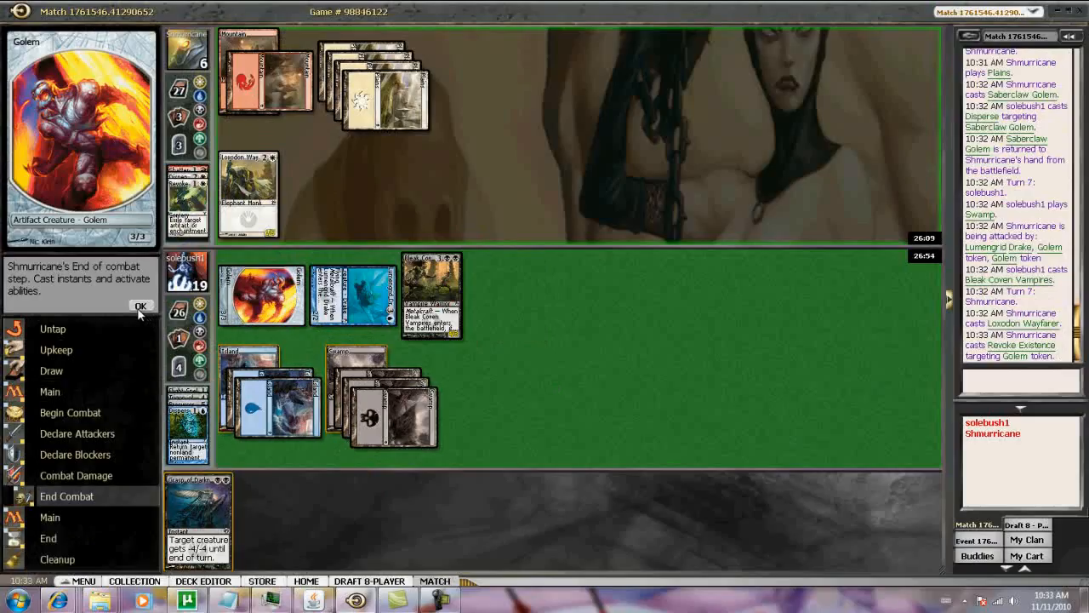
pyautogui.click(141, 305)
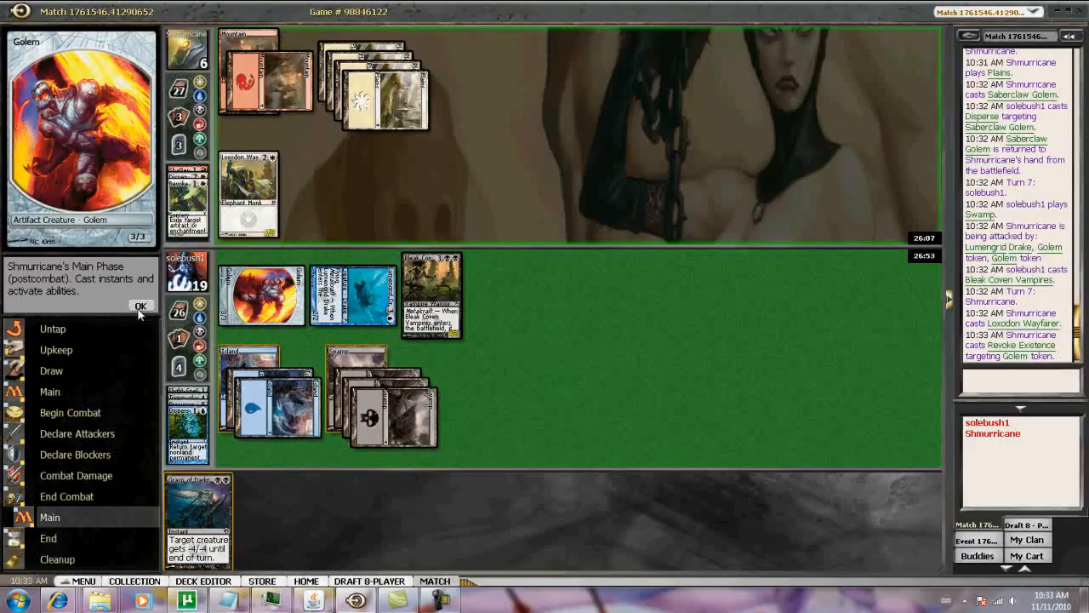
pyautogui.click(141, 306)
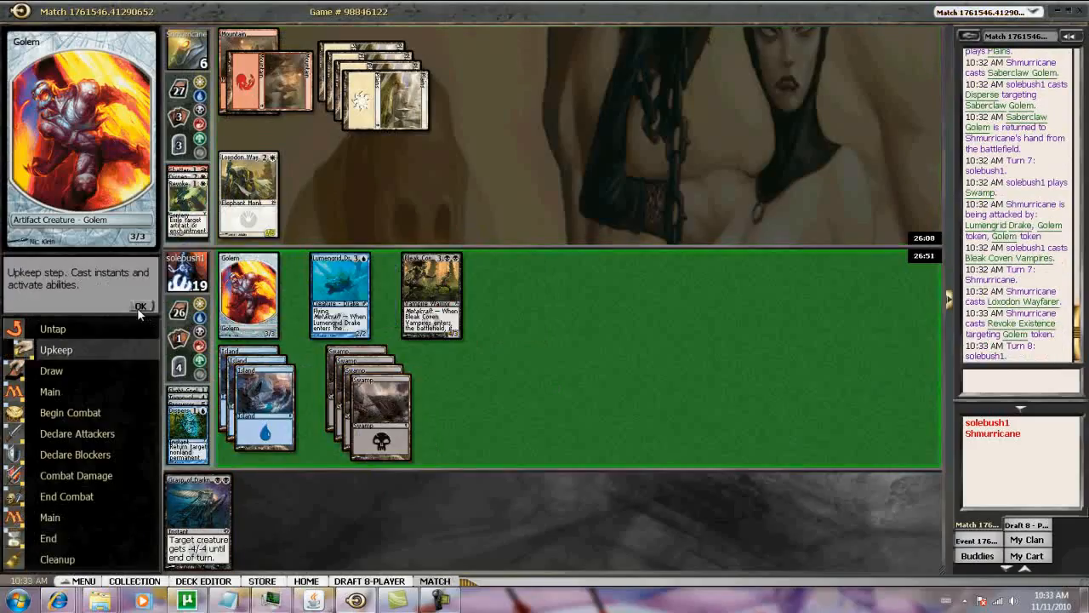
# - Draw Sky-Eel School and attack with Vampires, Drake and Golem, dropping Shmurricane to 1
pyautogui.click(142, 305)
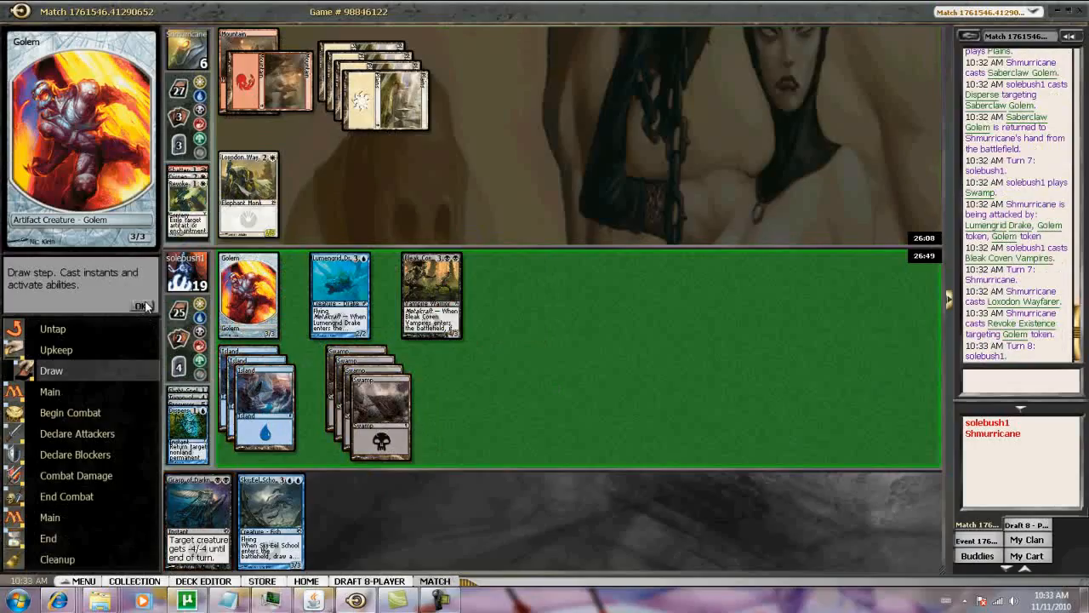
pyautogui.click(141, 306)
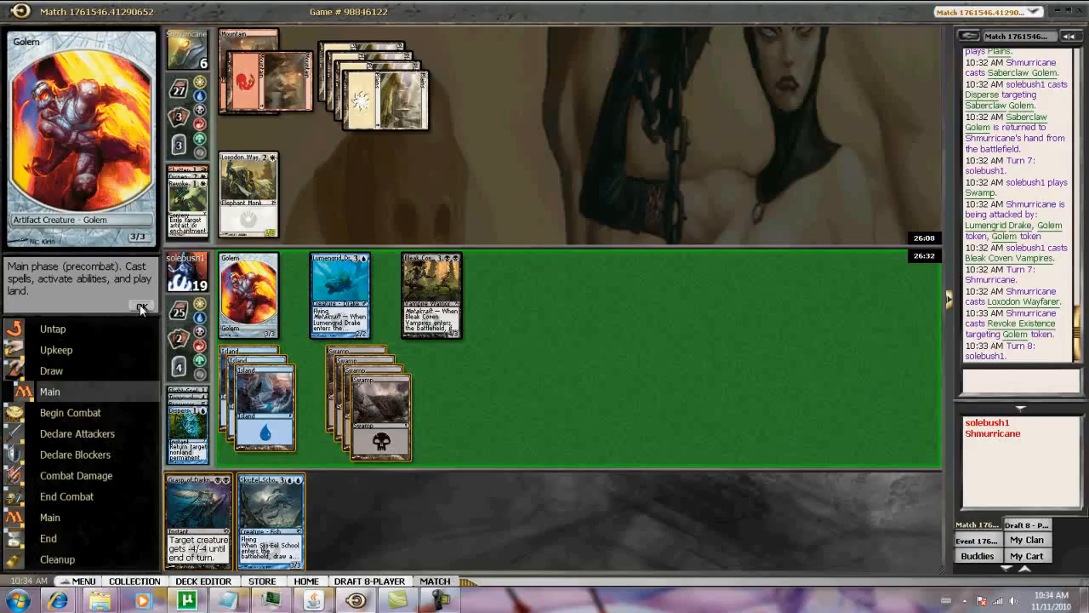
pyautogui.click(141, 306)
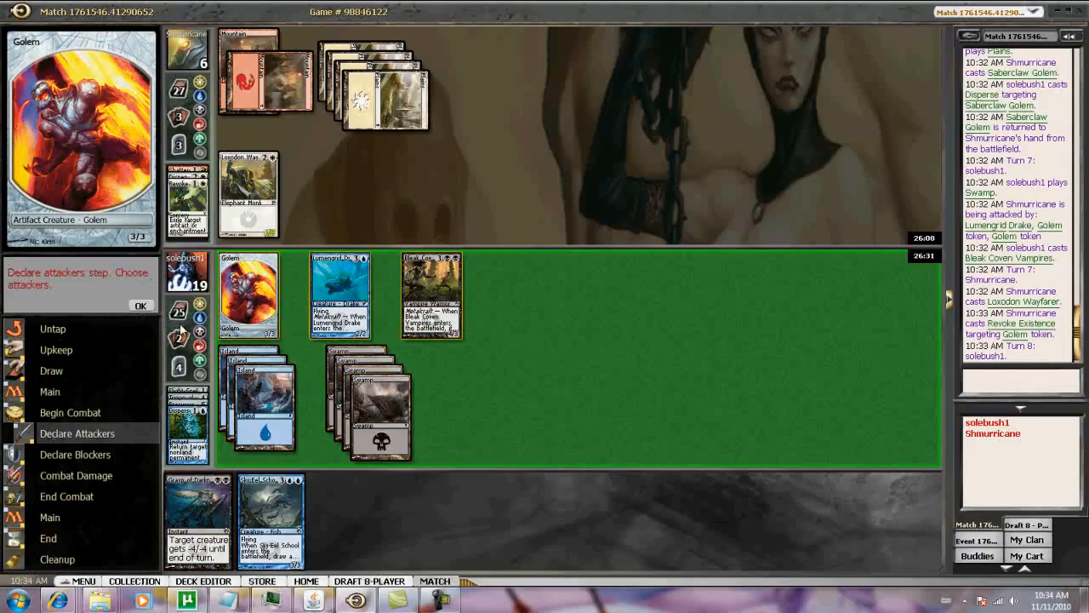
pyautogui.click(339, 293)
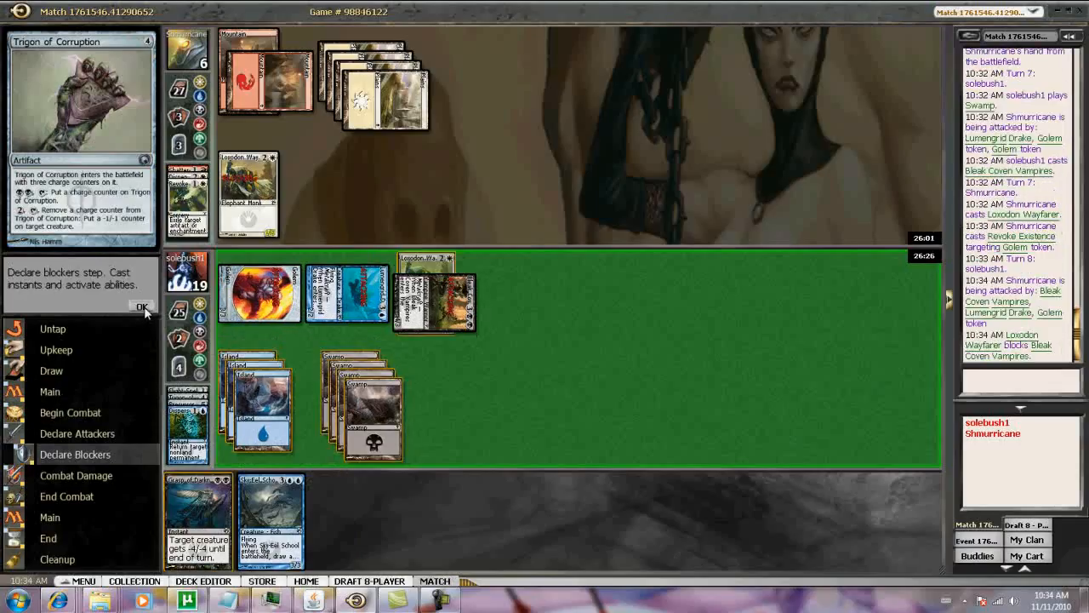
pyautogui.click(142, 307)
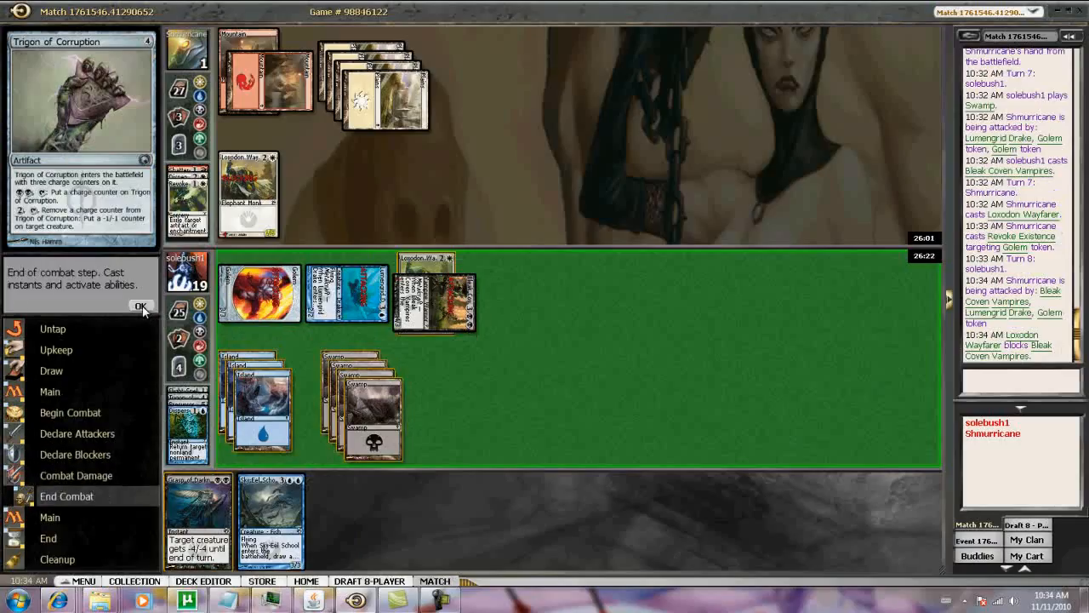
pyautogui.click(141, 306)
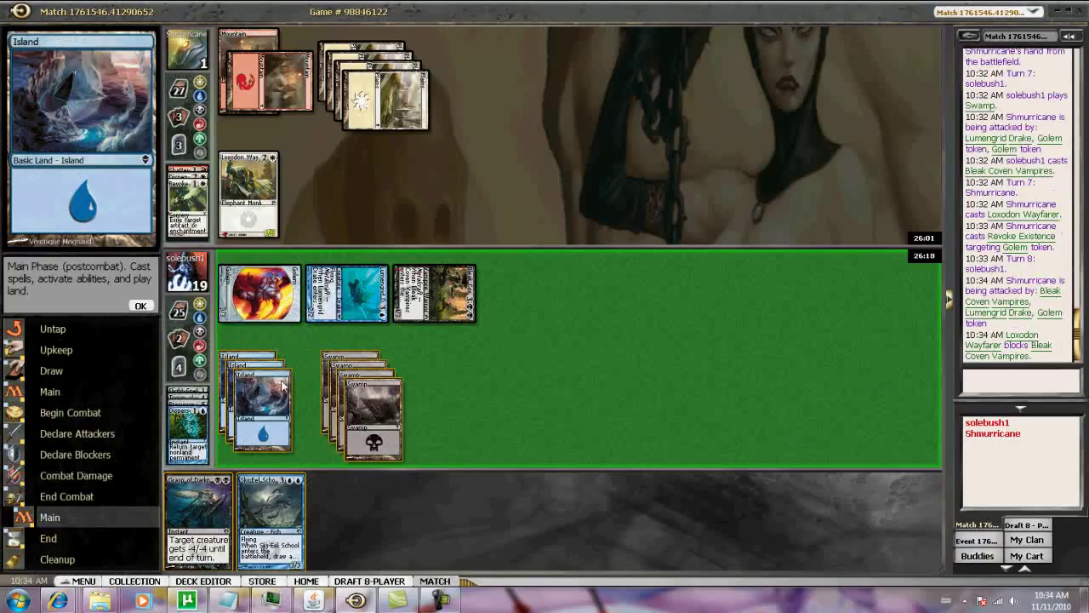
pyautogui.moveTo(156, 324)
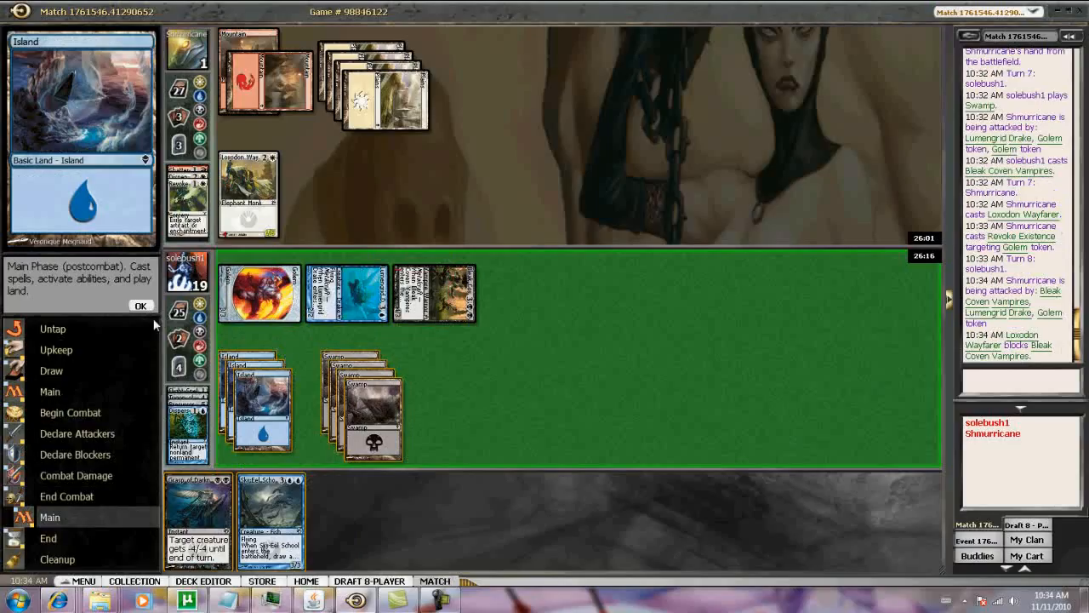
pyautogui.moveTo(458, 482)
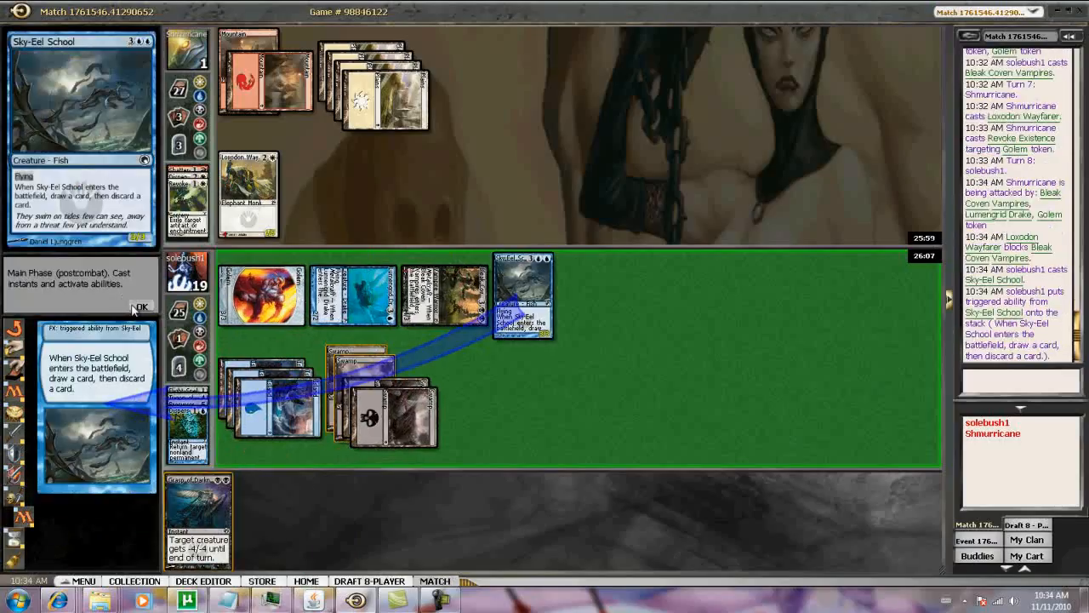
# - Cast Sky-Eel School, discard an Island, pass the turn, and dismiss the game 2 win
pyautogui.click(141, 306)
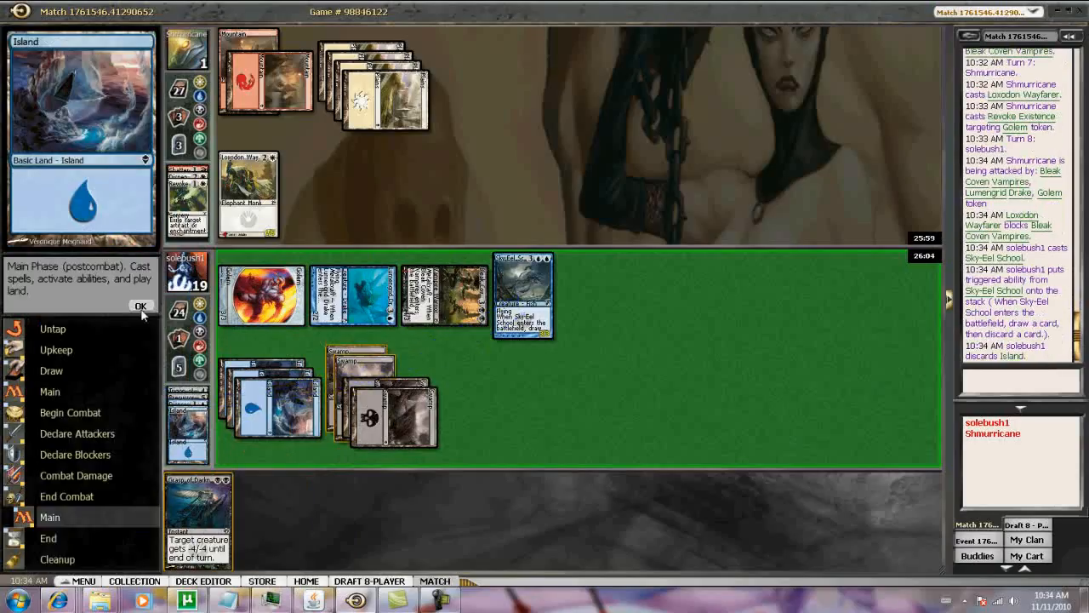
pyautogui.click(141, 307)
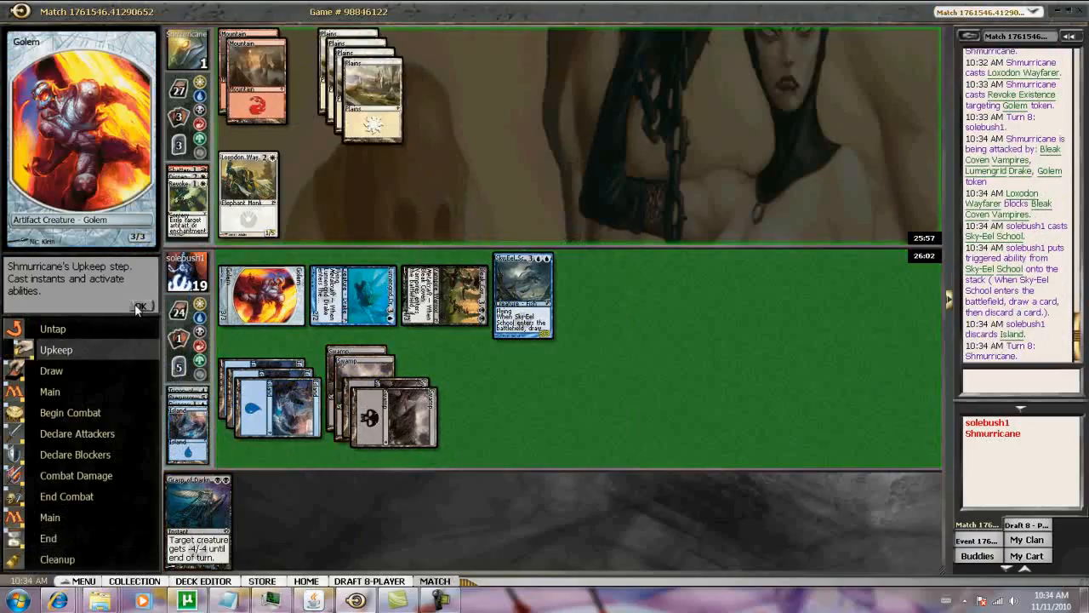
pyautogui.click(143, 306)
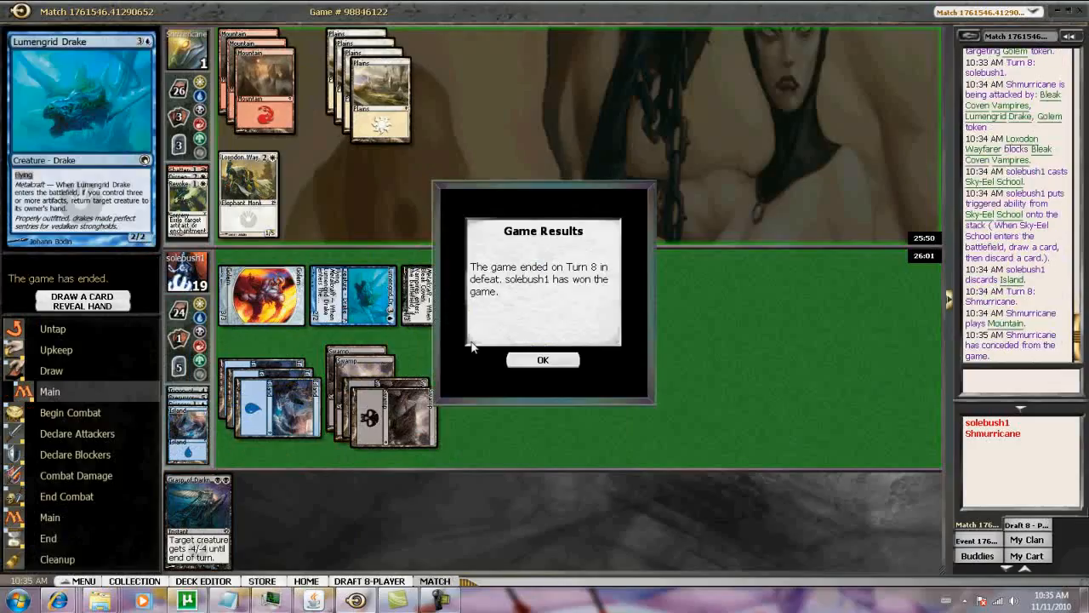
pyautogui.click(543, 359)
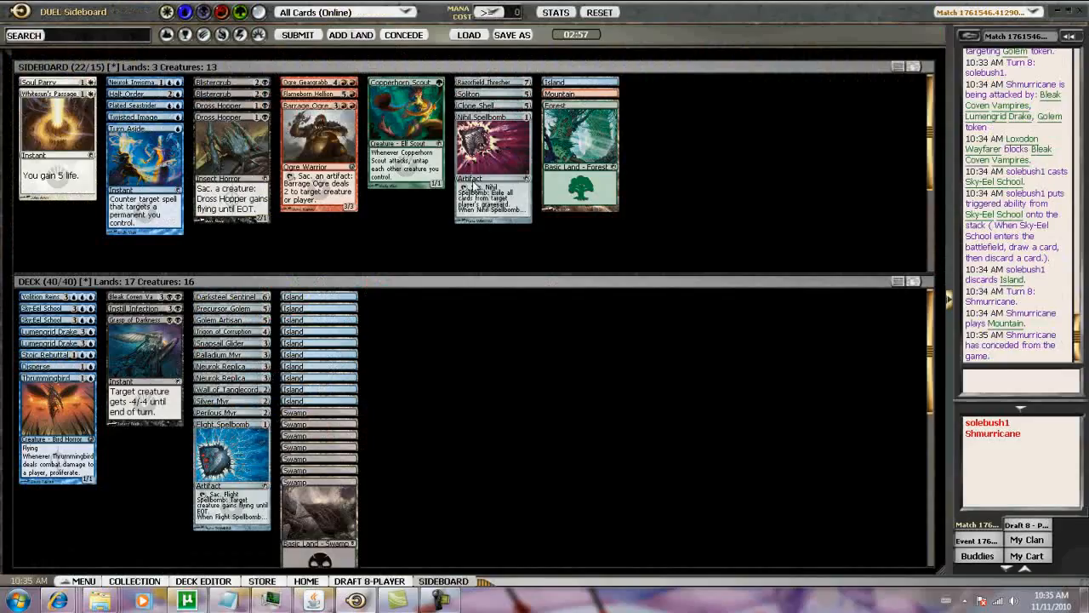
pyautogui.moveTo(370, 328)
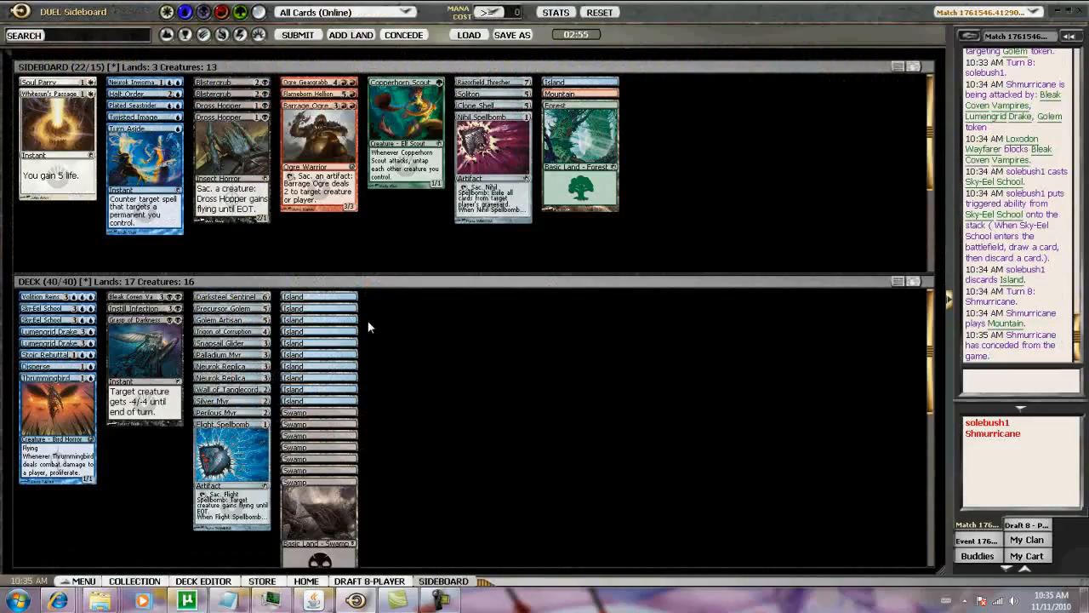
pyautogui.moveTo(140, 92)
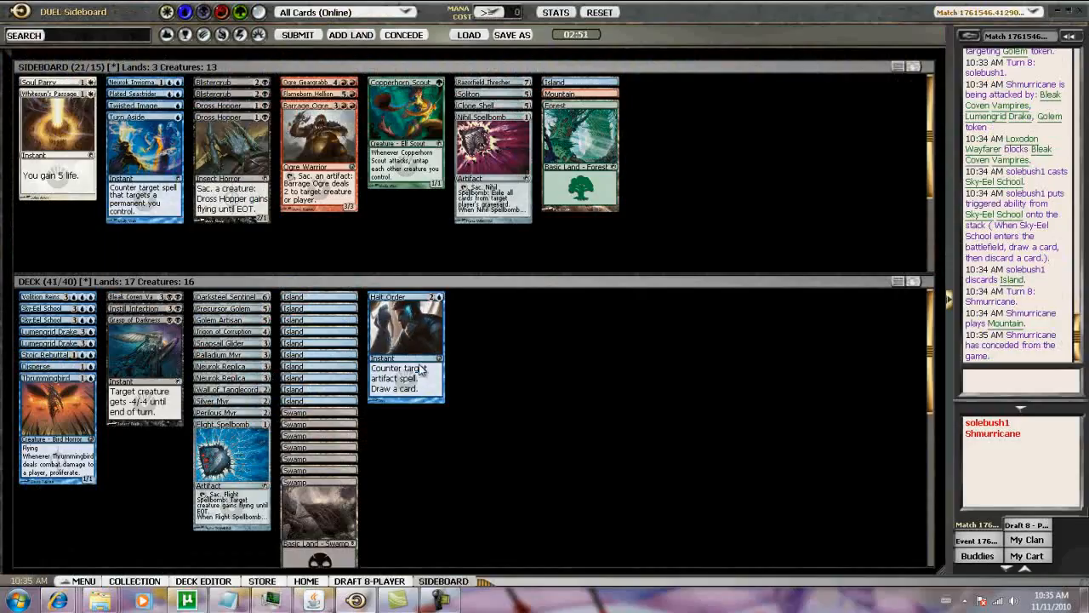
pyautogui.moveTo(449, 306)
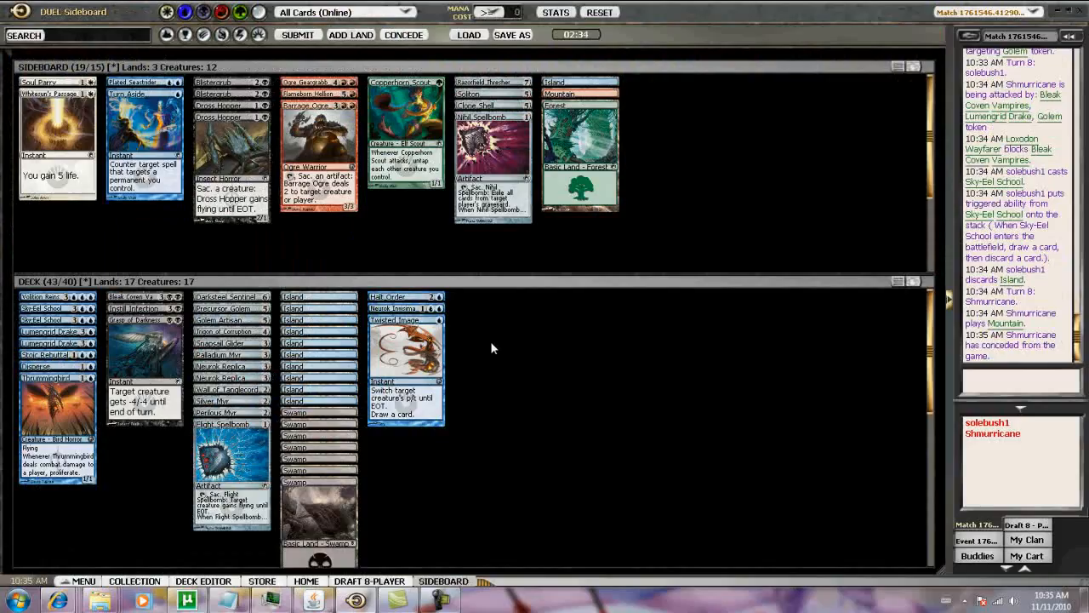
# - Sort the 43-card deck, now including Halt Order, Invisimancer and Twisted Image, by cost
pyautogui.rightClick(492, 347)
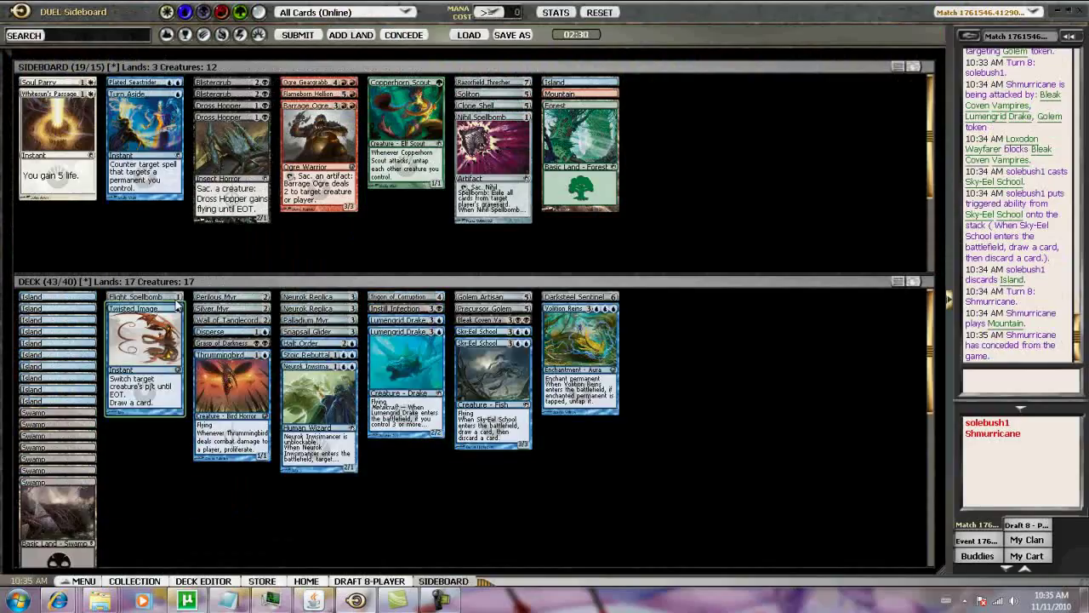
pyautogui.moveTo(298, 230)
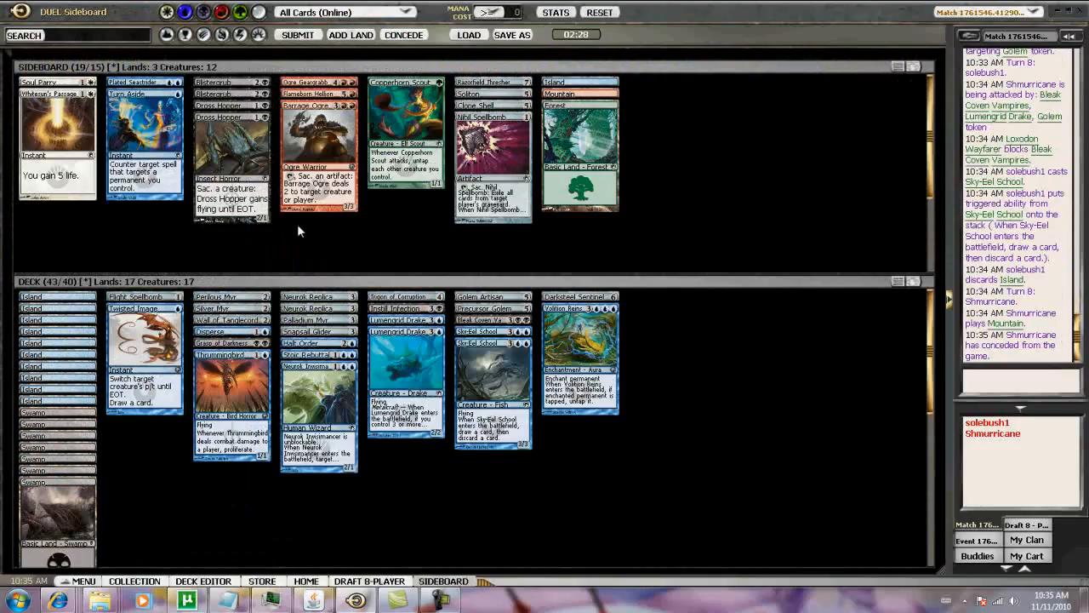
pyautogui.moveTo(236, 330)
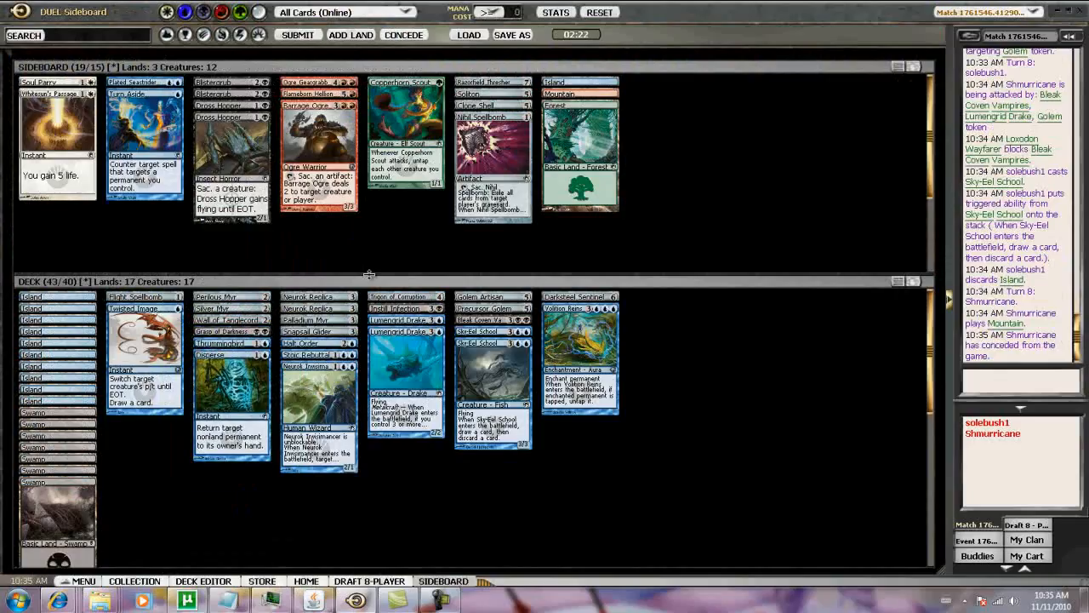
pyautogui.moveTo(366, 264)
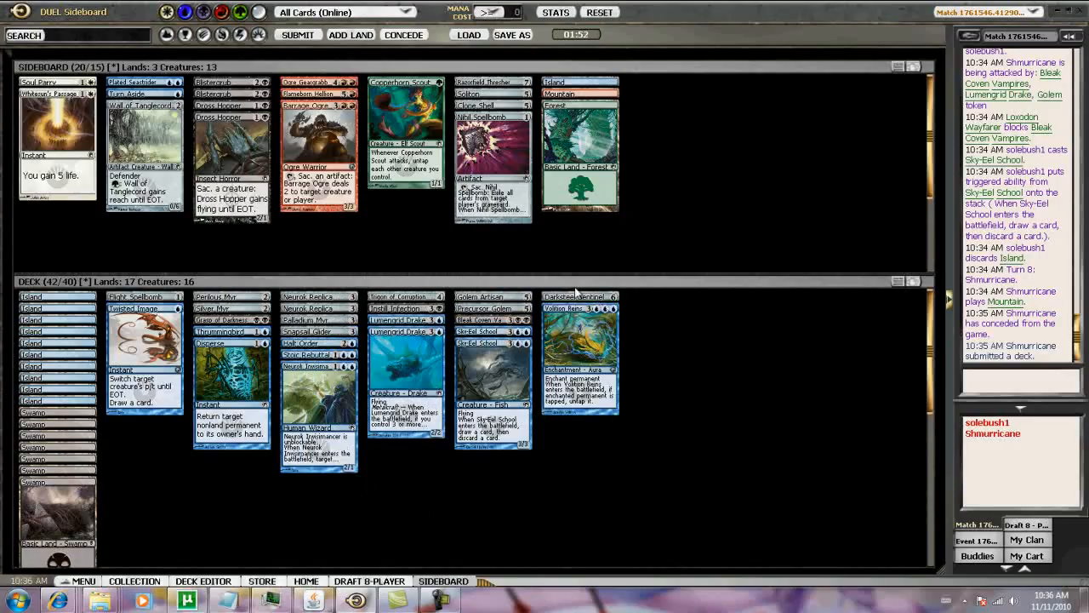
pyautogui.moveTo(487, 264)
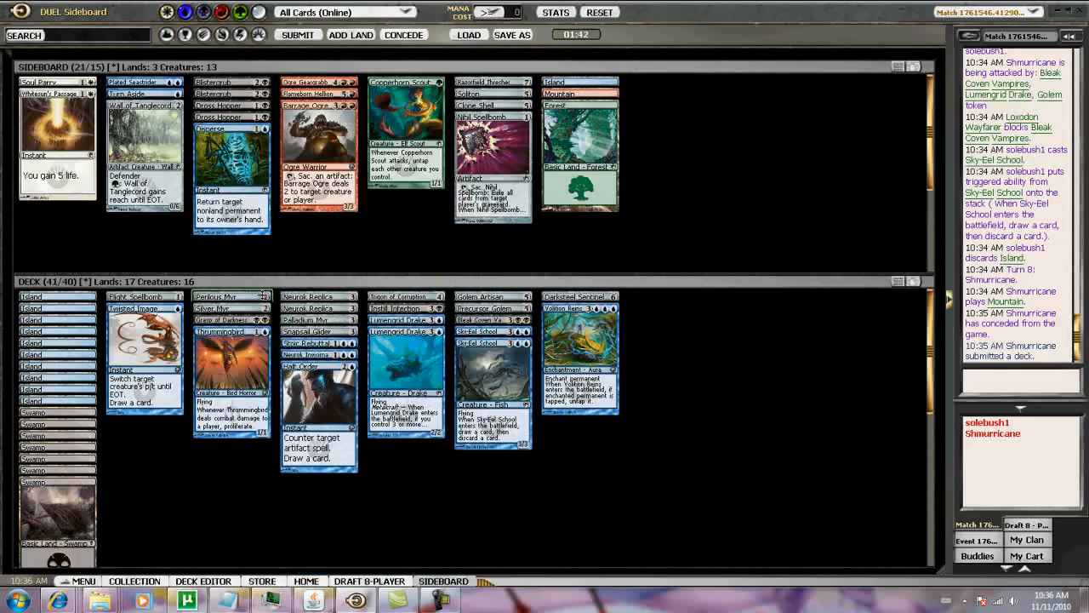
pyautogui.moveTo(285, 292)
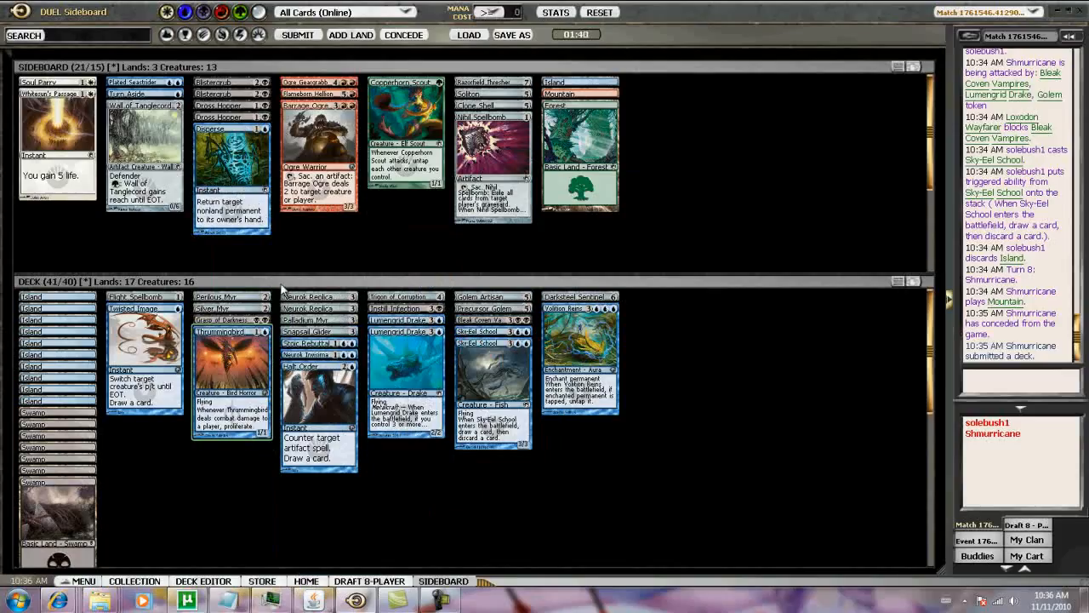
pyautogui.moveTo(349, 266)
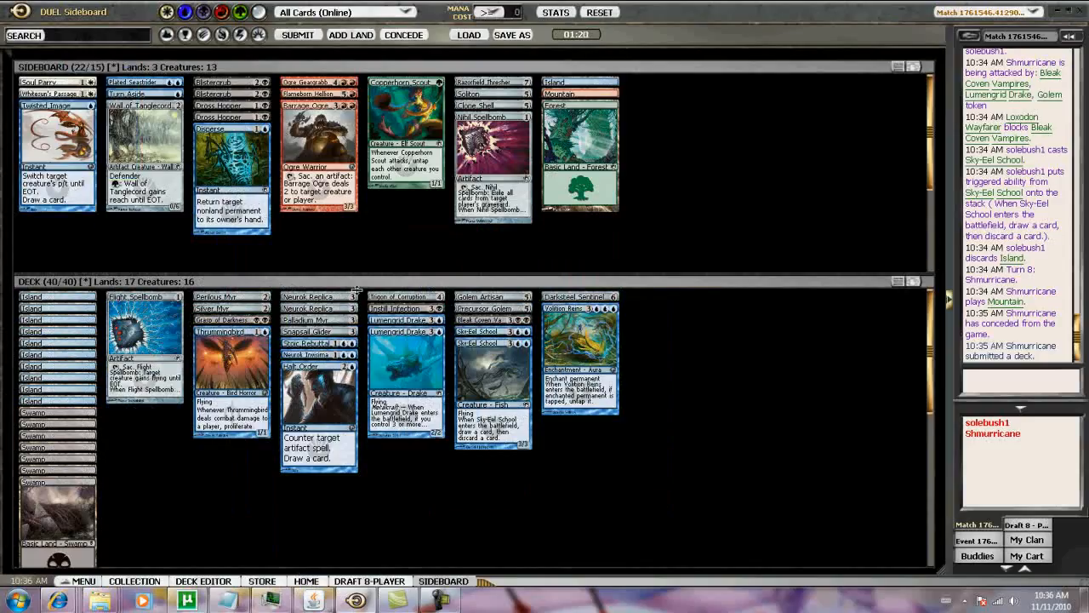
pyautogui.moveTo(449, 222)
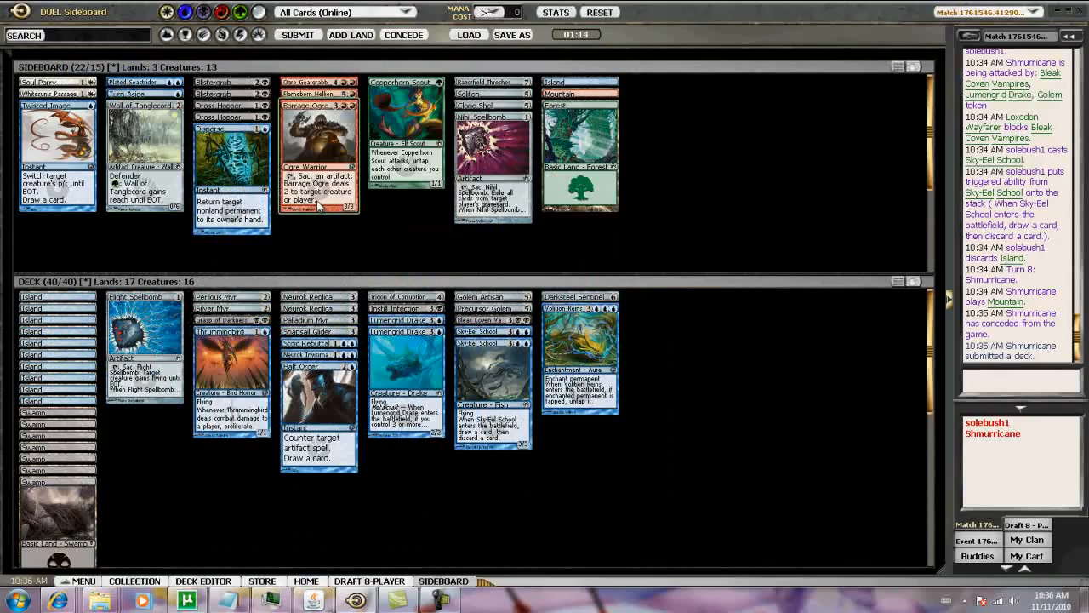
pyautogui.moveTo(443, 243)
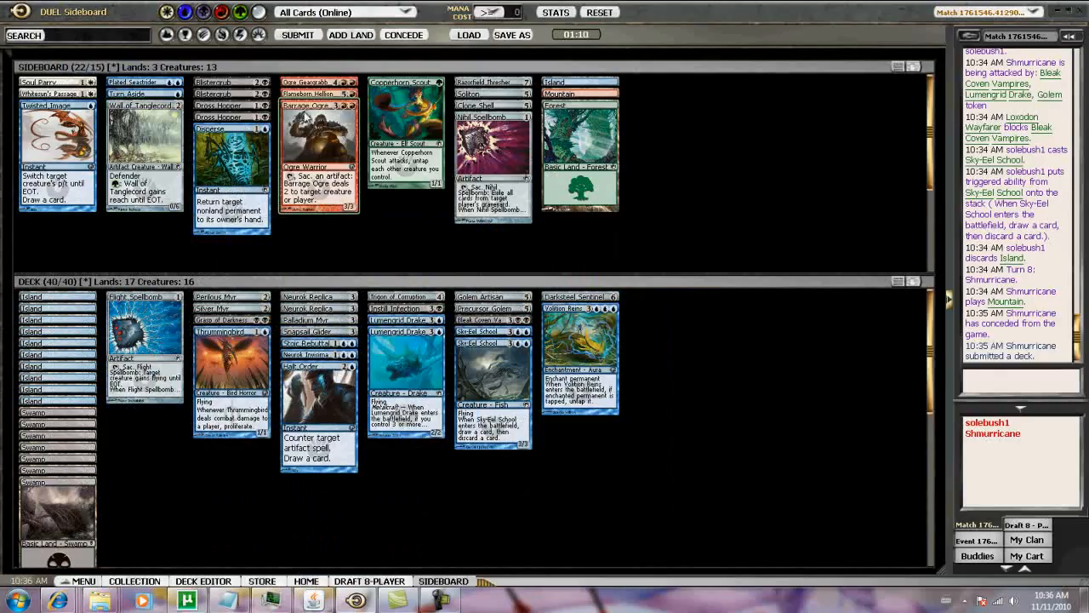
pyautogui.moveTo(319, 149)
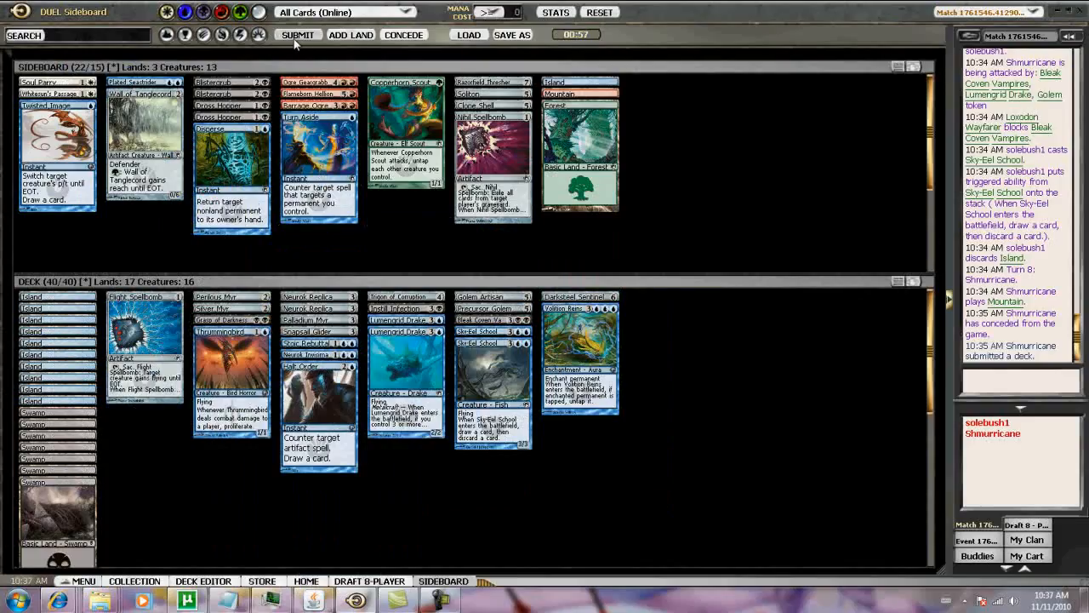
pyautogui.moveTo(298, 35)
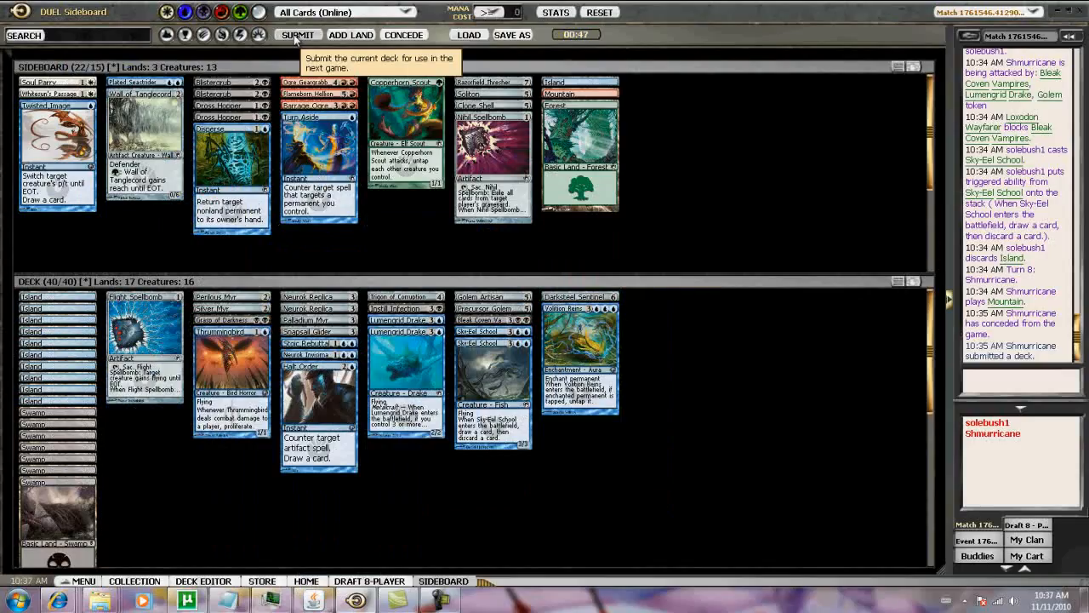
pyautogui.moveTo(297, 34)
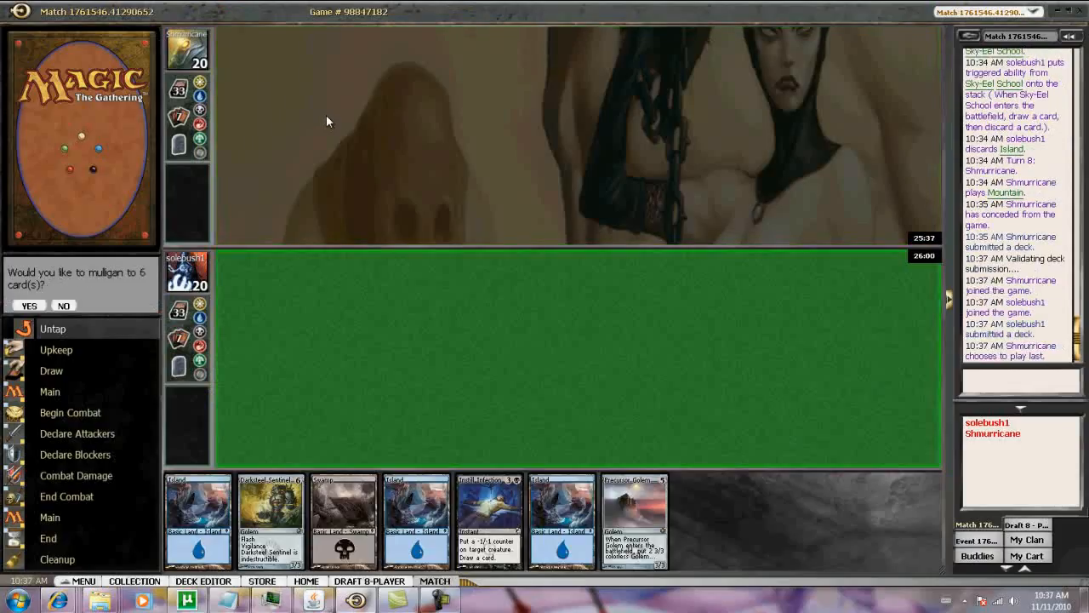
pyautogui.moveTo(126, 292)
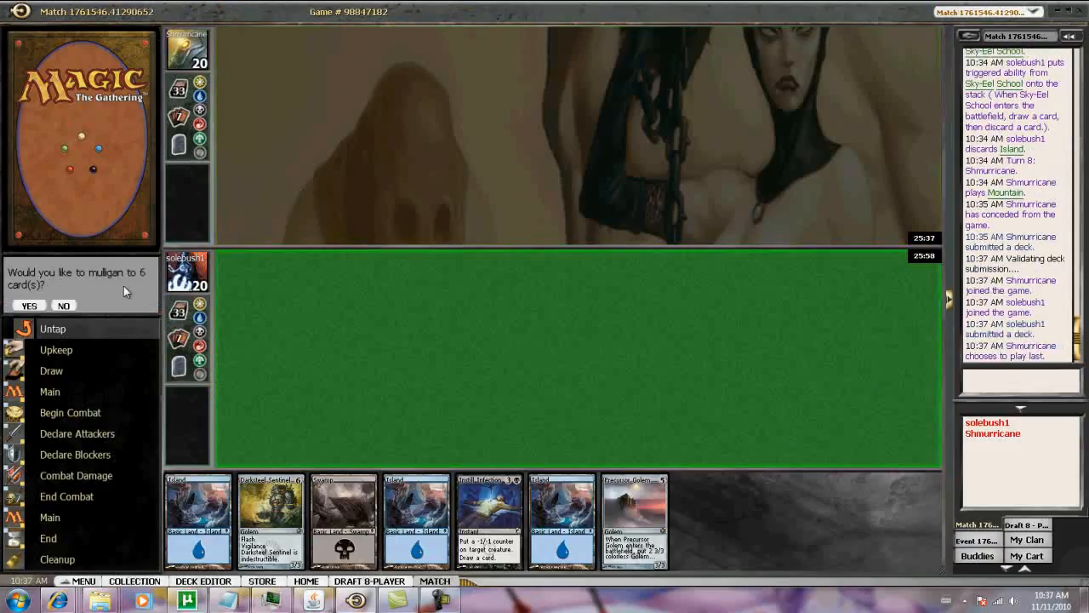
# - Keep the opening hand, then play Island on turn one and Swamp on turn two
pyautogui.click(63, 304)
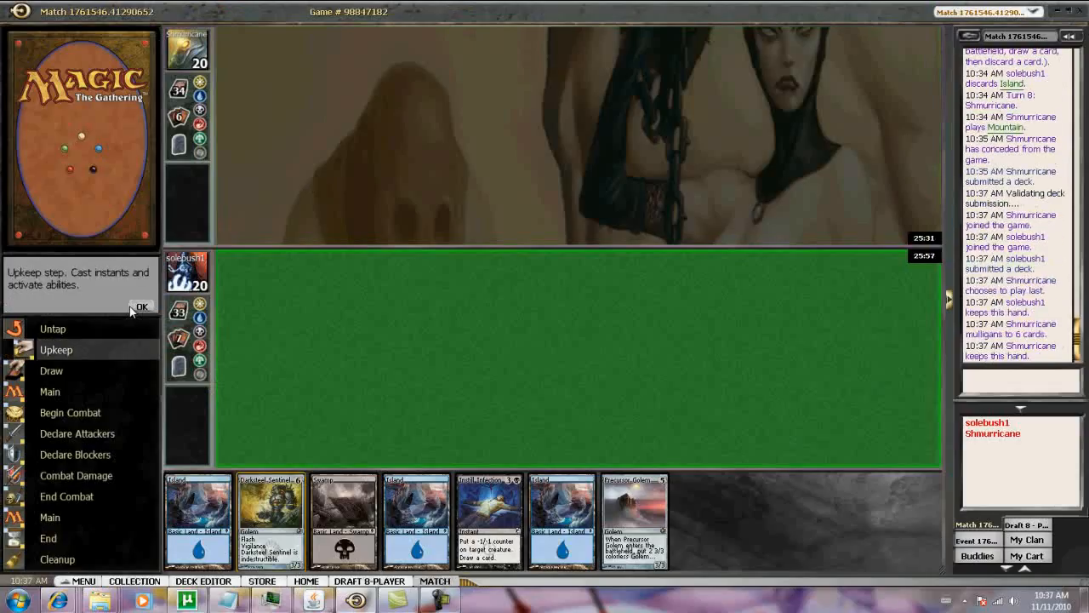
pyautogui.click(142, 307)
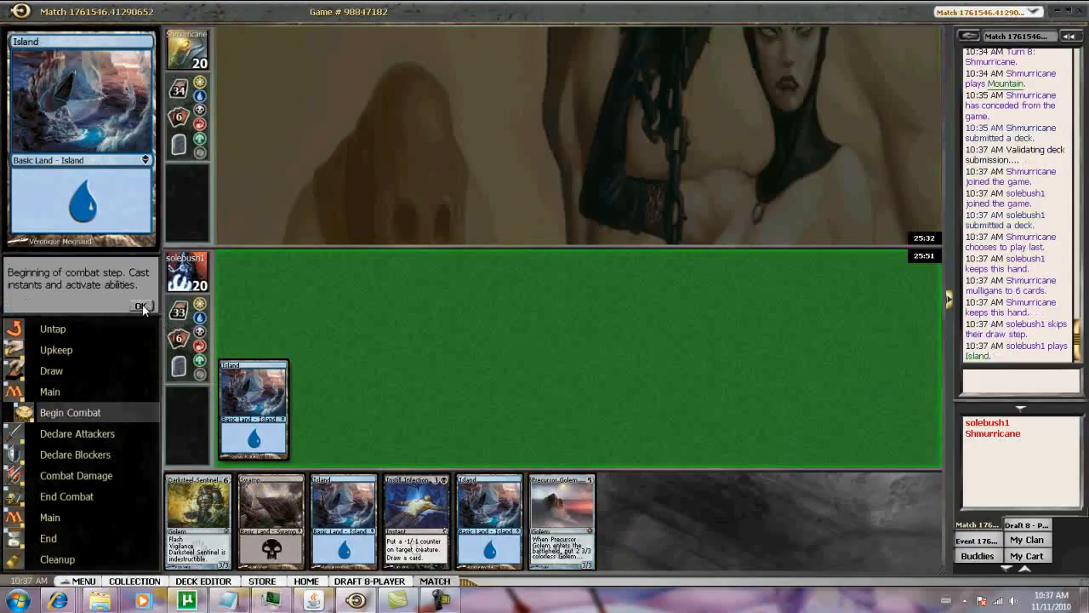
pyautogui.click(142, 306)
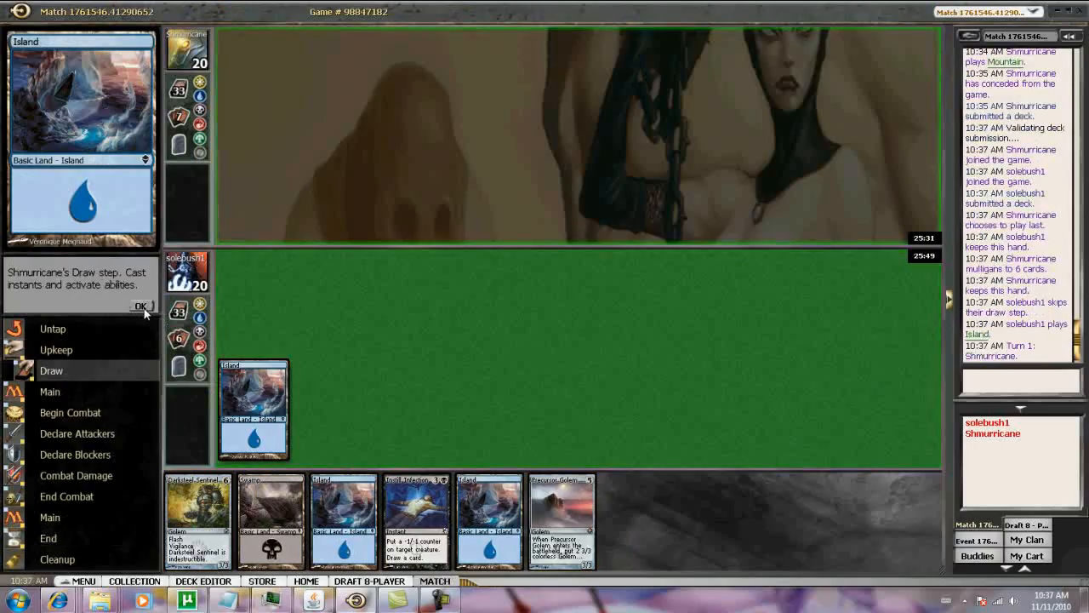
pyautogui.click(141, 306)
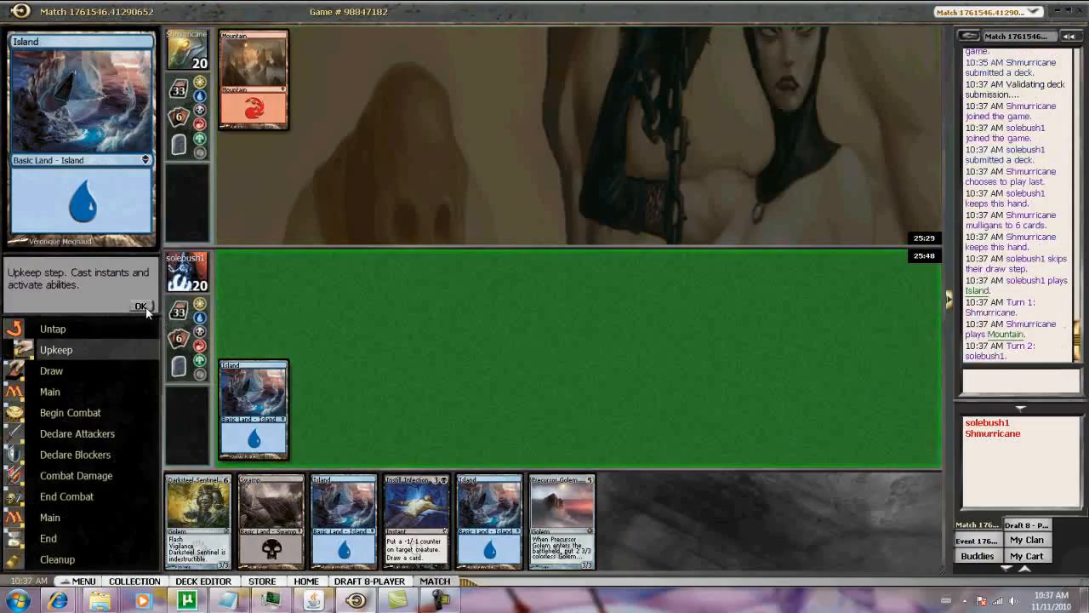
pyautogui.click(141, 306)
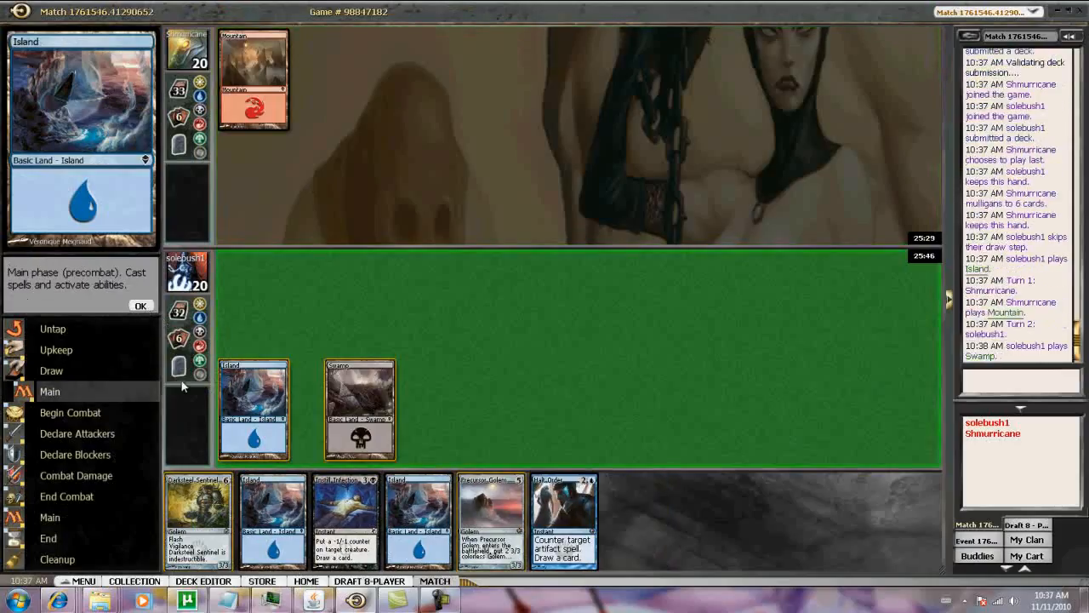
pyautogui.click(141, 305)
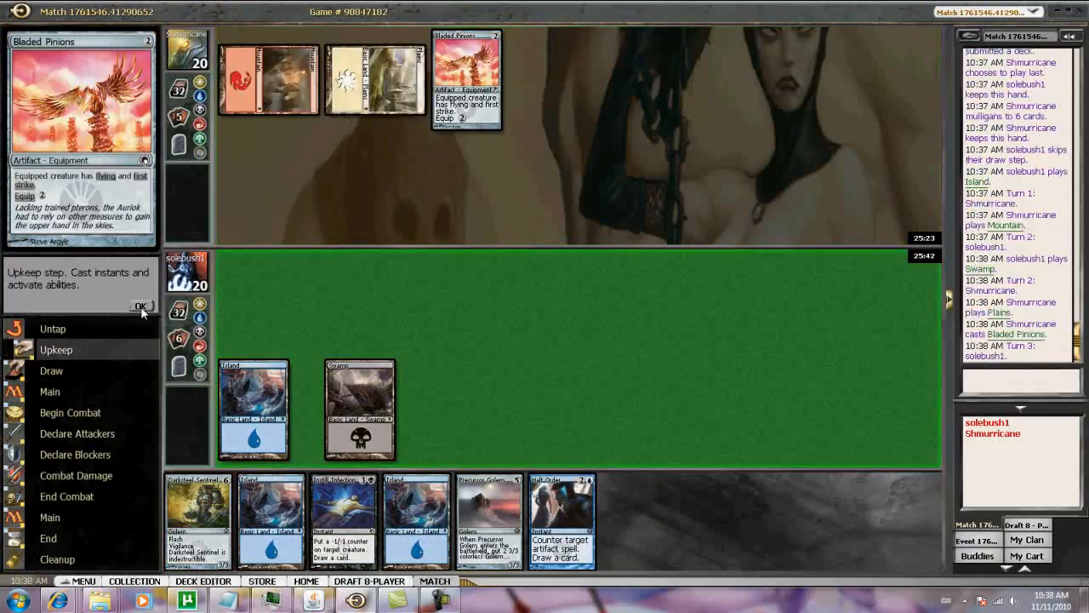
# - Play an Island and Snapsail Glider, then another Island, passing through Shmurricane's Pinions equip
pyautogui.click(142, 305)
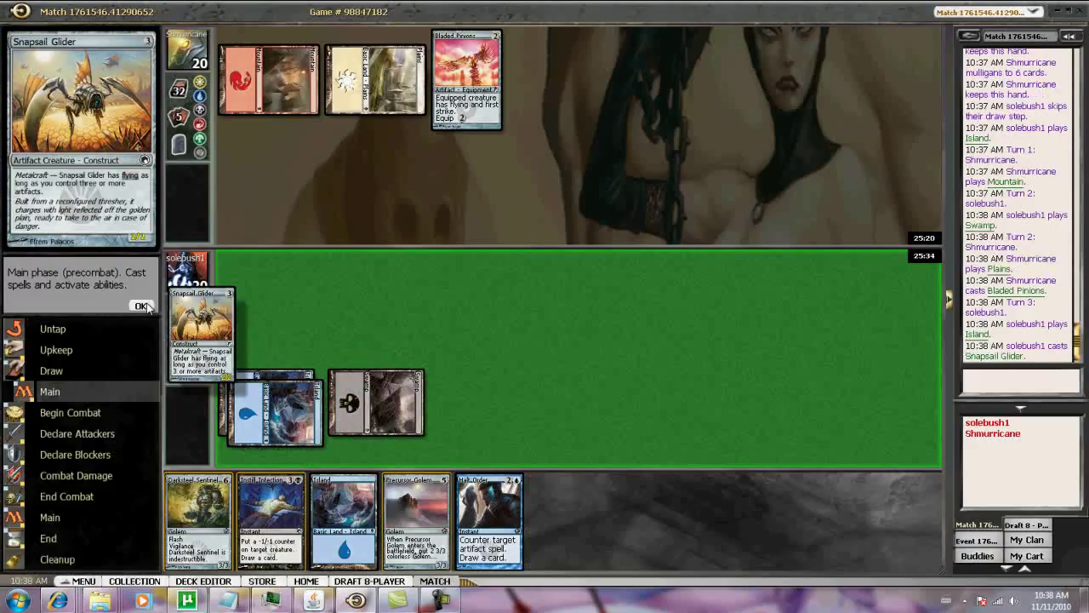
pyautogui.click(142, 307)
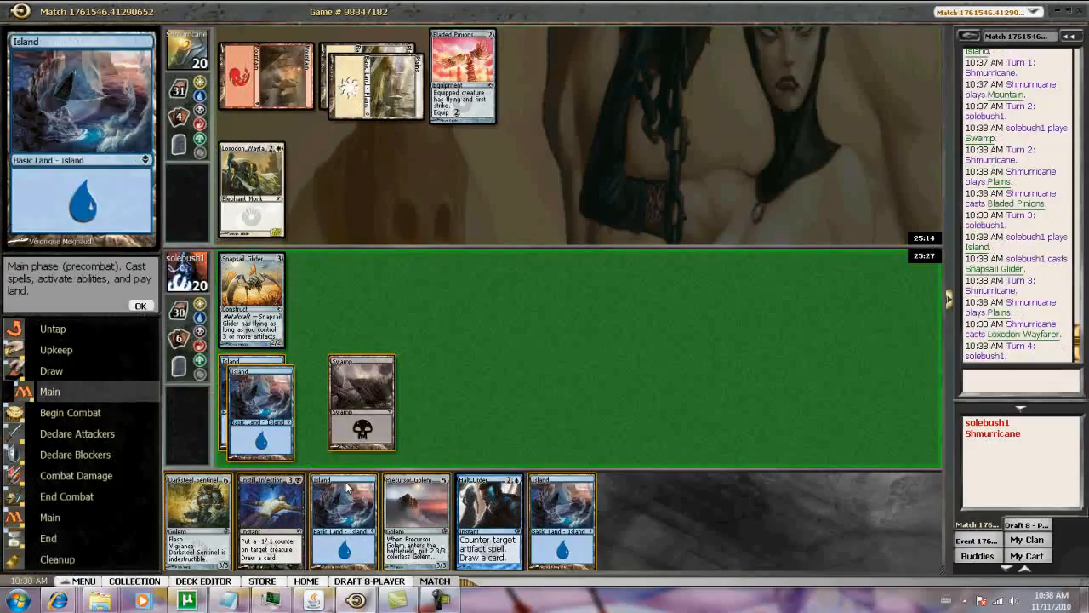
pyautogui.click(141, 305)
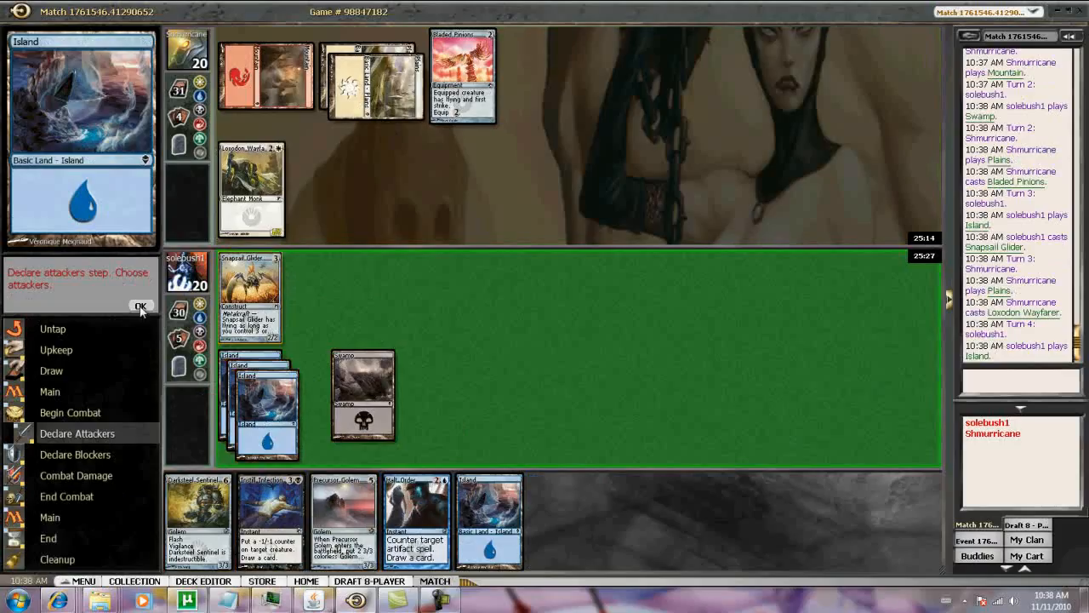
pyautogui.click(142, 306)
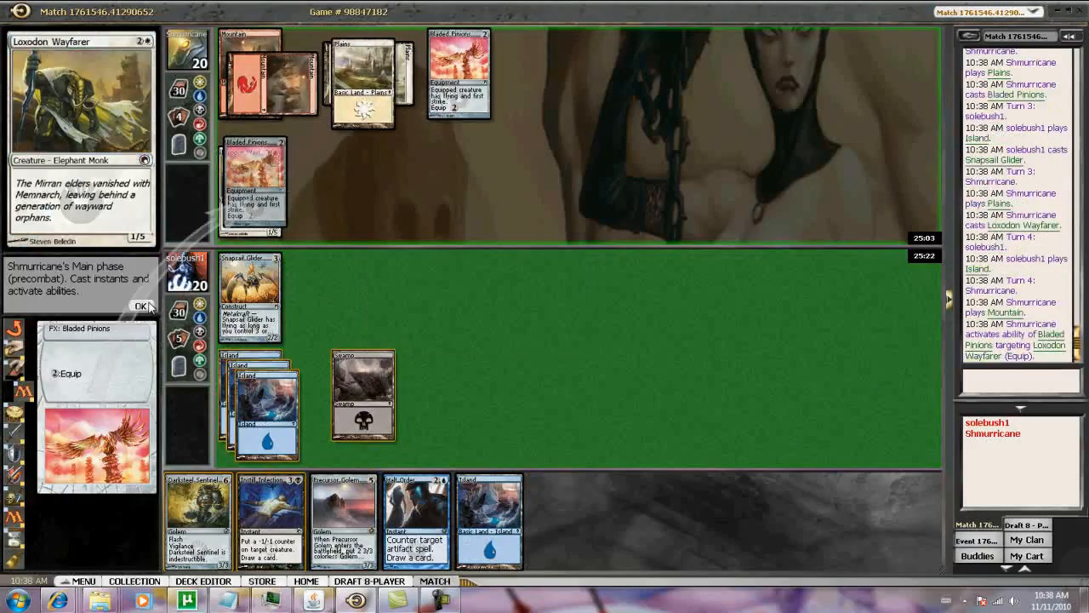
pyautogui.click(141, 305)
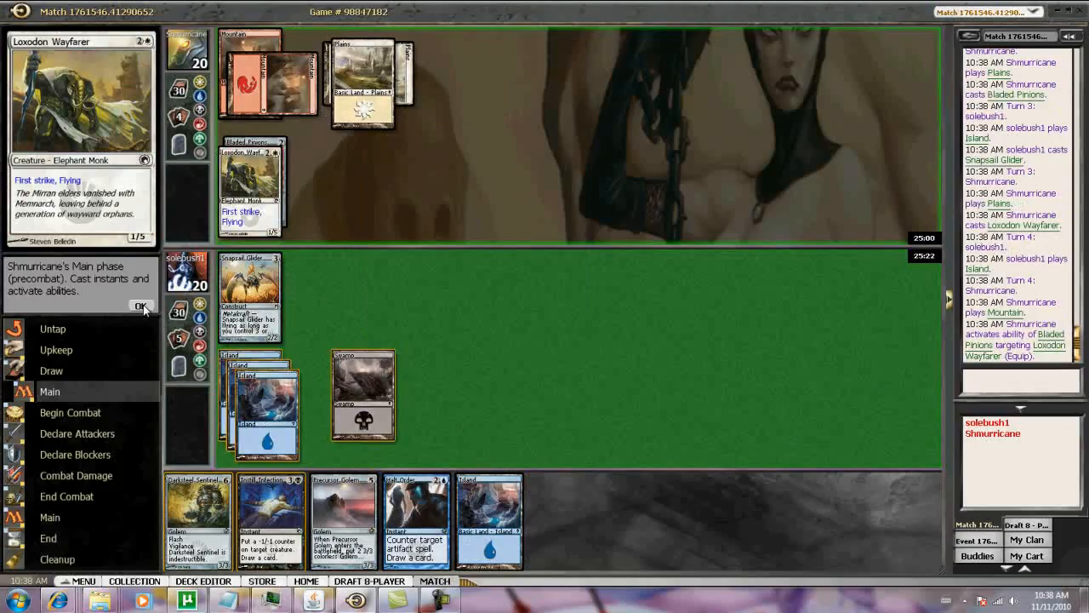
pyautogui.click(142, 307)
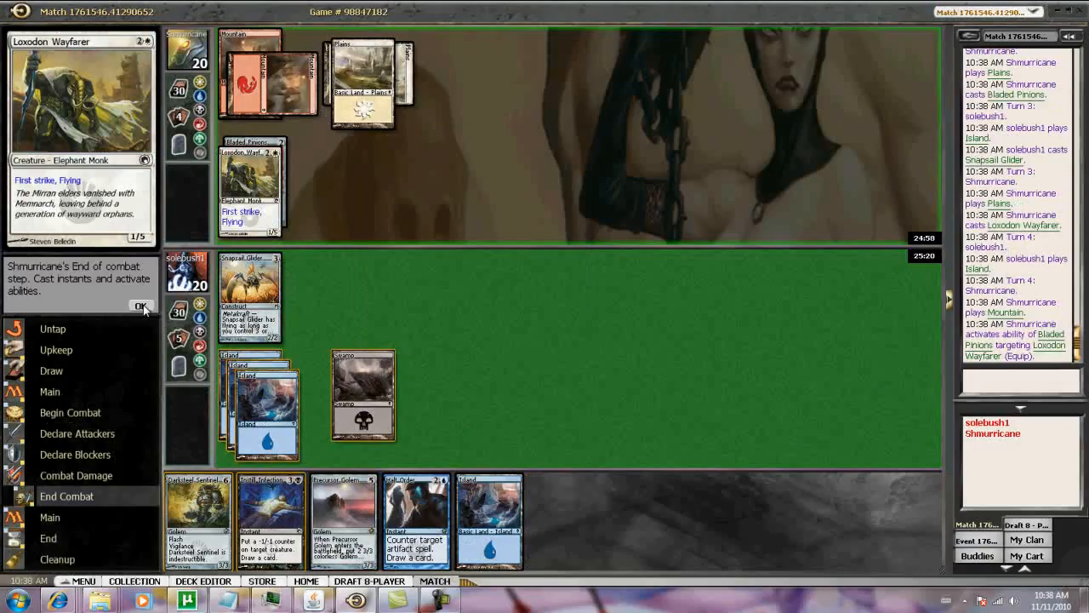
pyautogui.click(141, 306)
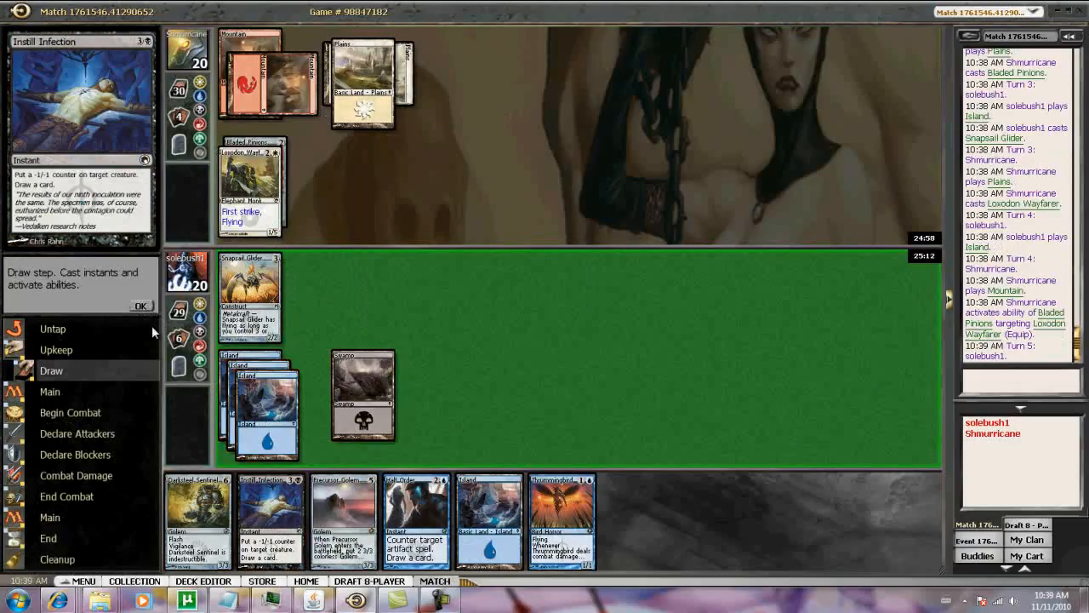
# - Play an Island, cast Precursor Golem with two Golem tokens, and pass without attacking
pyautogui.click(142, 305)
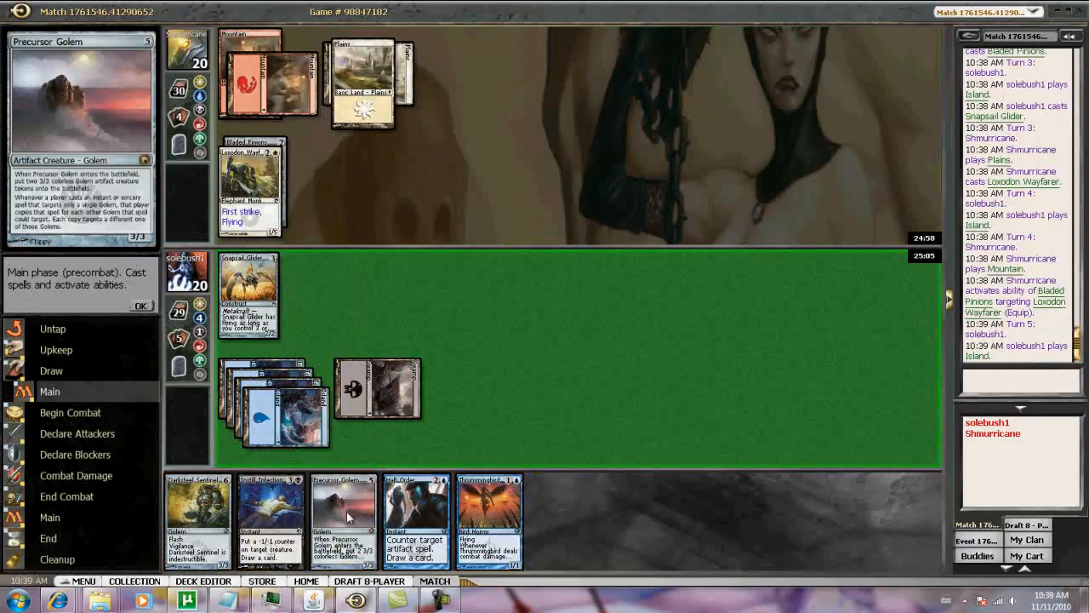
pyautogui.click(343, 517)
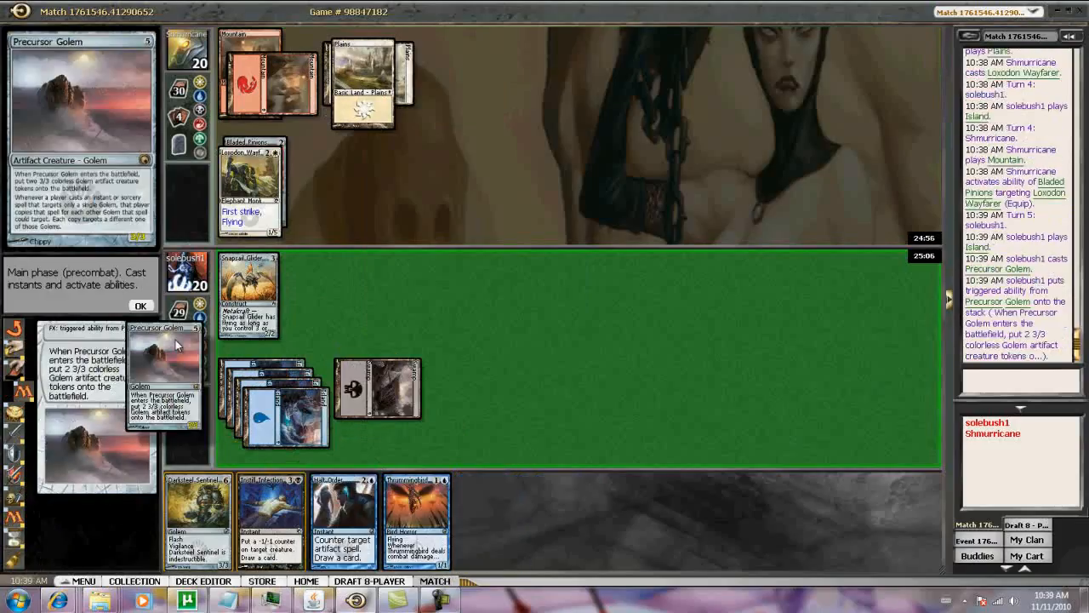
pyautogui.click(141, 306)
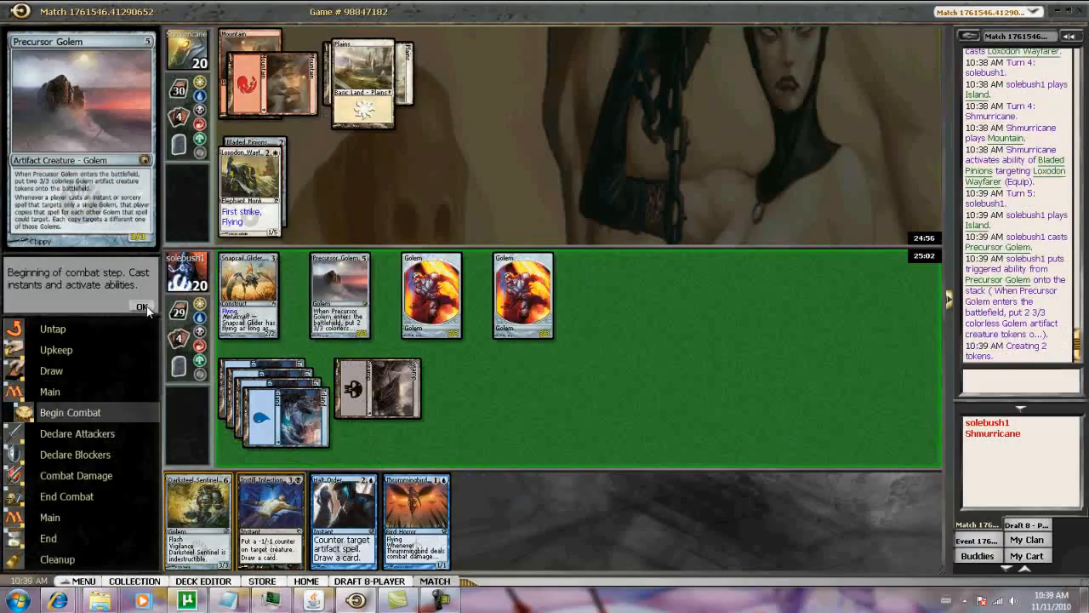
pyautogui.click(143, 306)
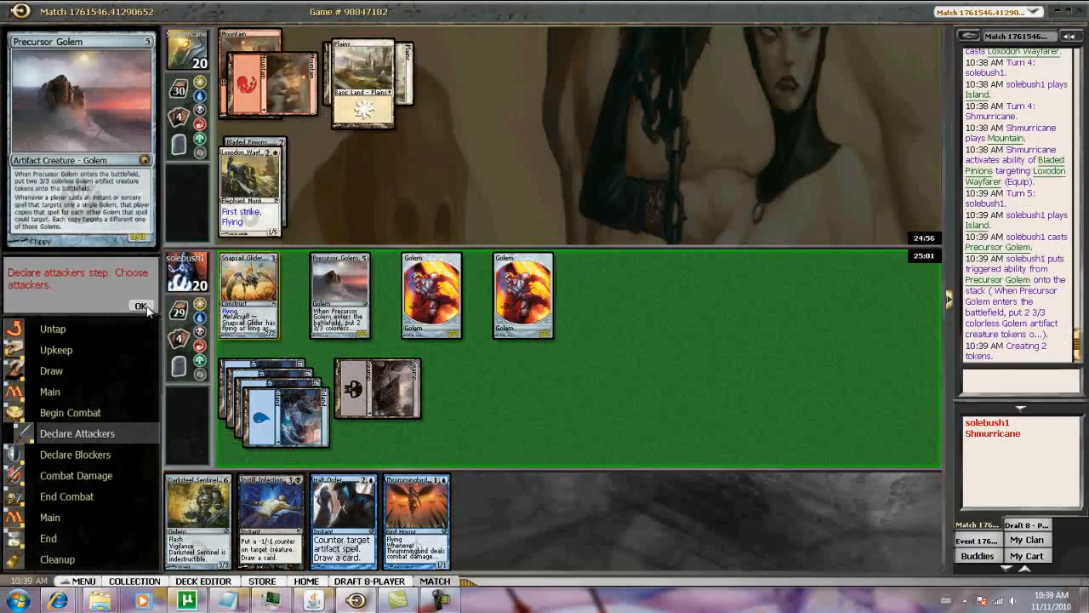
pyautogui.click(142, 307)
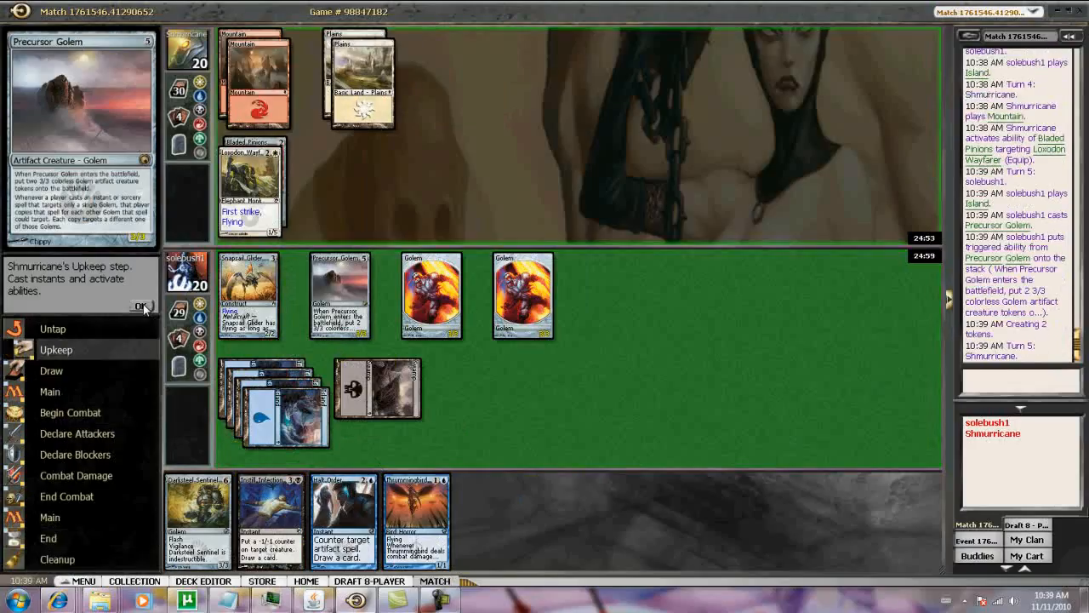
# - Pass as Revoke Existence exiles Precursor Golem and tokens and Gold Myr resolves, reaching turn 6
pyautogui.click(142, 307)
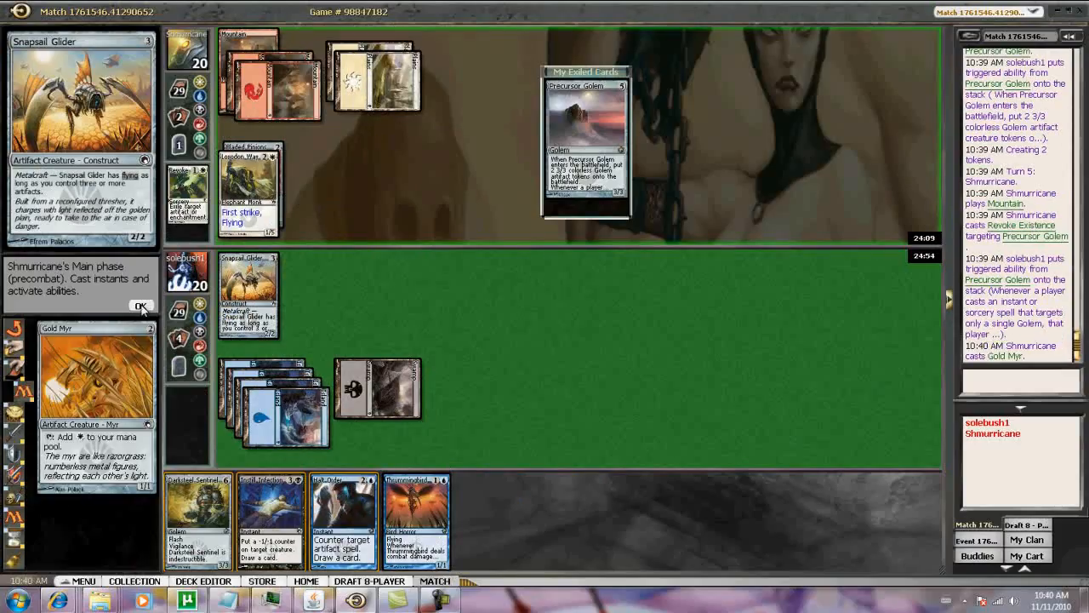
pyautogui.click(141, 307)
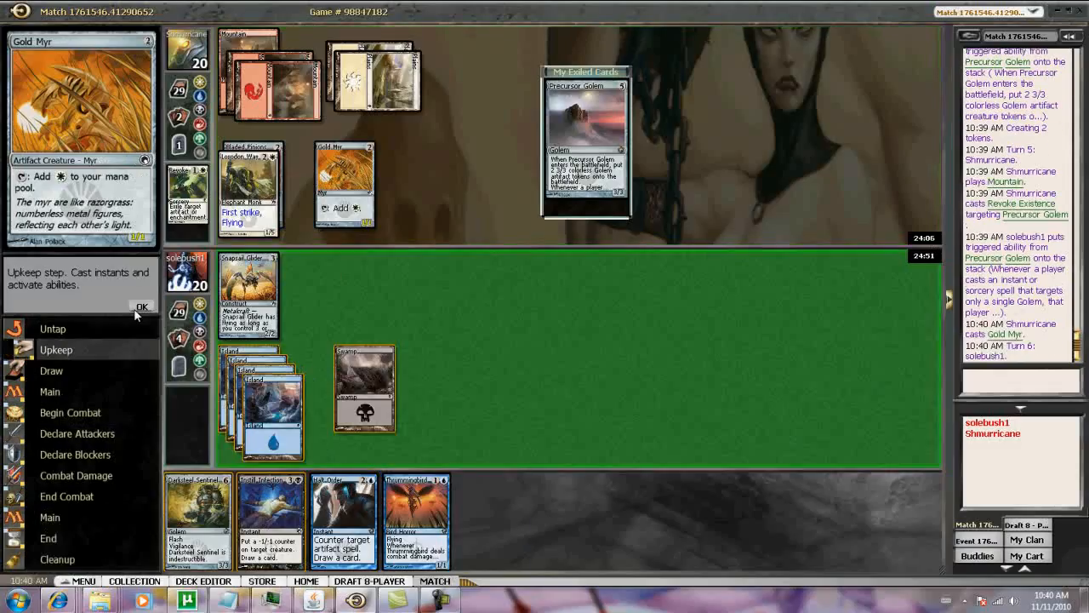
pyautogui.click(142, 306)
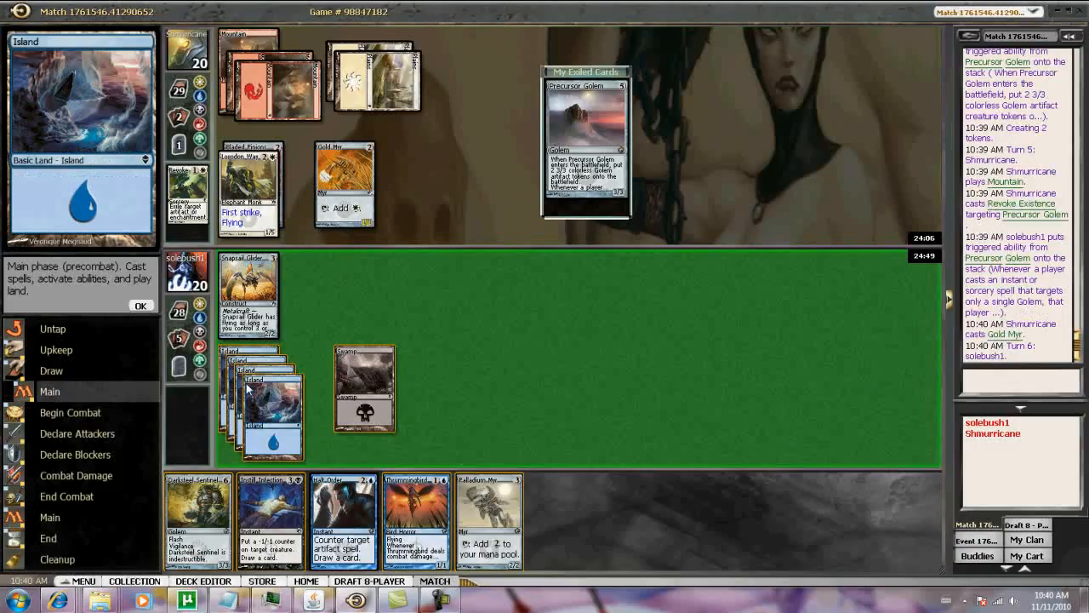